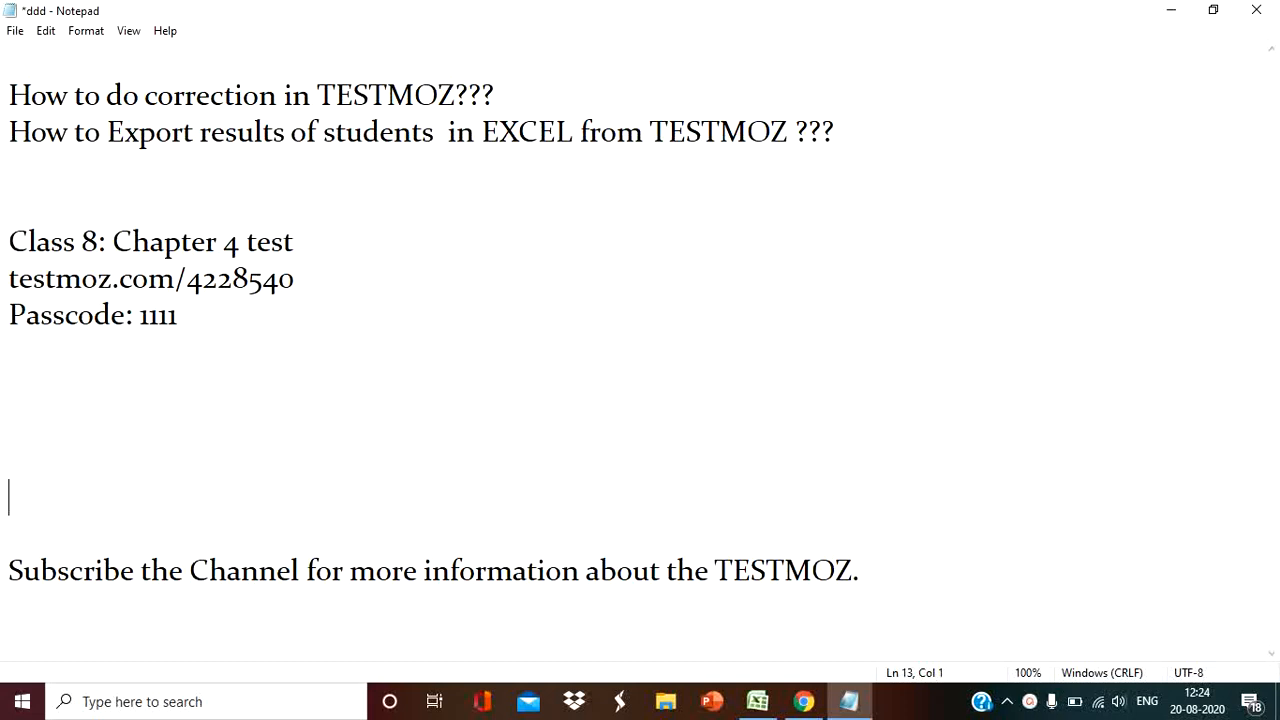
{"action": "mouse_move", "coordinate": [553, 236]}
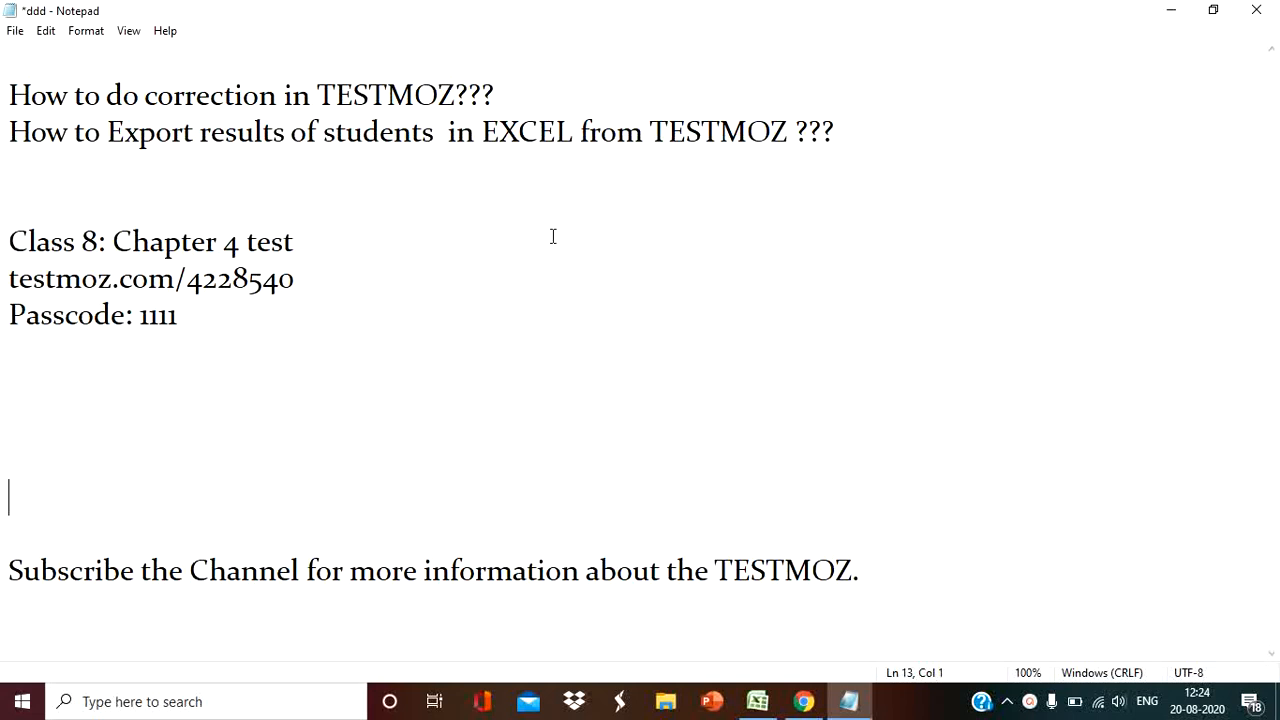
- Highlight the test title, link and passcode lines in the notes
{"action": "left_click", "coordinate": [28, 96]}
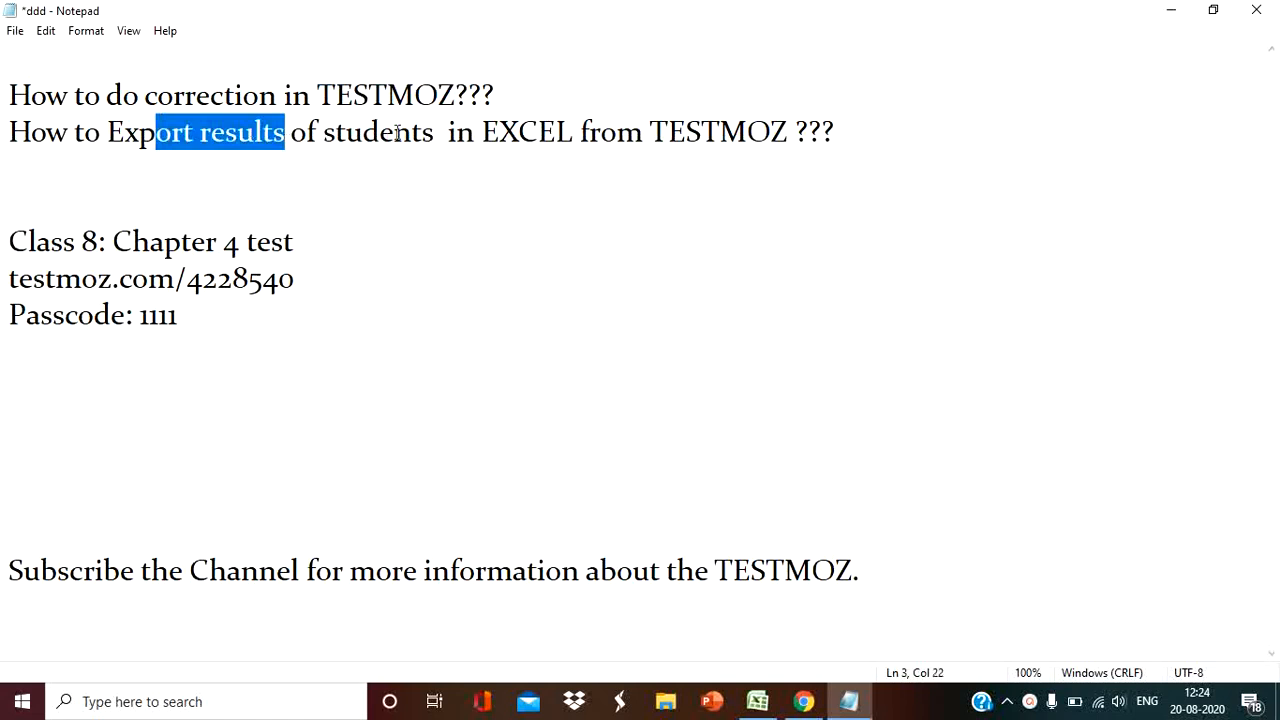
{"action": "left_click", "coordinate": [537, 131]}
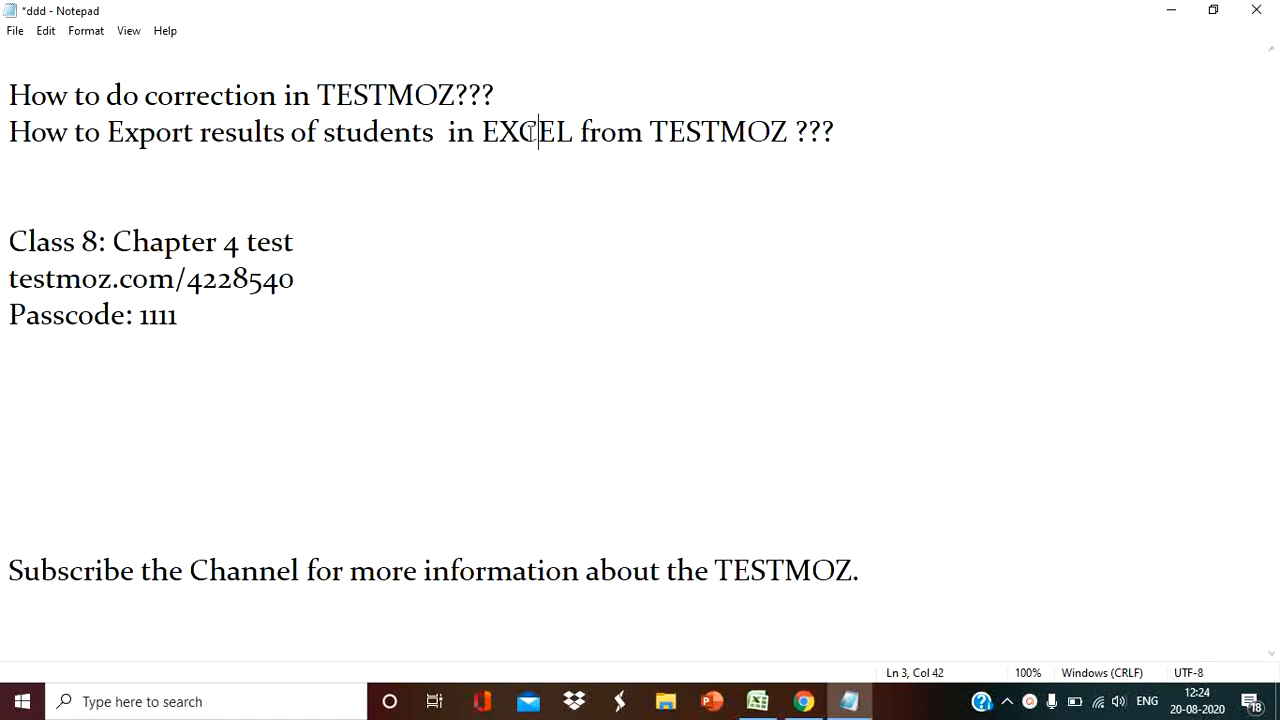
{"action": "left_click_drag", "start_coordinate": [537, 131], "coordinate": [703, 131]}
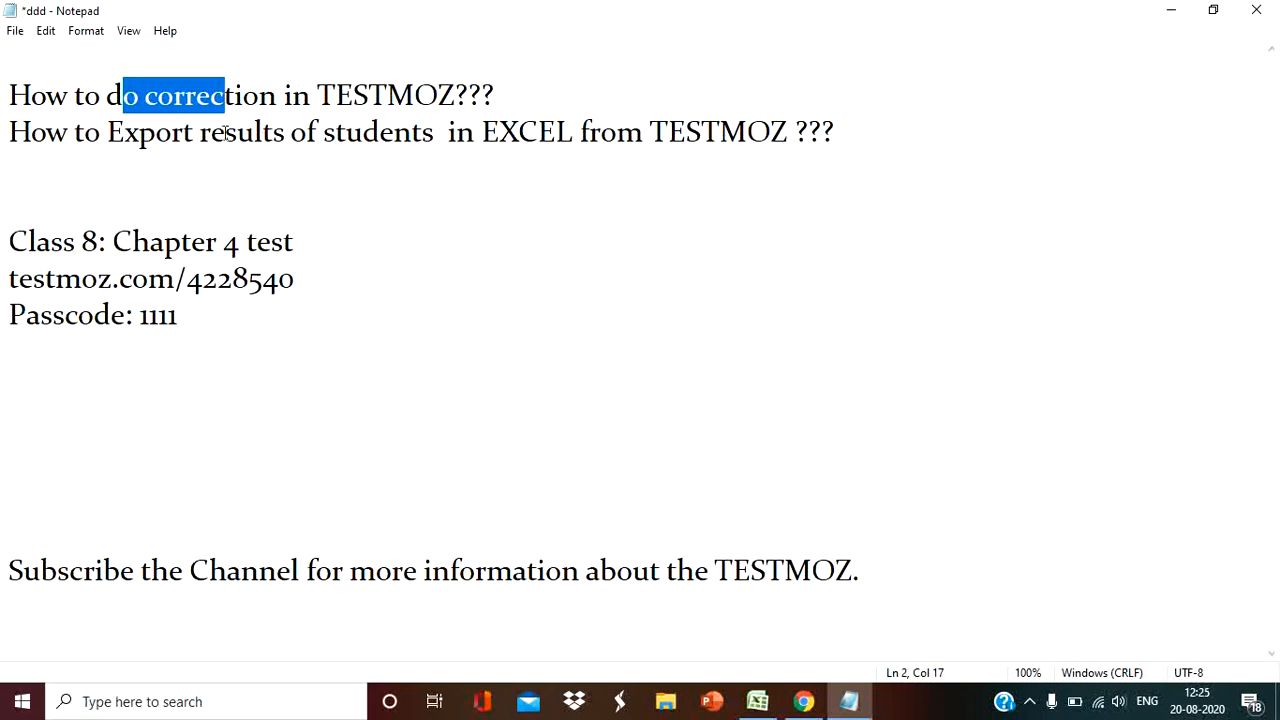
{"action": "left_click", "coordinate": [483, 132]}
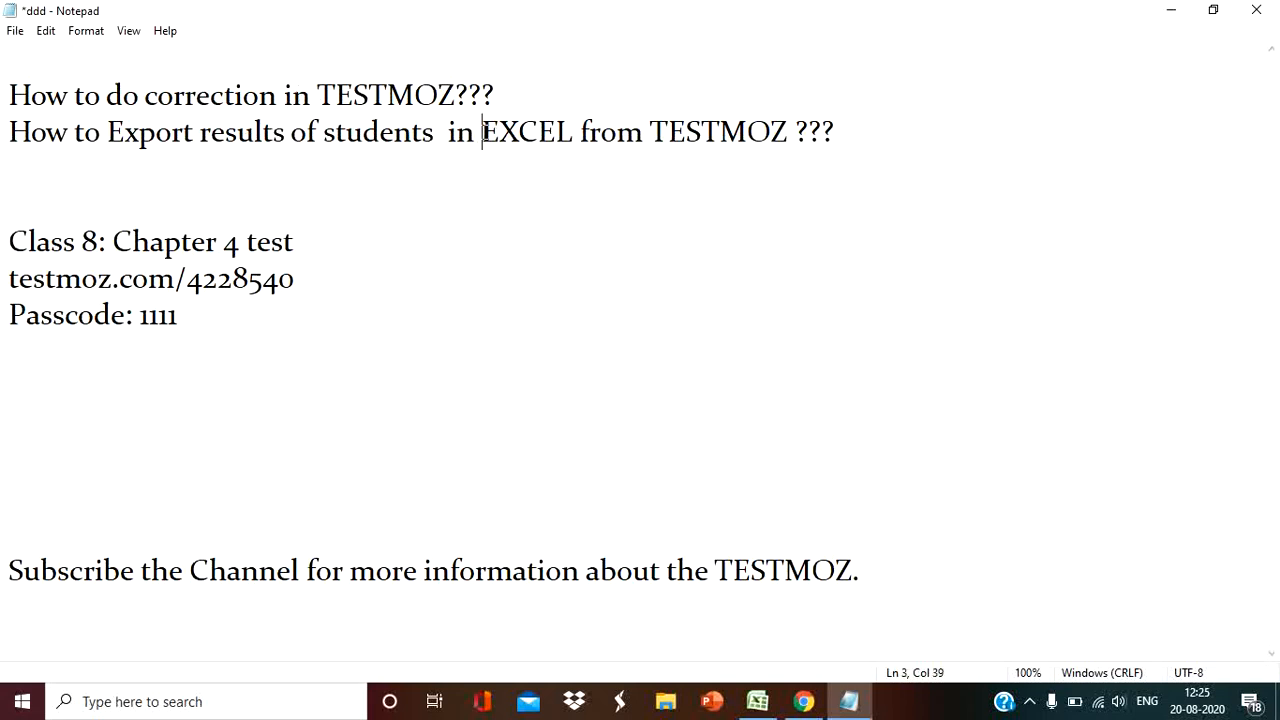
{"action": "double_click", "coordinate": [527, 131]}
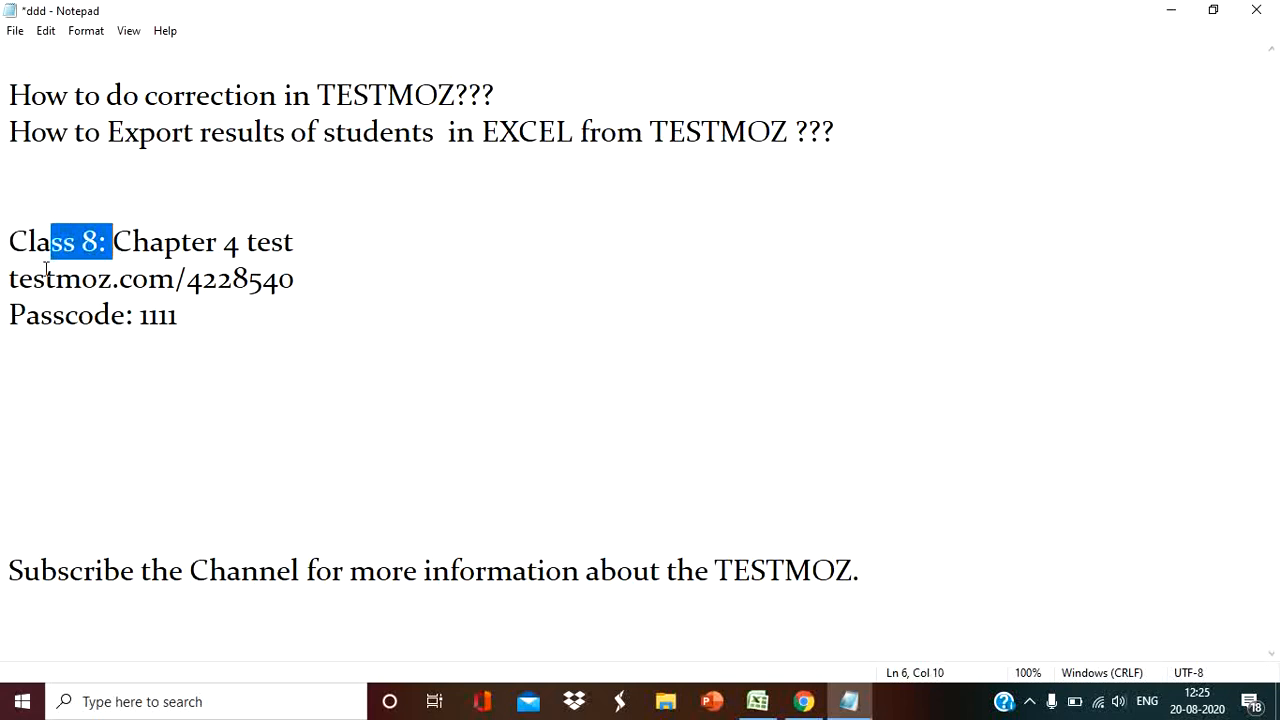
{"action": "left_click", "coordinate": [88, 315]}
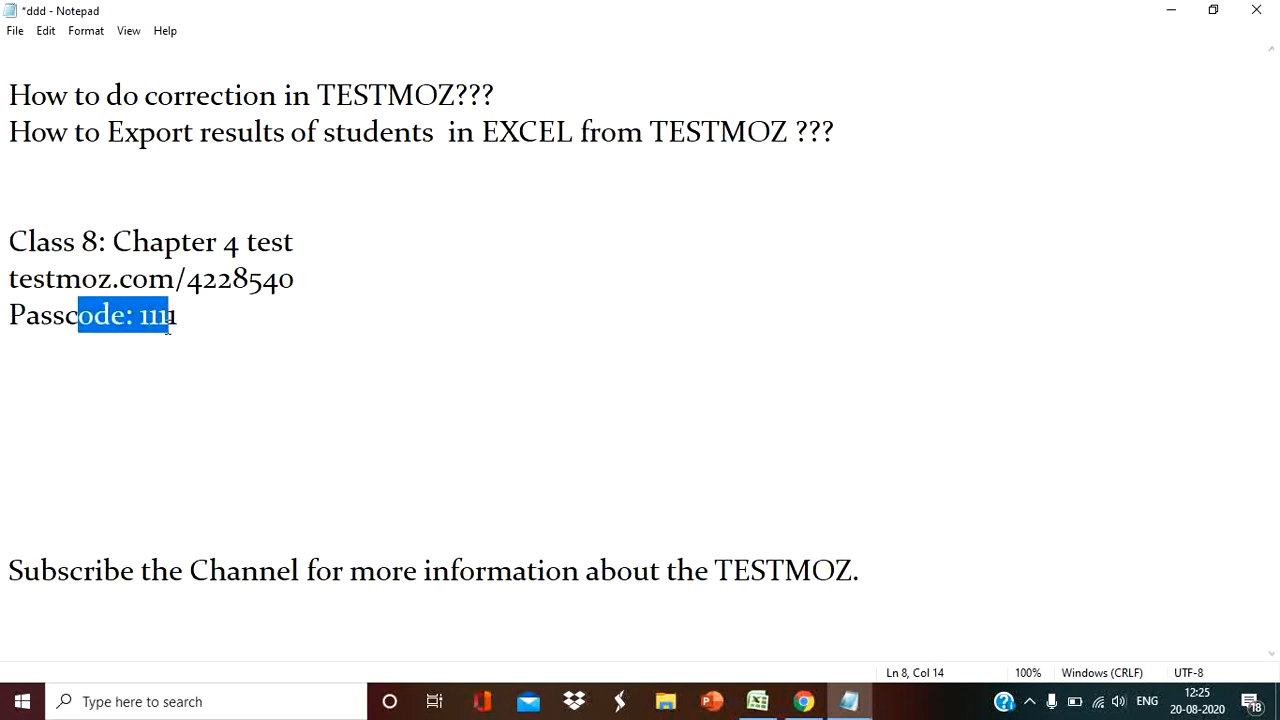
{"action": "left_click", "coordinate": [198, 315]}
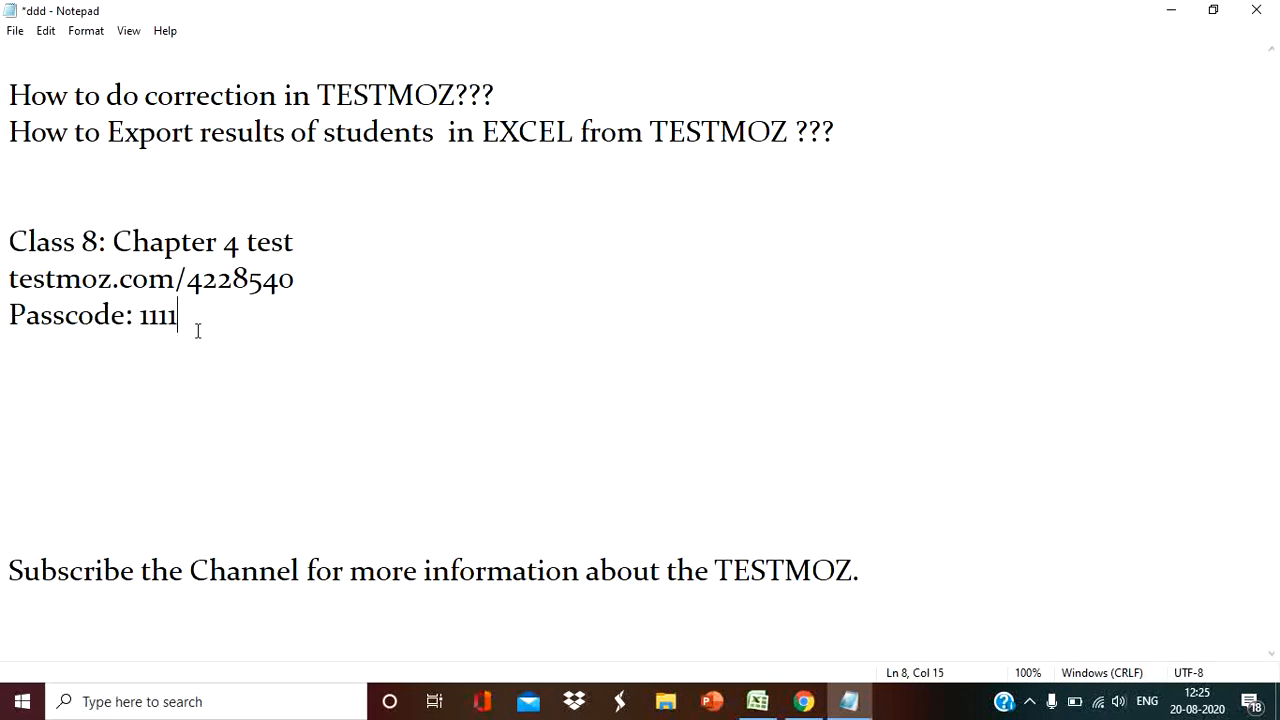
{"action": "left_click", "coordinate": [10, 242]}
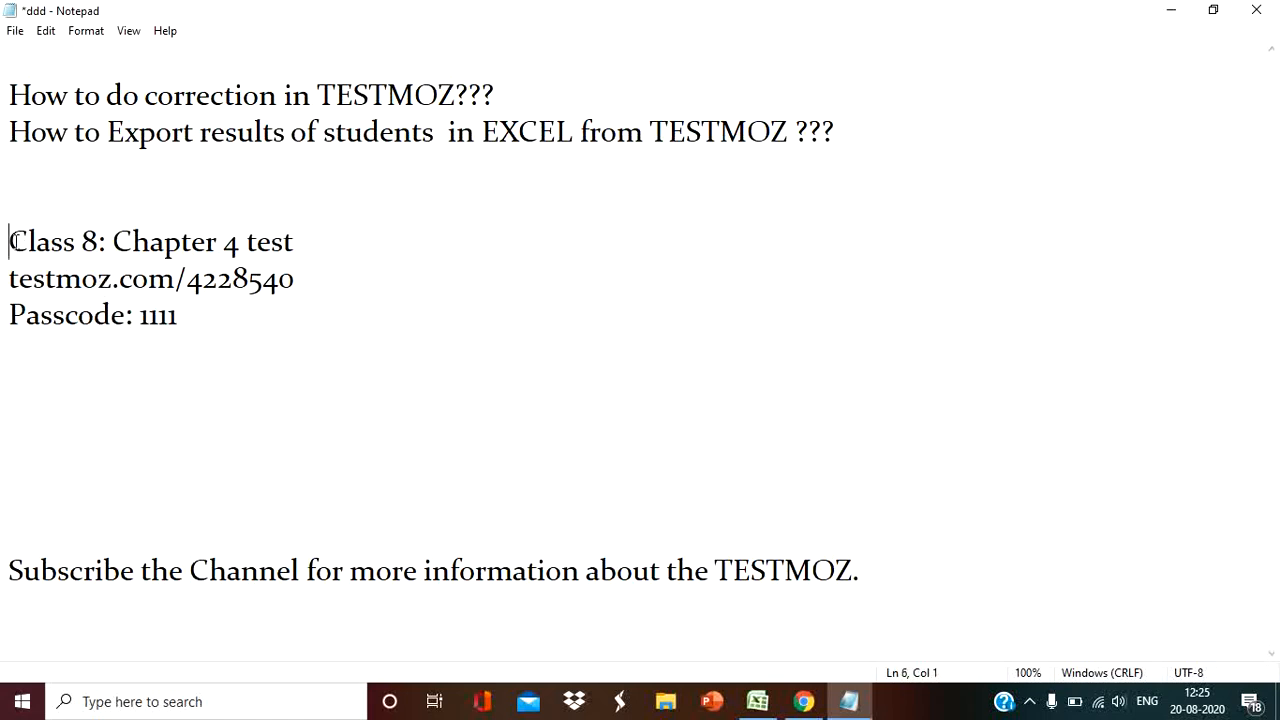
{"action": "left_click_drag", "start_coordinate": [10, 241], "coordinate": [135, 315]}
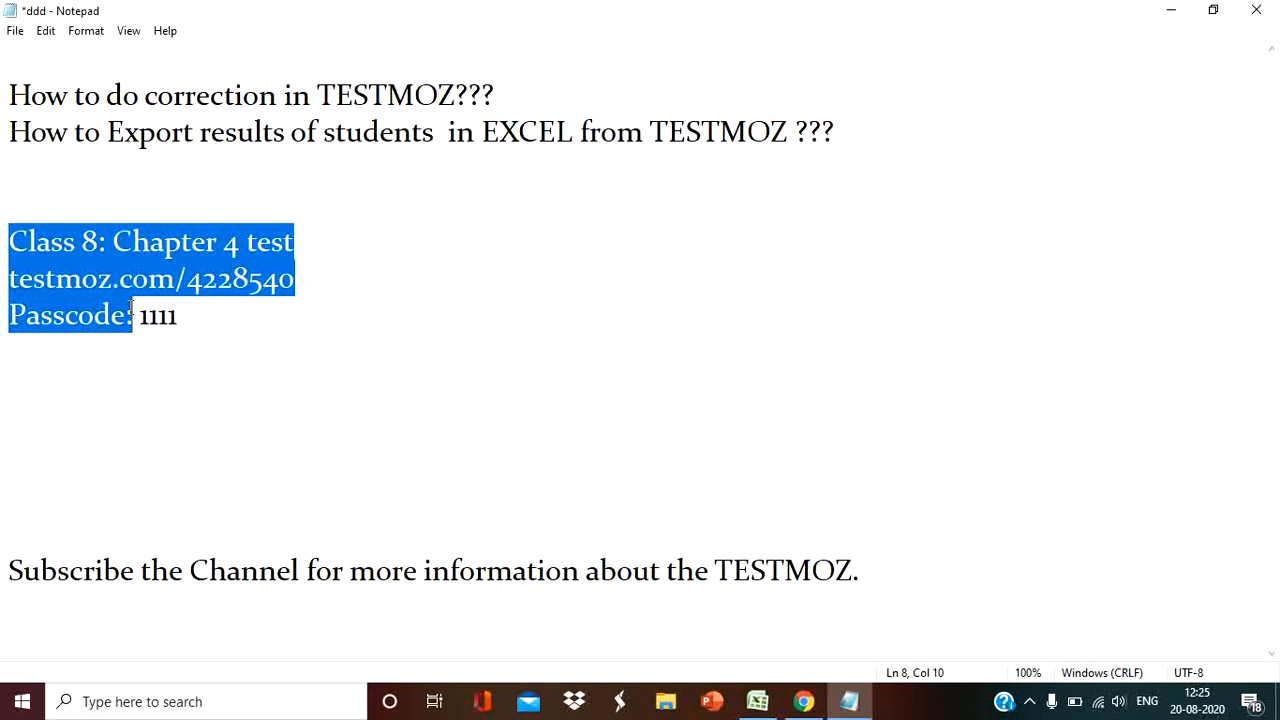
{"action": "mouse_move", "coordinate": [227, 350]}
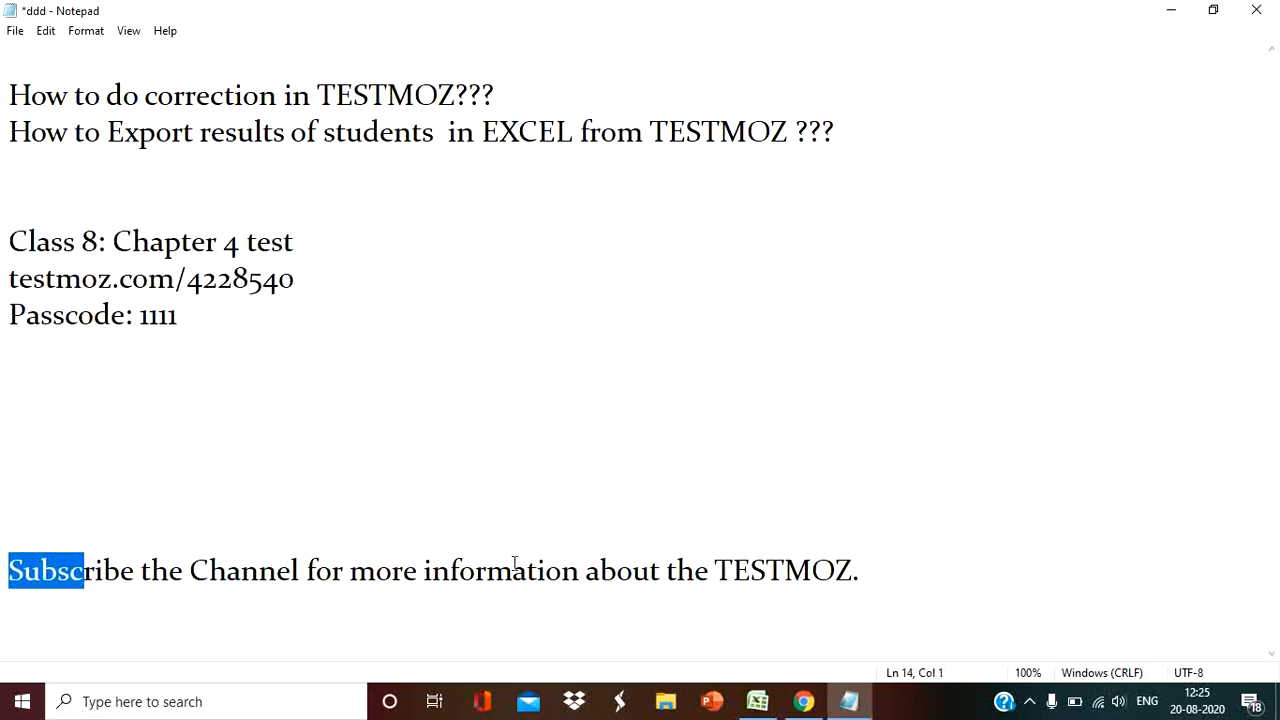
{"action": "mouse_move", "coordinate": [795, 524]}
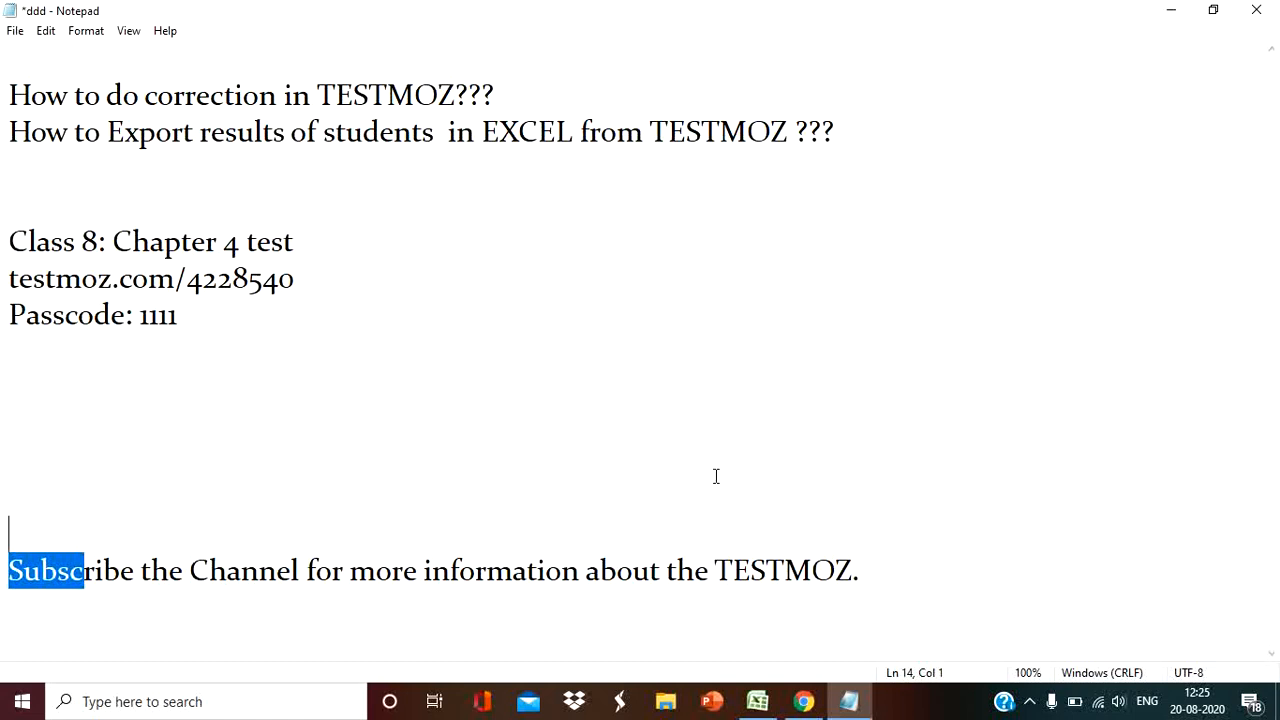
{"action": "mouse_move", "coordinate": [189, 364]}
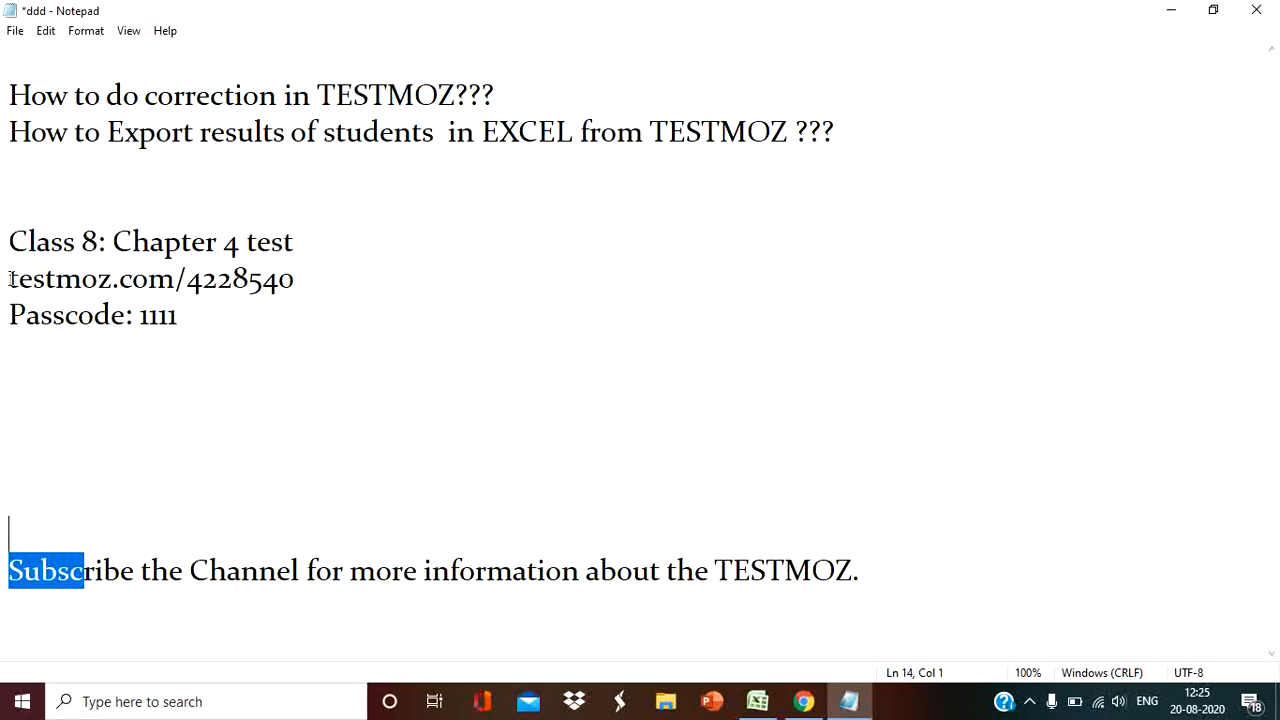
- Select the testmoz.com/4228540 link and enter it in Chrome's address bar
{"action": "double_click", "coordinate": [33, 279]}
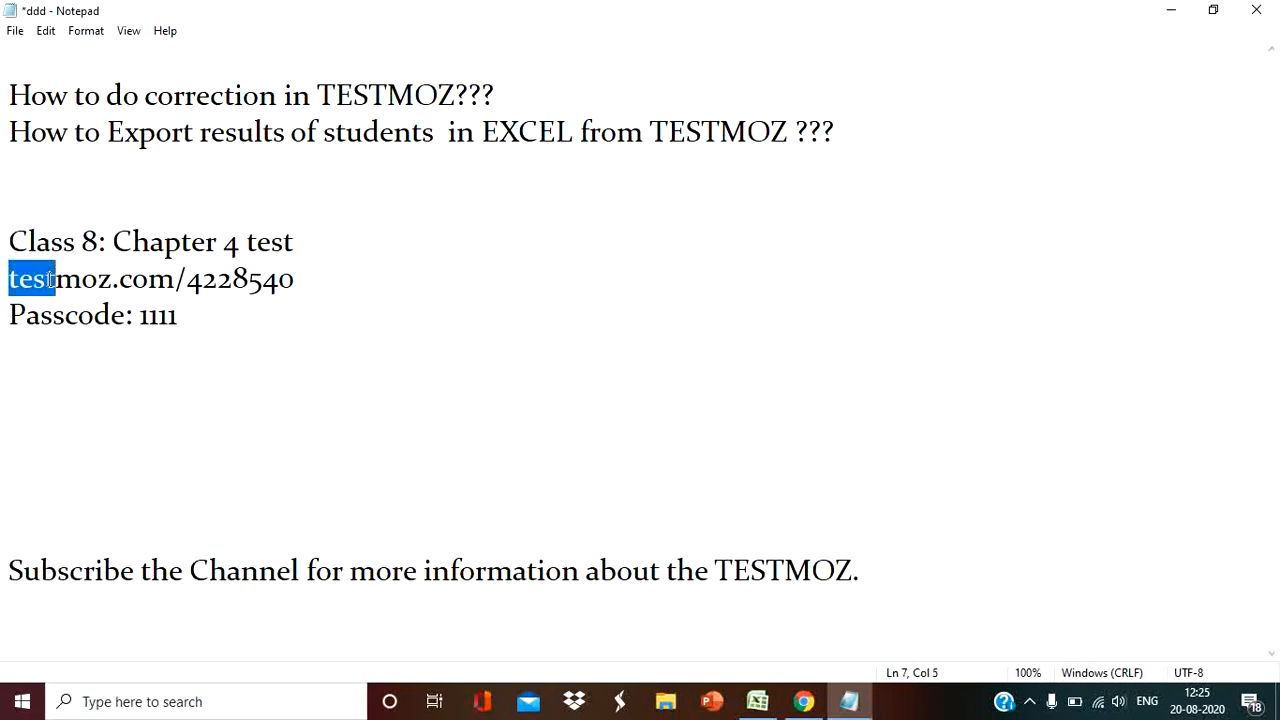
{"action": "left_click_drag", "start_coordinate": [30, 279], "coordinate": [295, 279]}
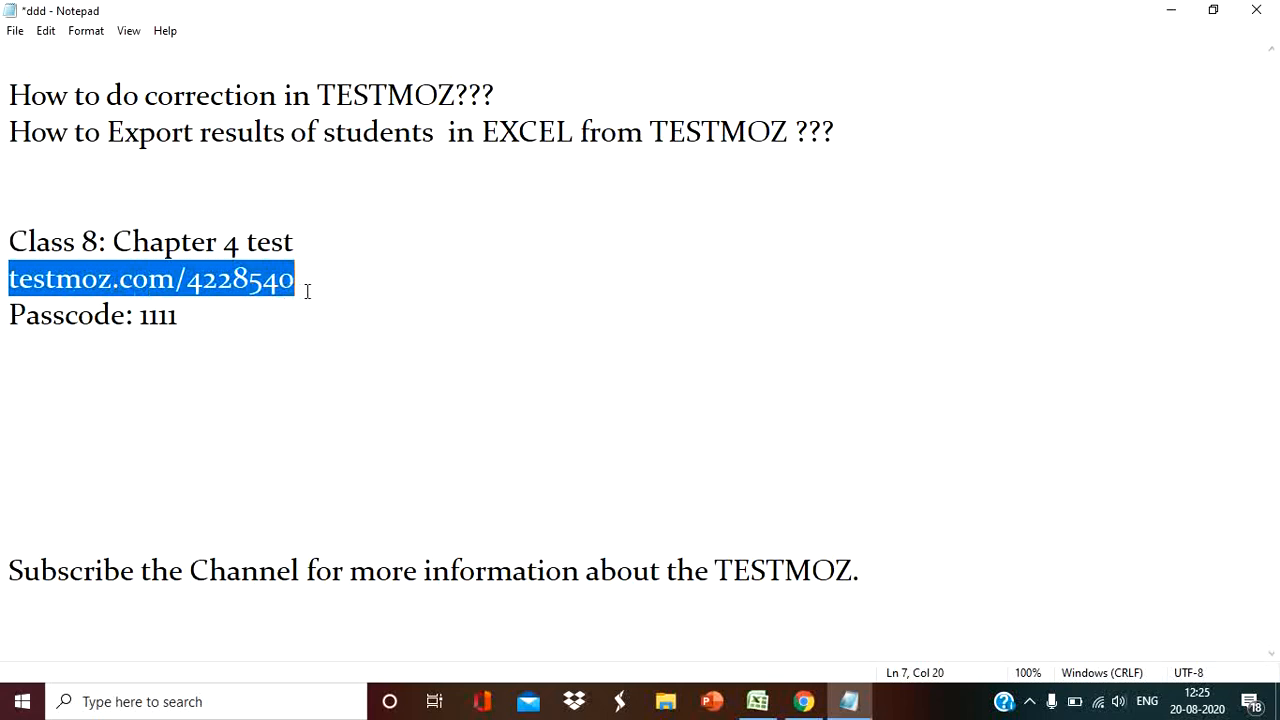
{"action": "mouse_move", "coordinate": [418, 352]}
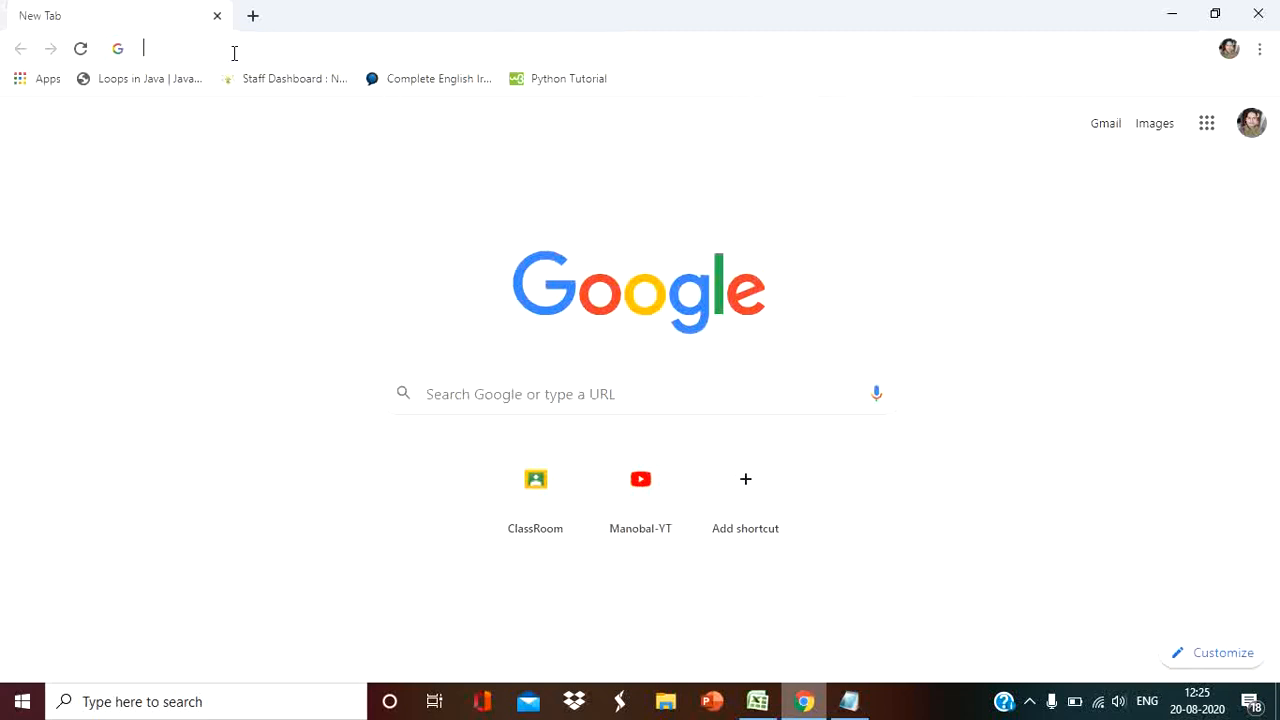
{"action": "type", "text": "testmoz.com/4228540"}
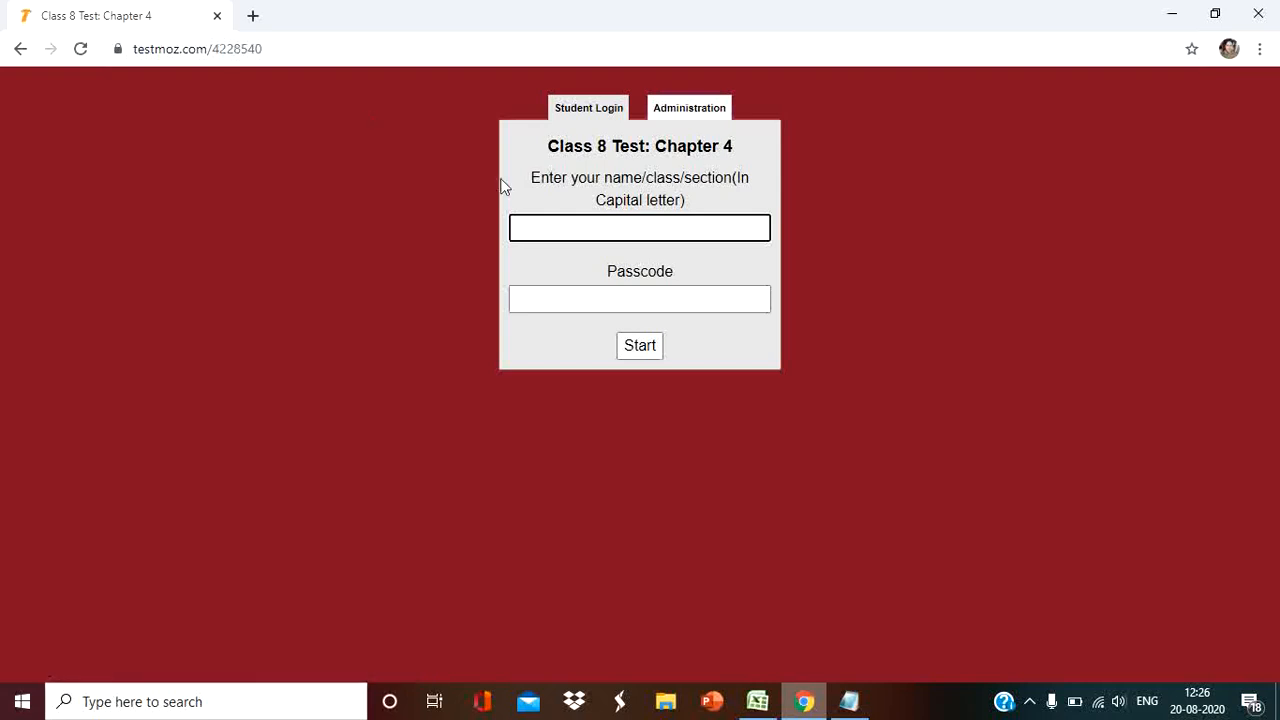
{"action": "left_click", "coordinate": [639, 345]}
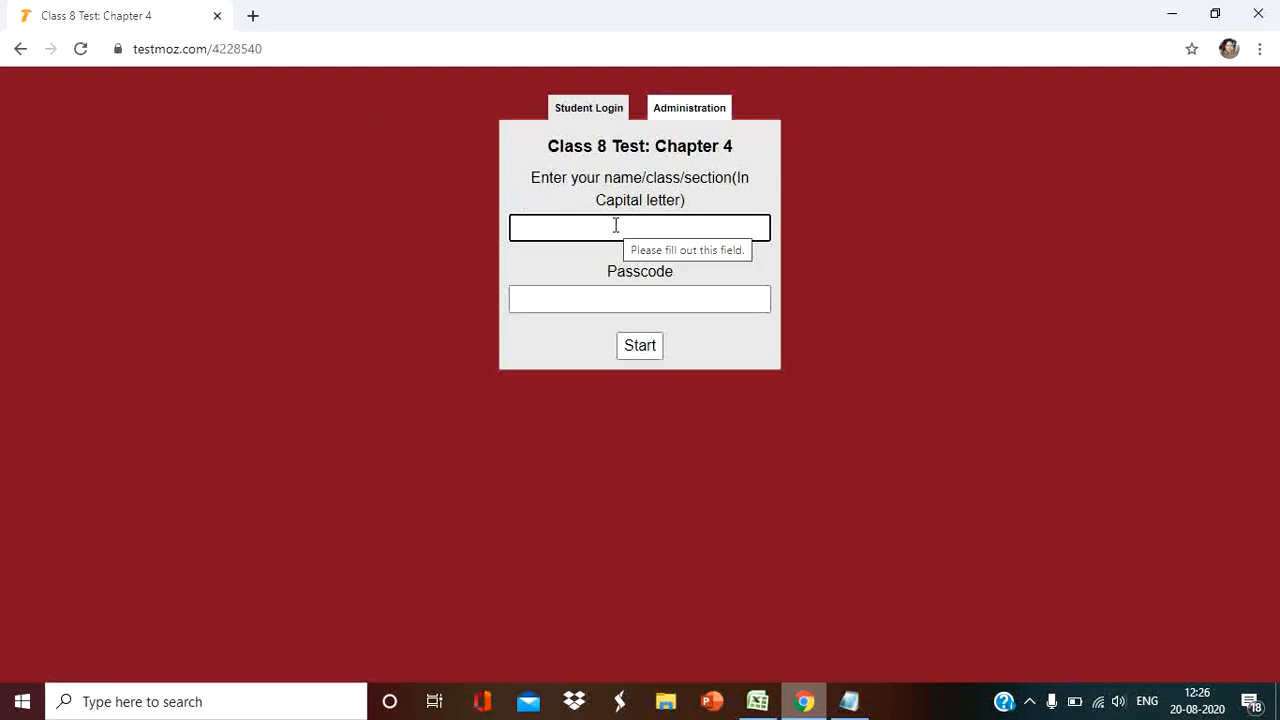
{"action": "mouse_move", "coordinate": [725, 188]}
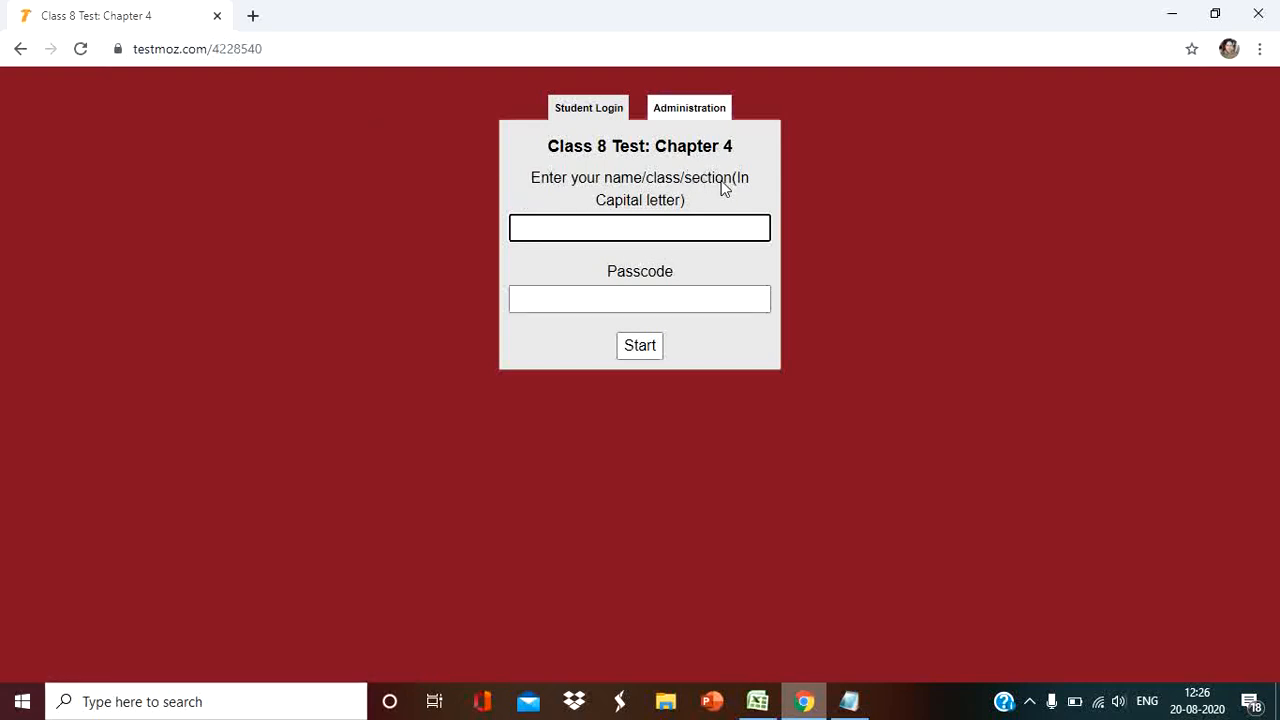
{"action": "mouse_move", "coordinate": [648, 248]}
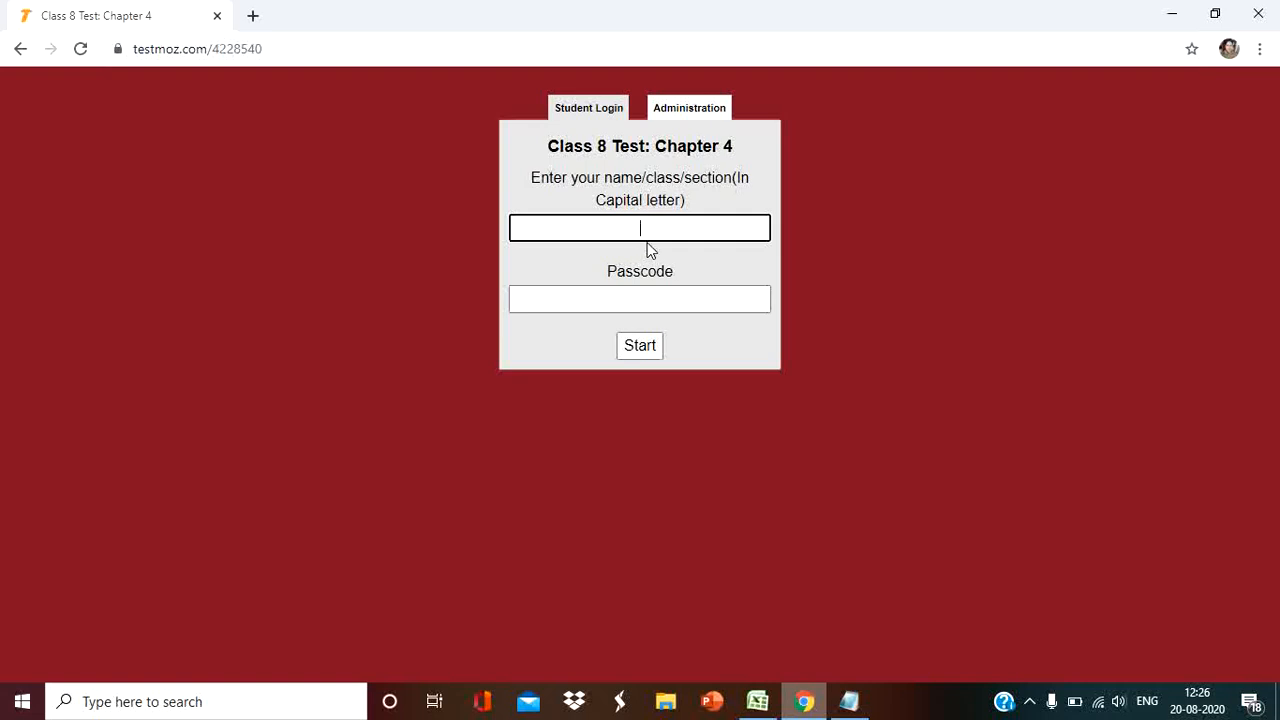
{"action": "type", "text": "Sujal"}
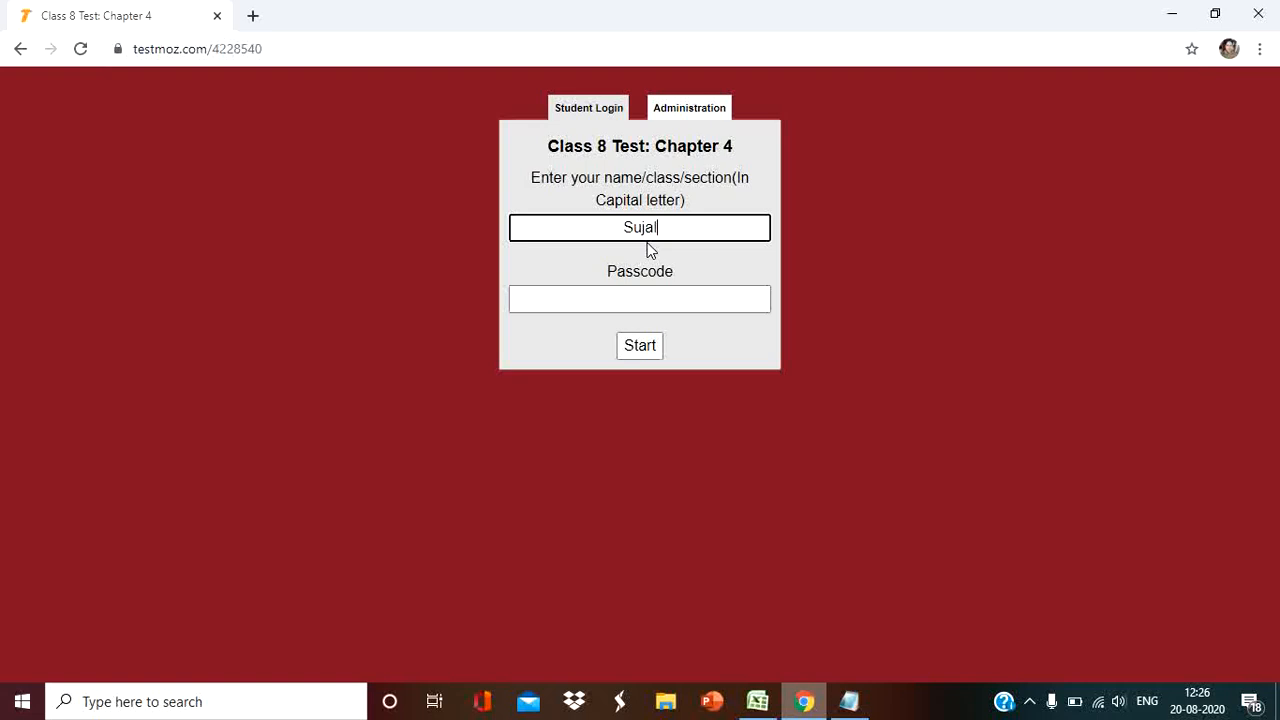
{"action": "left_click", "coordinate": [639, 298]}
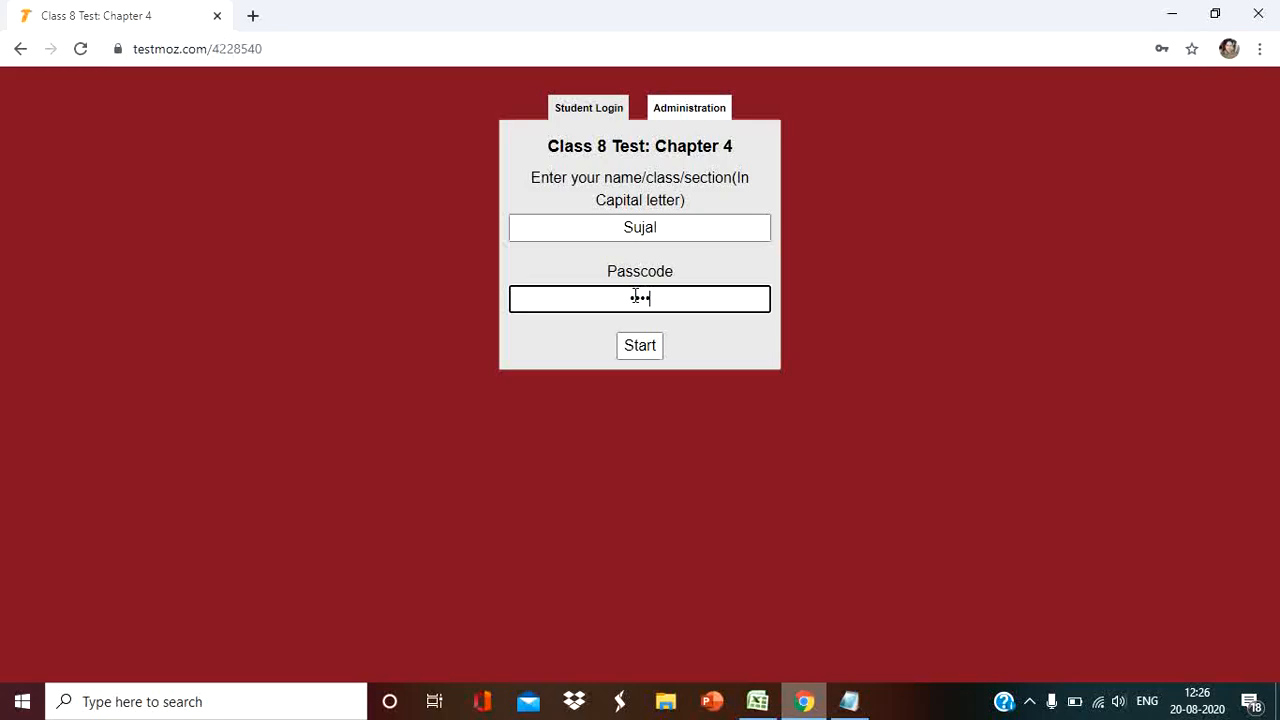
{"action": "left_click", "coordinate": [848, 701]}
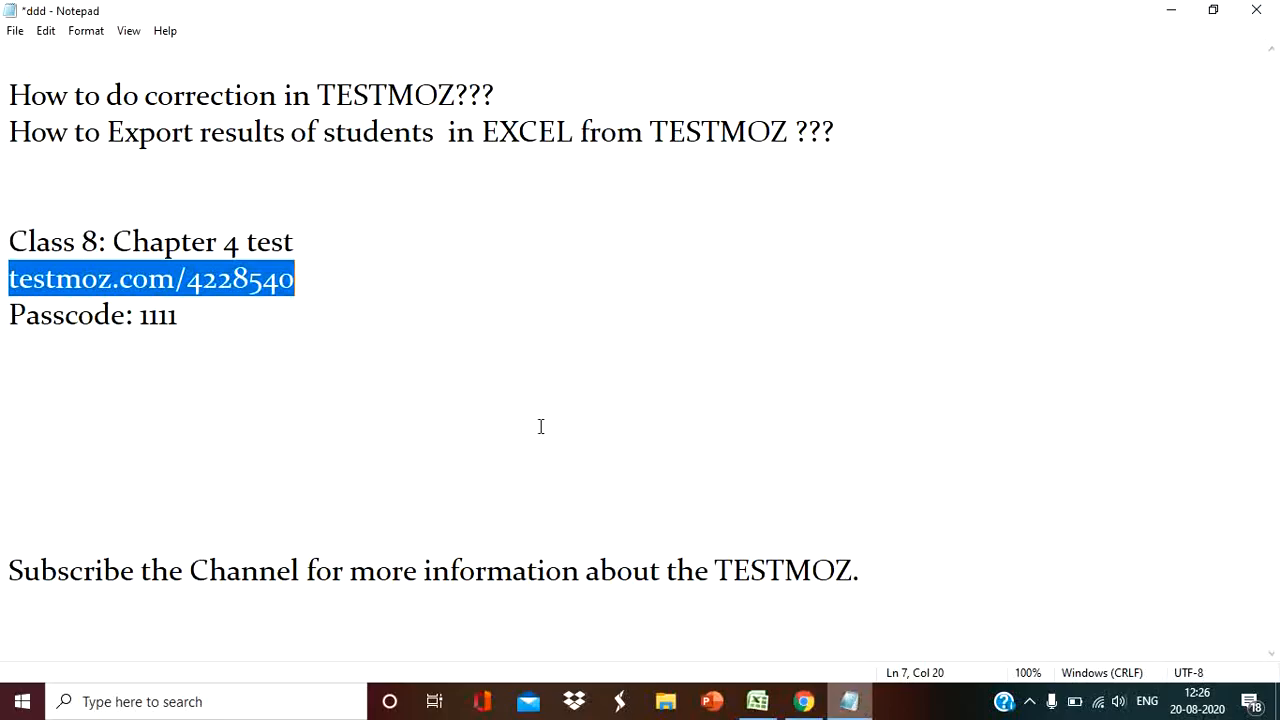
{"action": "mouse_move", "coordinate": [862, 680]}
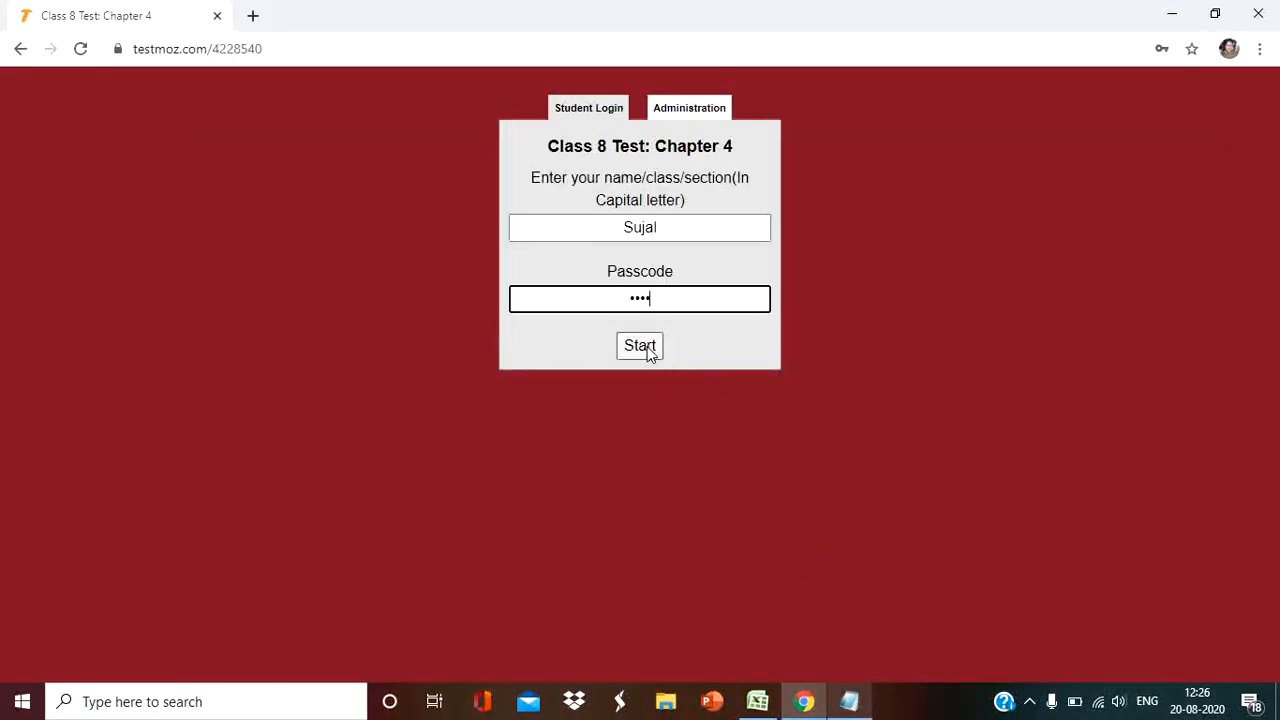
{"action": "left_click", "coordinate": [639, 345]}
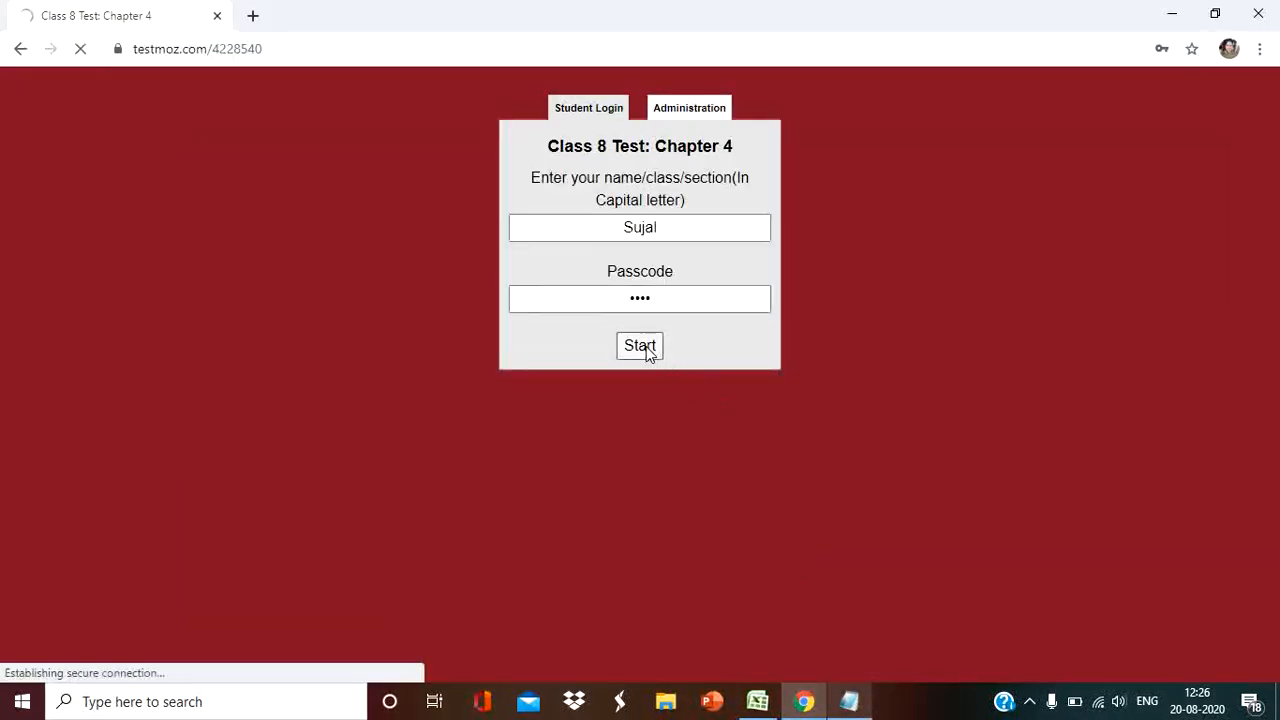
{"action": "left_click", "coordinate": [639, 345]}
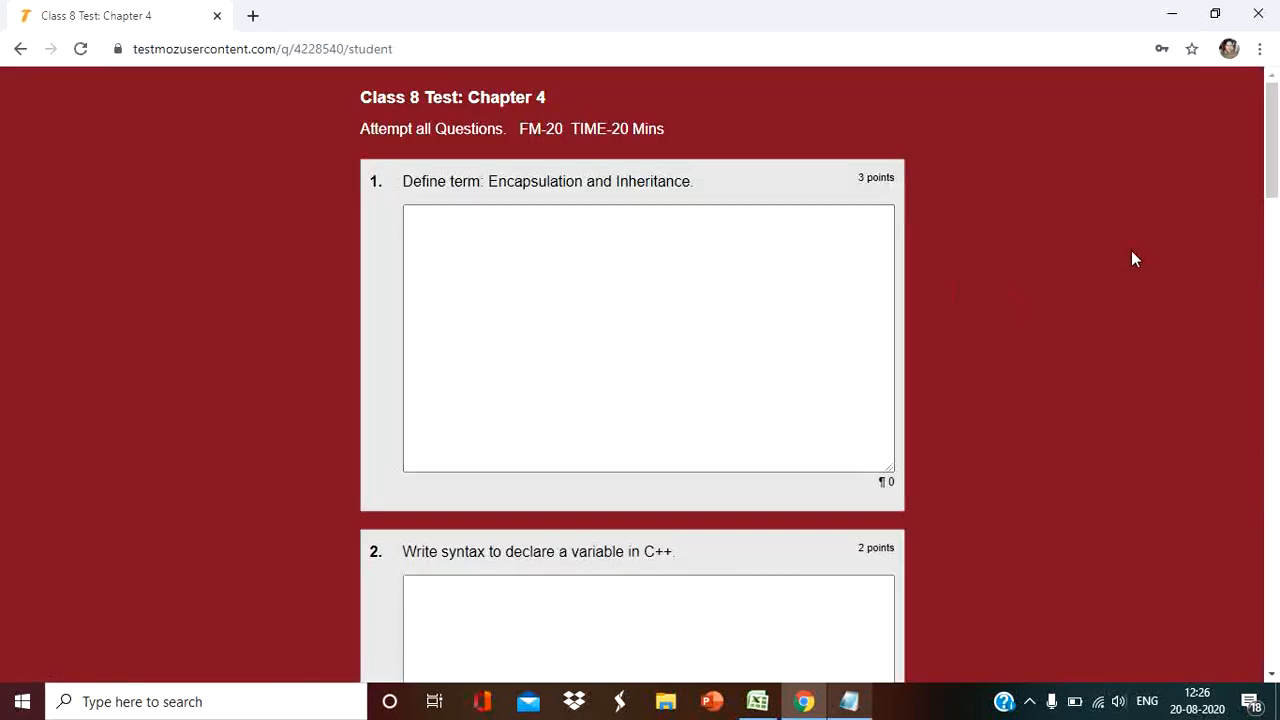
- Fill the first text answers: 'enc', 'pasulatio', 'C++', 'abc', 'asd'
{"action": "scroll", "scroll_direction": "down", "scroll_amount": 3}
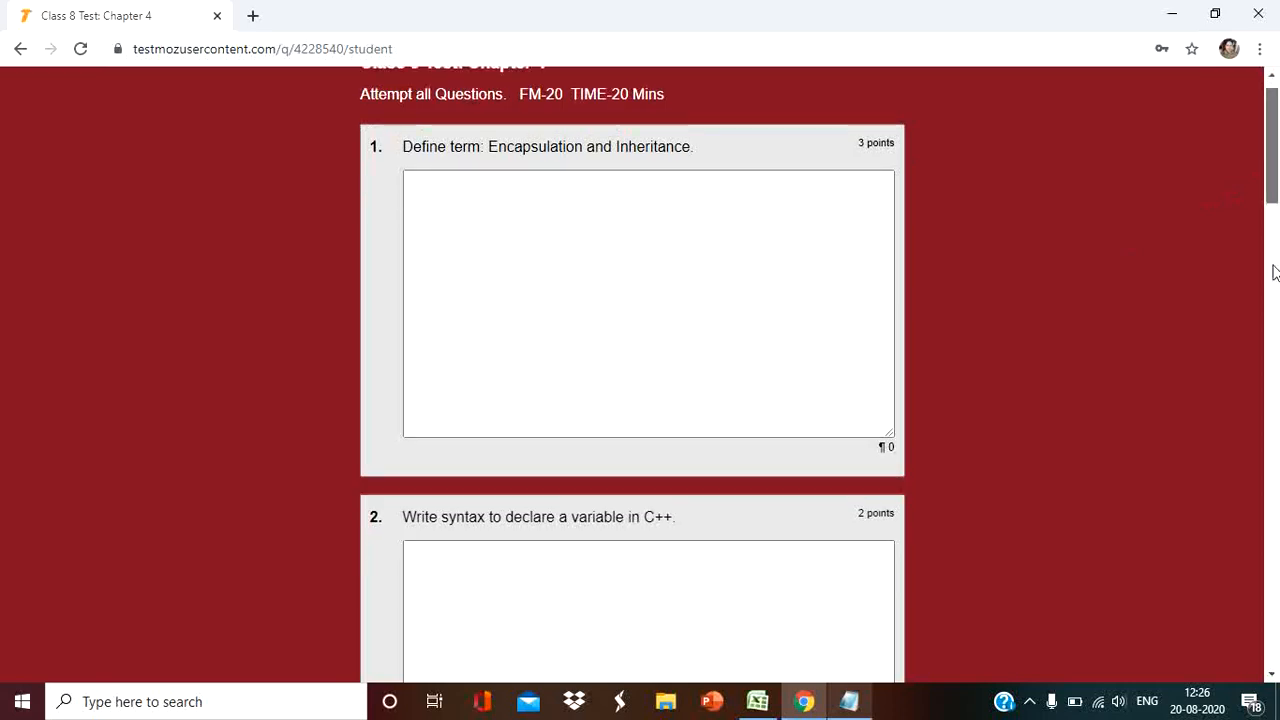
{"action": "scroll", "scroll_direction": "down", "scroll_amount": 3}
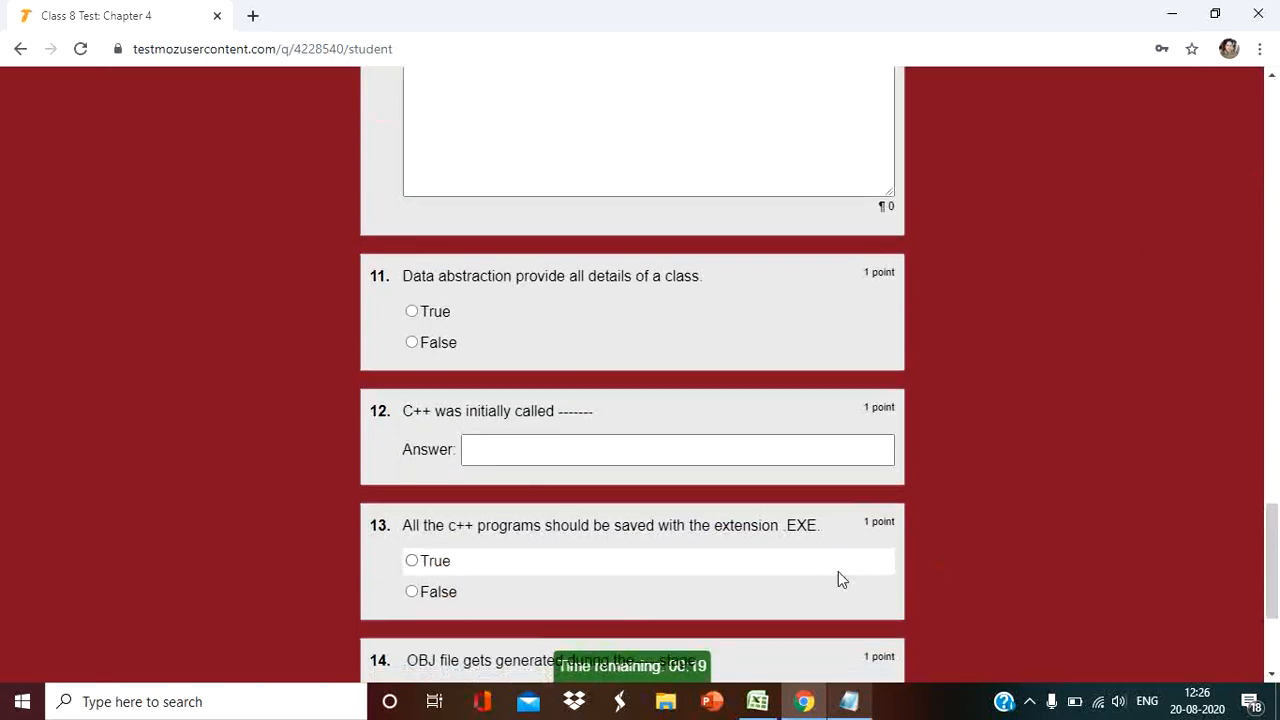
{"action": "mouse_move", "coordinate": [1183, 507]}
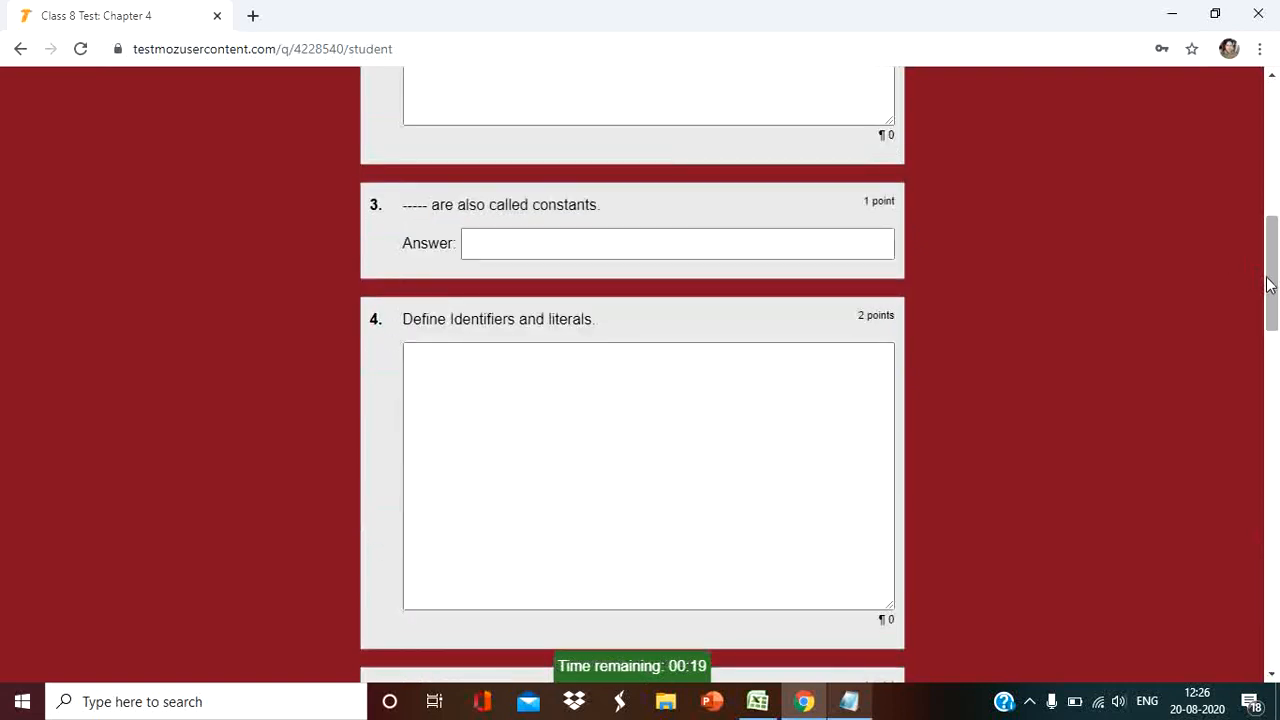
{"action": "scroll", "scroll_direction": "up", "scroll_amount": 3}
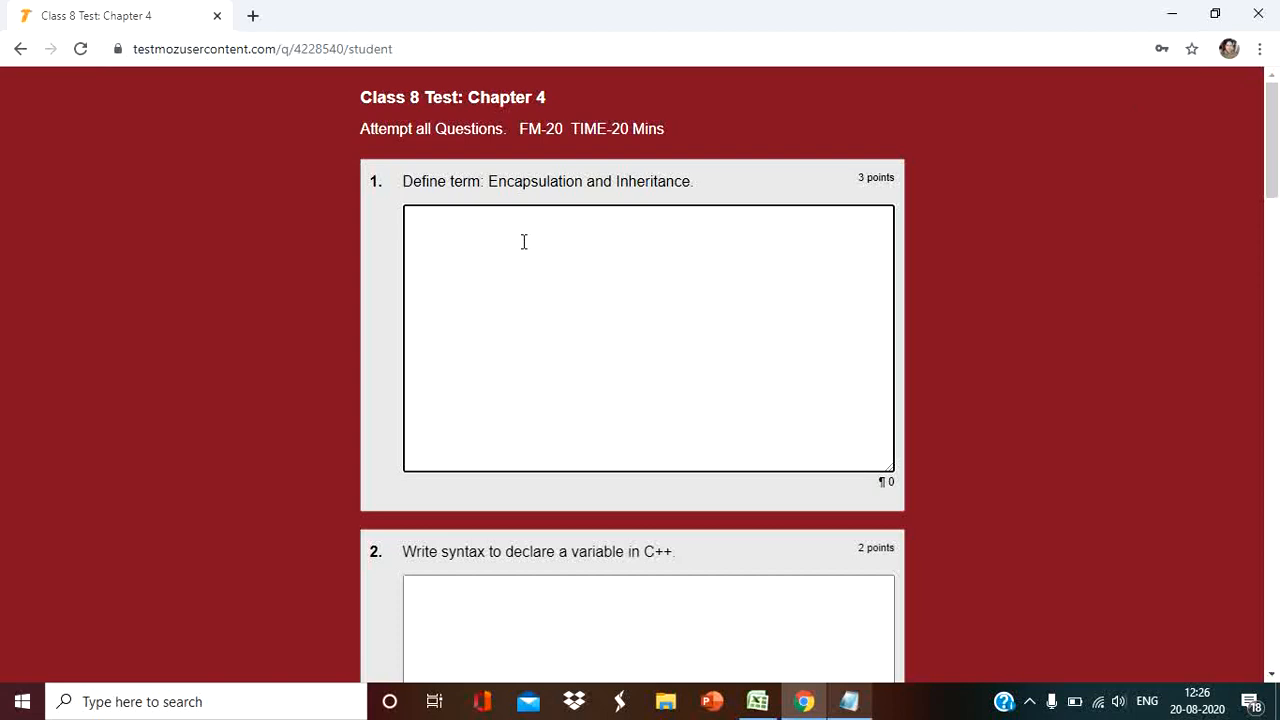
{"action": "type", "text": "enc"}
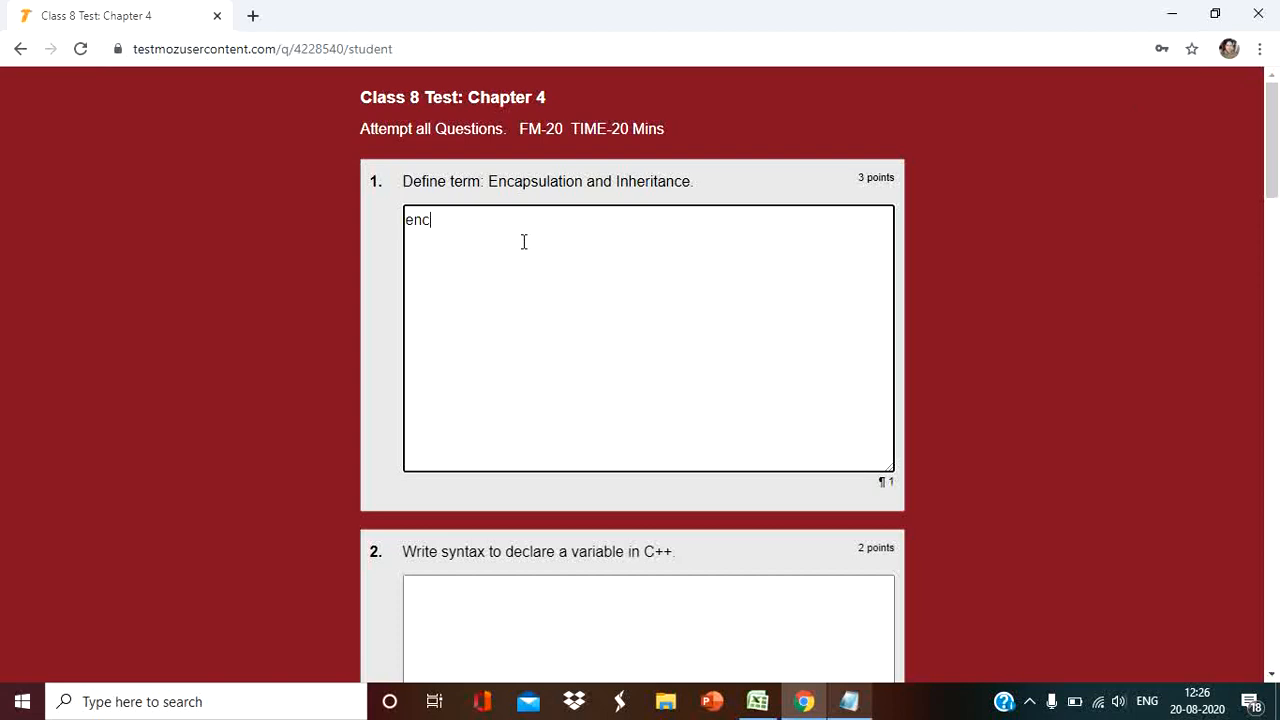
{"action": "type", "text": "pasulation"}
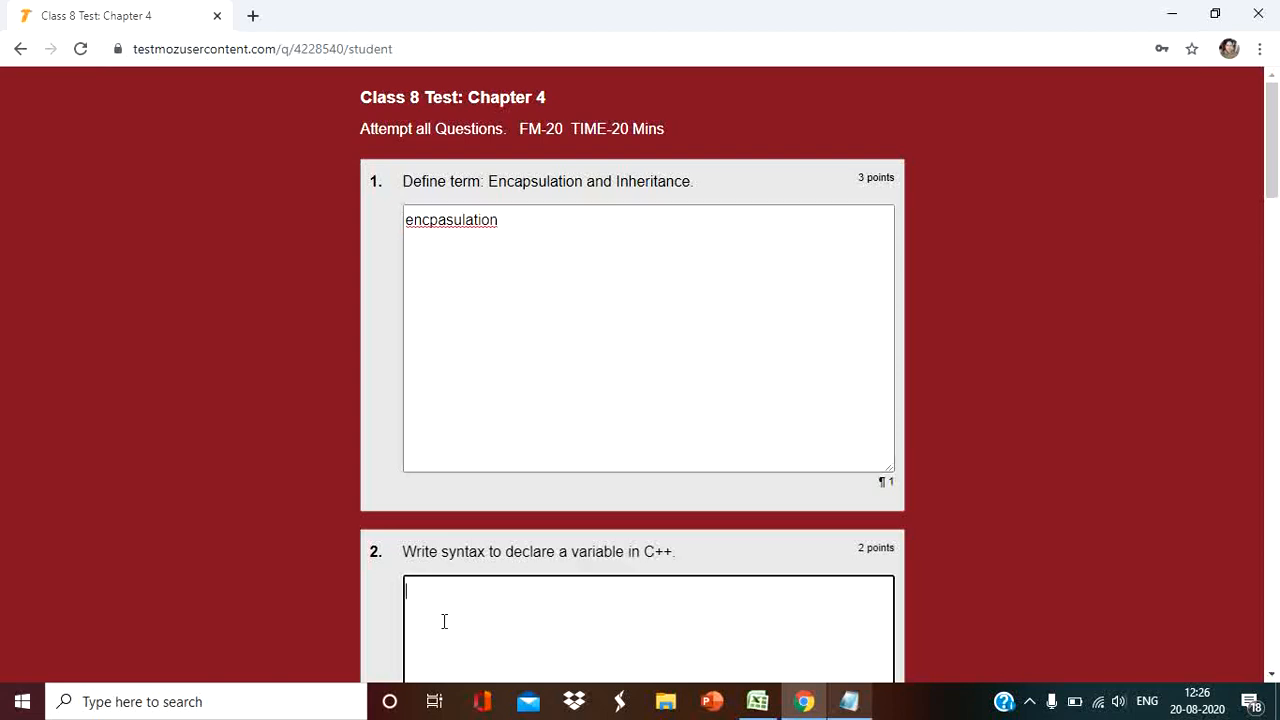
{"action": "type", "text": "C++"}
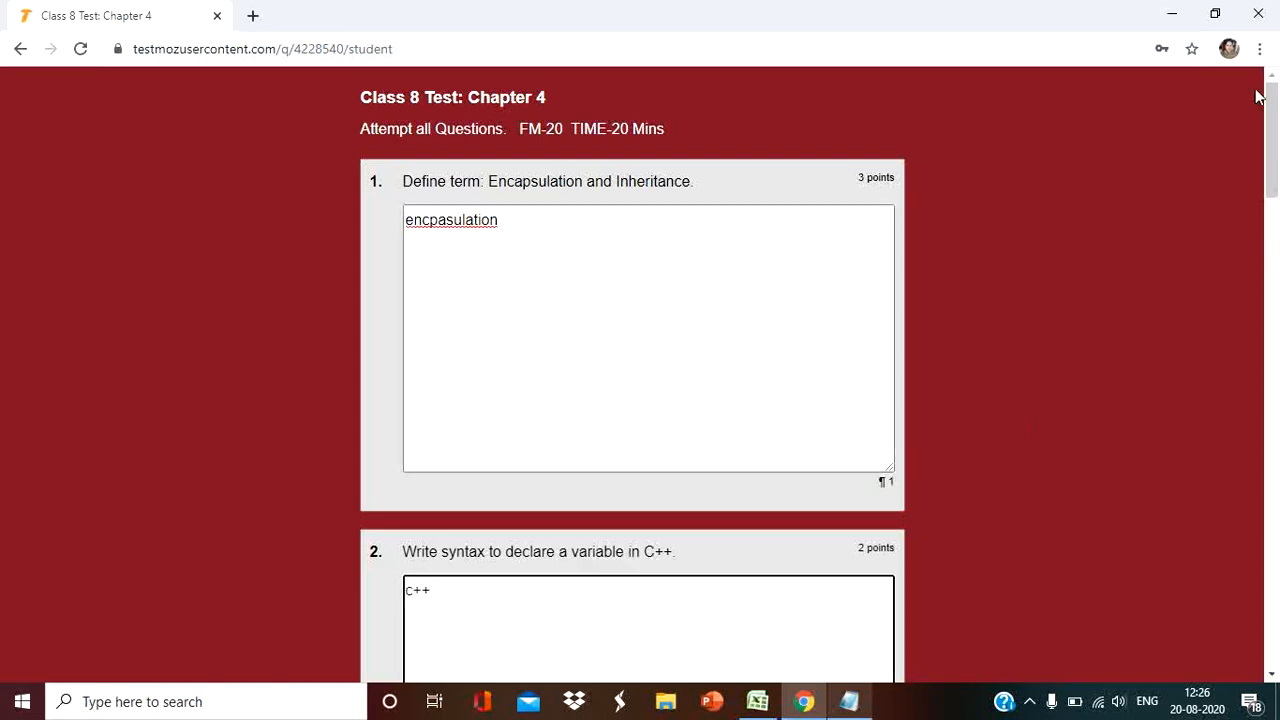
{"action": "scroll", "scroll_direction": "down", "scroll_amount": 3}
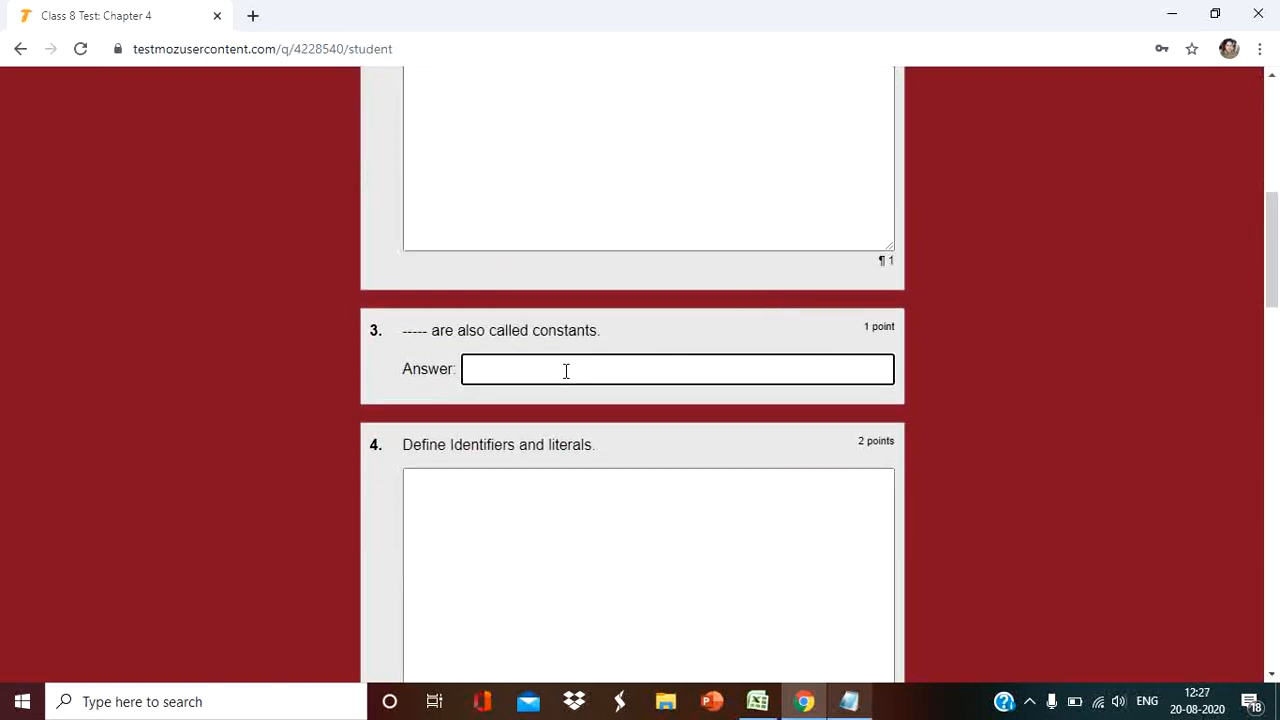
{"action": "type", "text": "abc"}
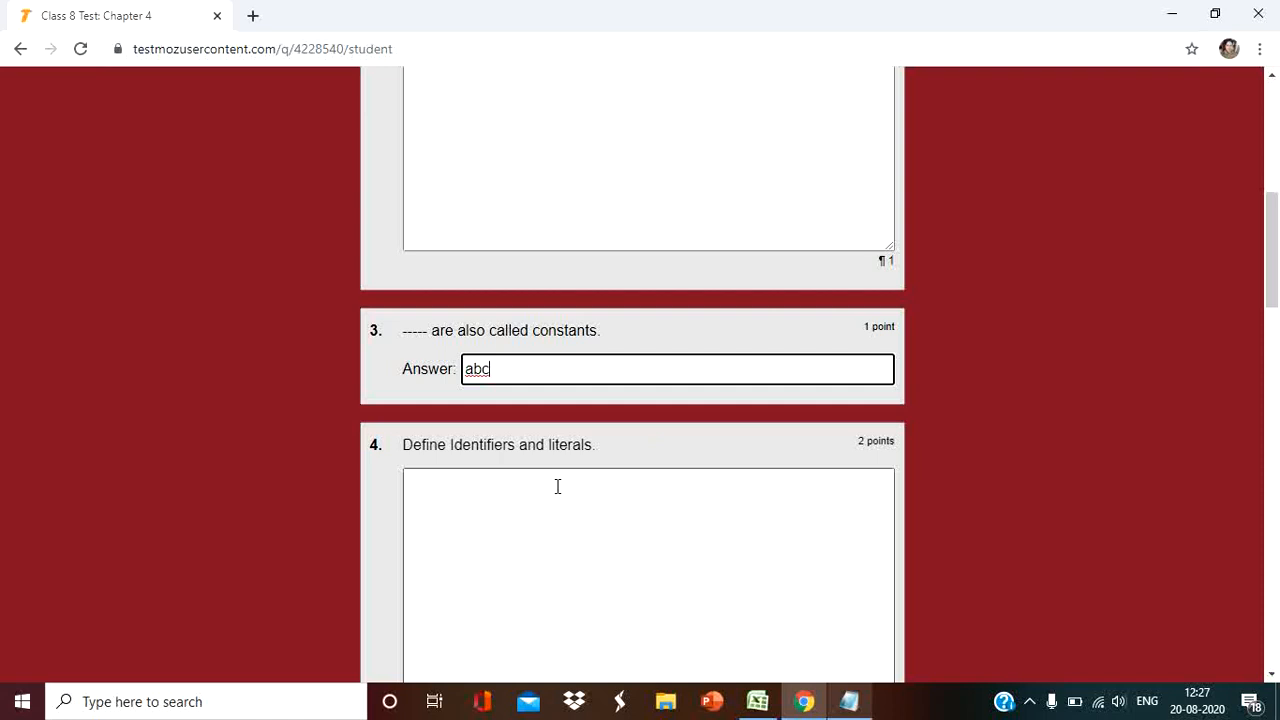
{"action": "type", "text": "asd"}
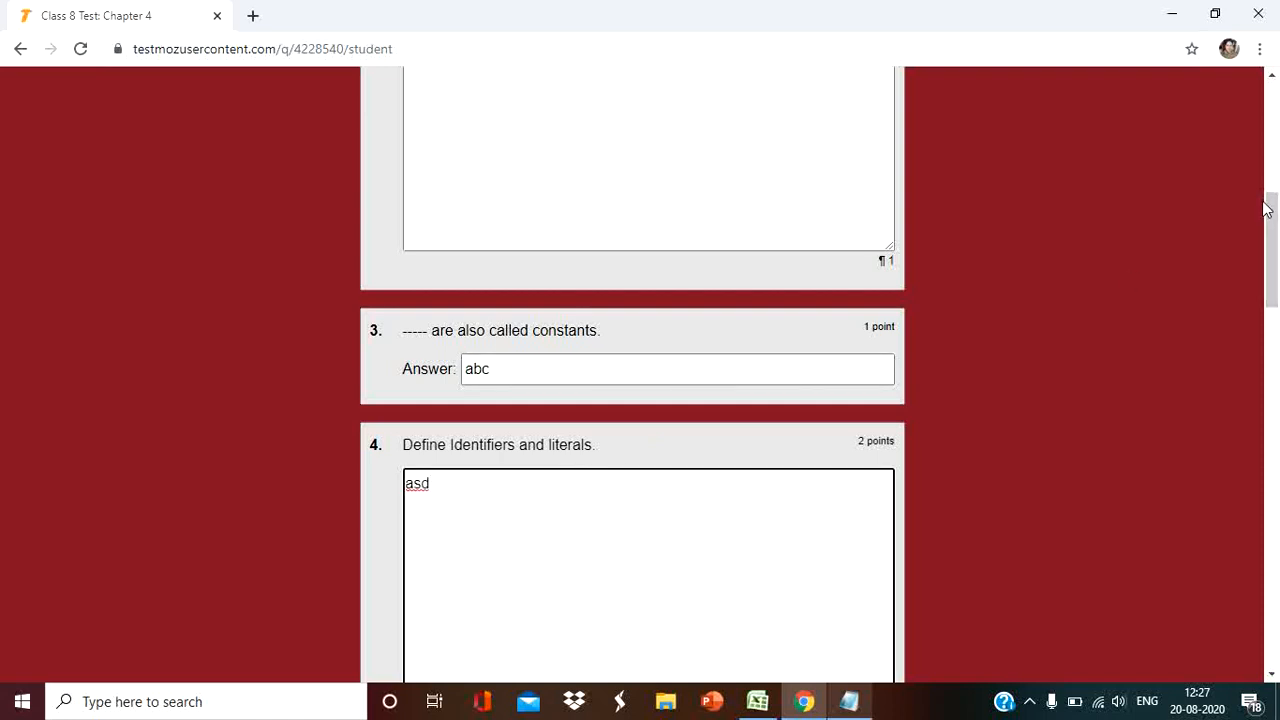
{"action": "scroll", "scroll_direction": "down", "scroll_amount": 3}
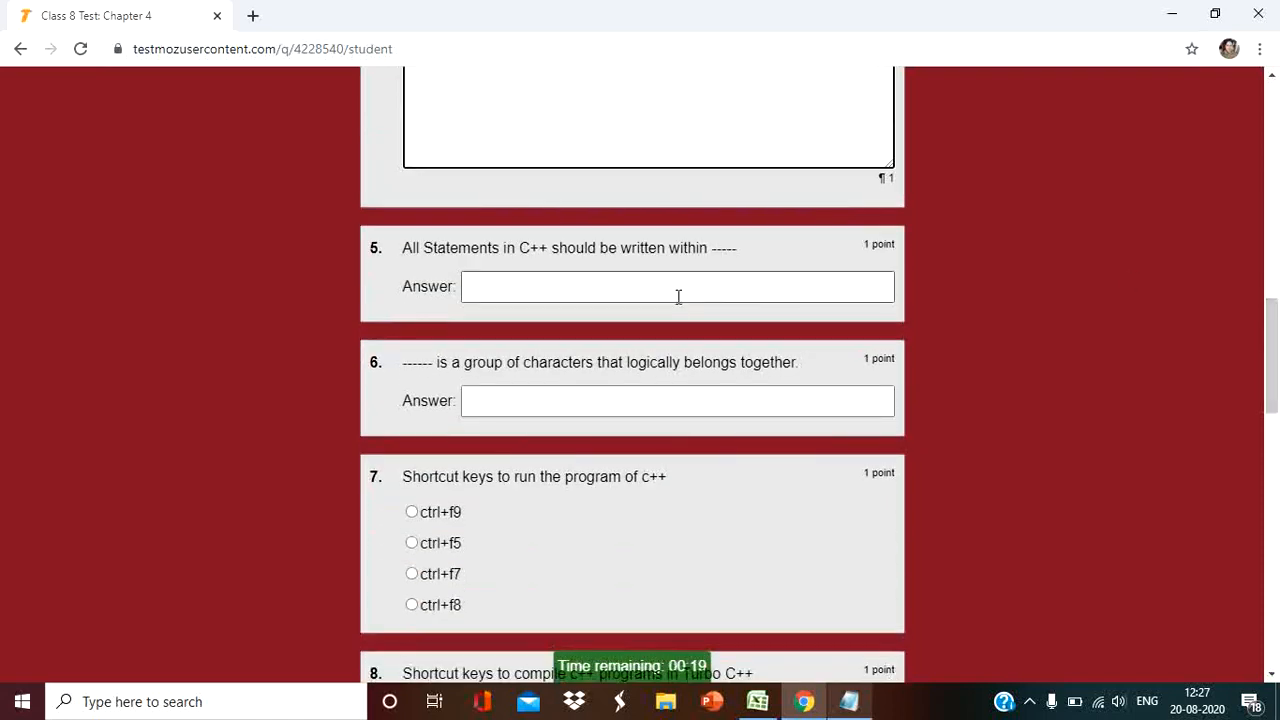
- Answer question 5 'ma', question 6 'main', question 7 ctrl+f5, question 8 alt+f9, then 'c'
{"action": "left_click", "coordinate": [678, 286]}
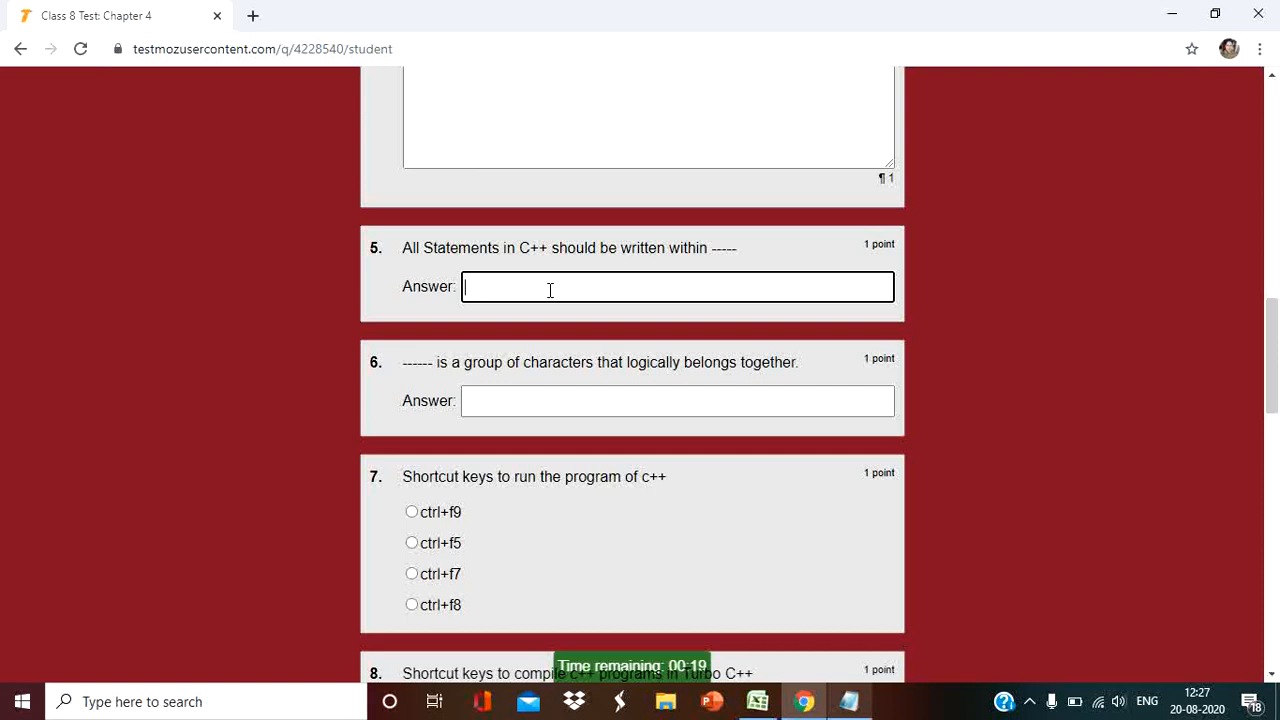
{"action": "type", "text": "main"}
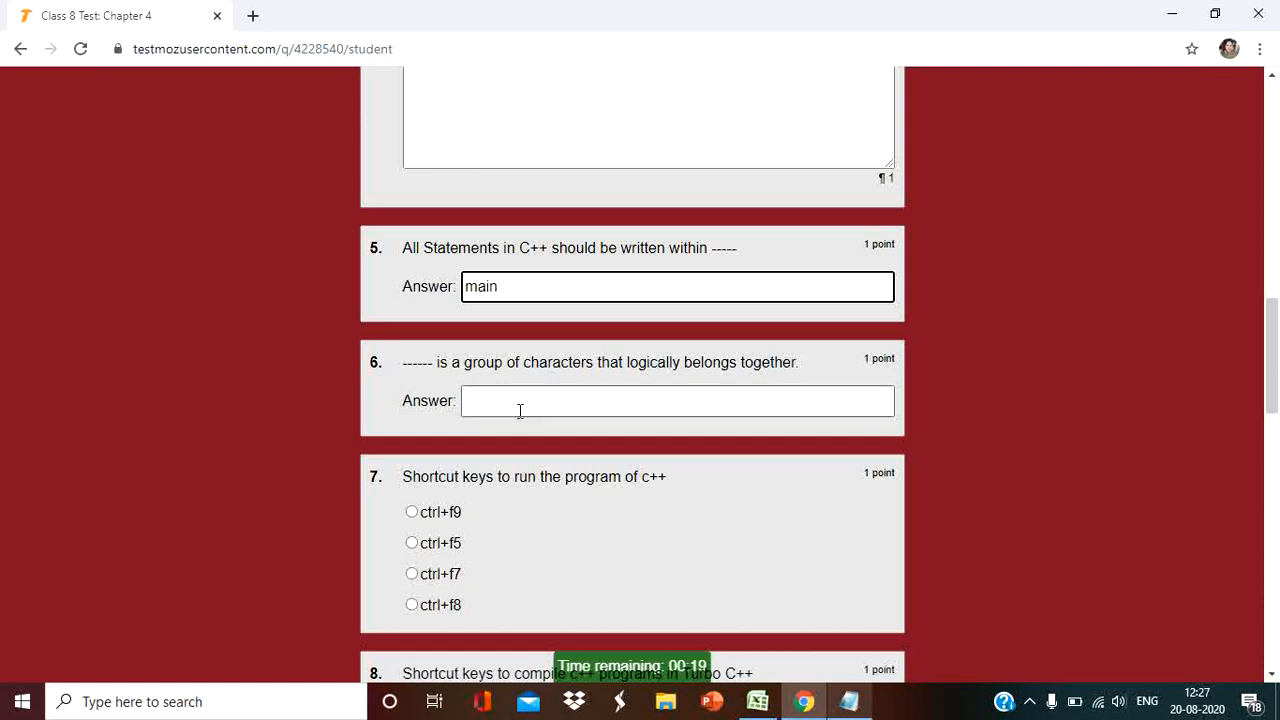
{"action": "left_click", "coordinate": [677, 400]}
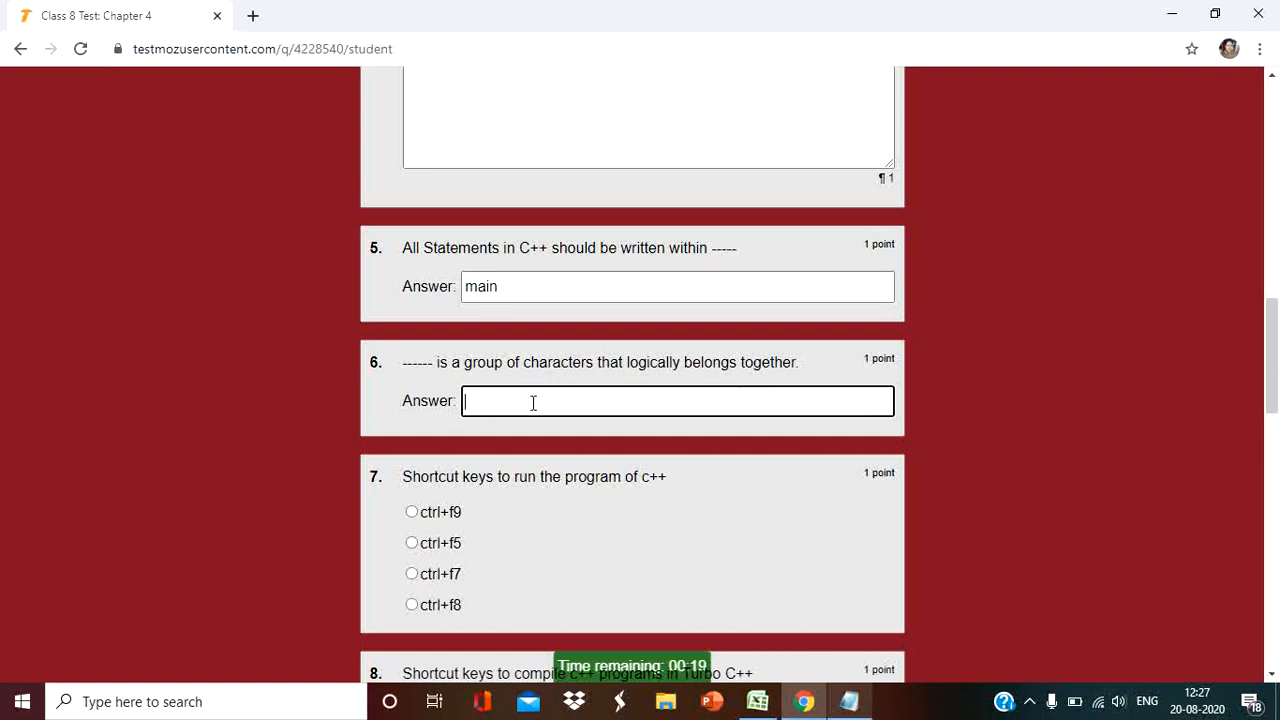
{"action": "type", "text": "main"}
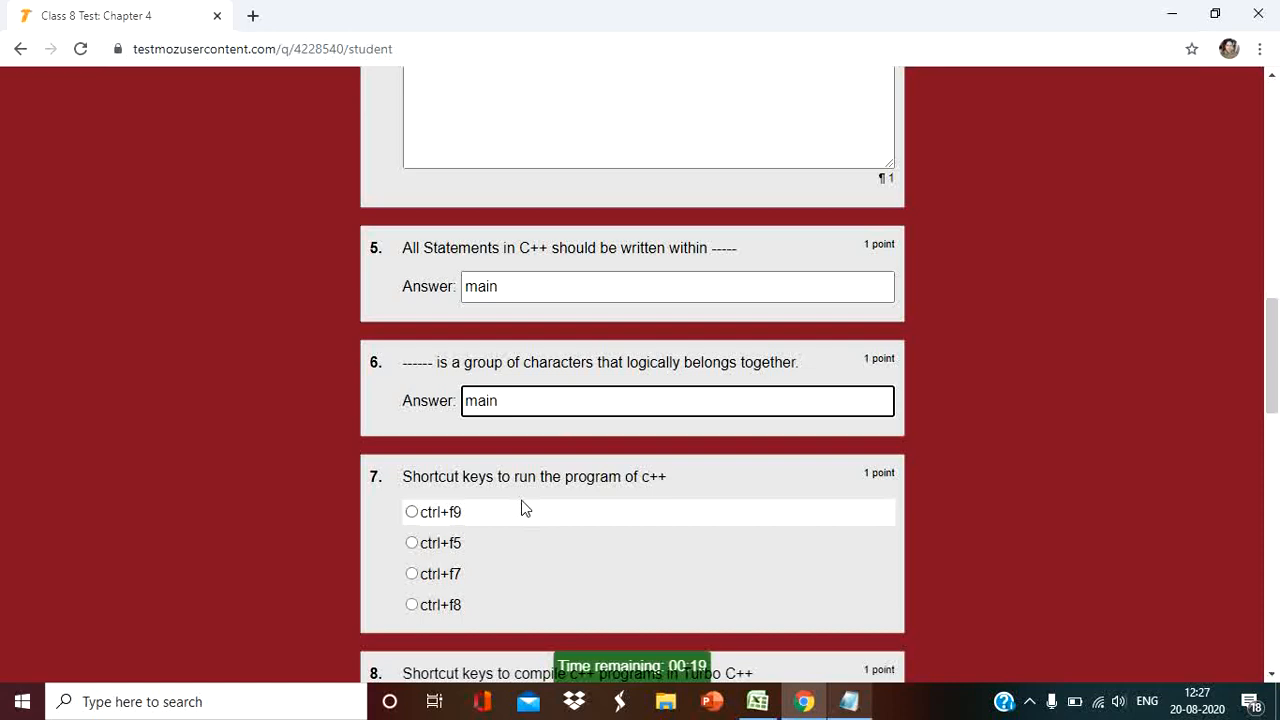
{"action": "left_click", "coordinate": [411, 542]}
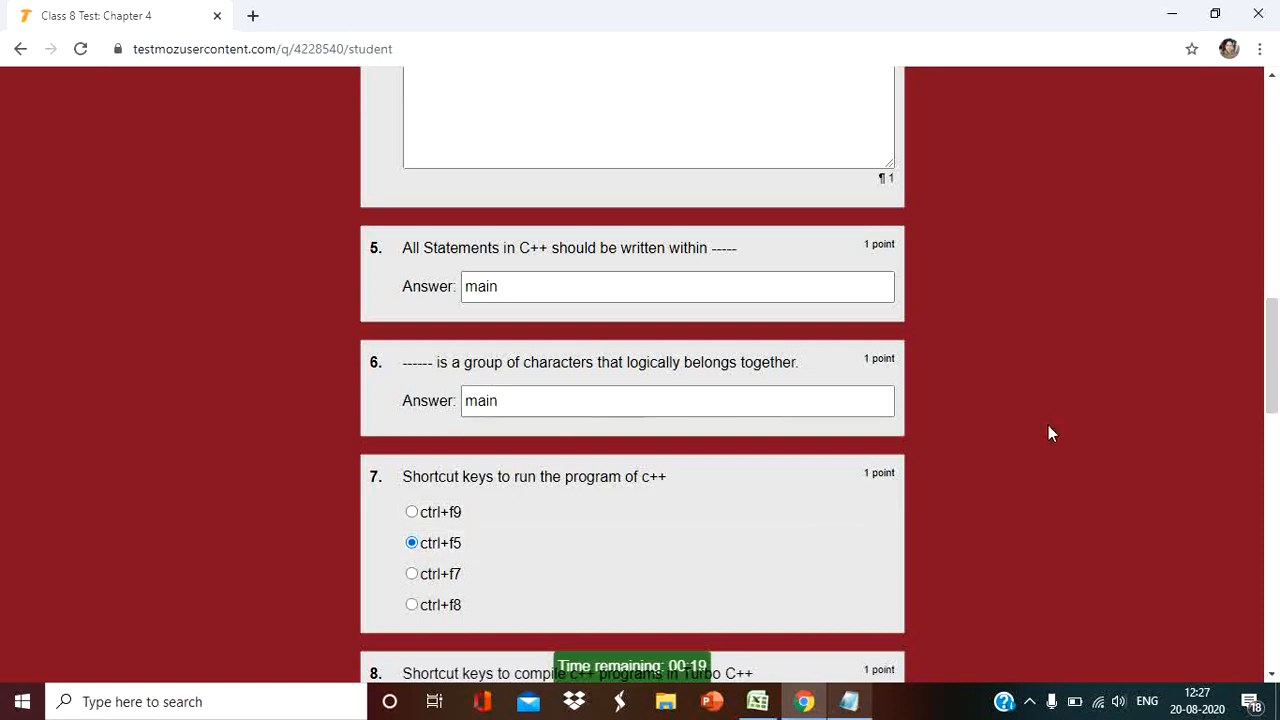
{"action": "scroll", "scroll_direction": "down", "scroll_amount": 3}
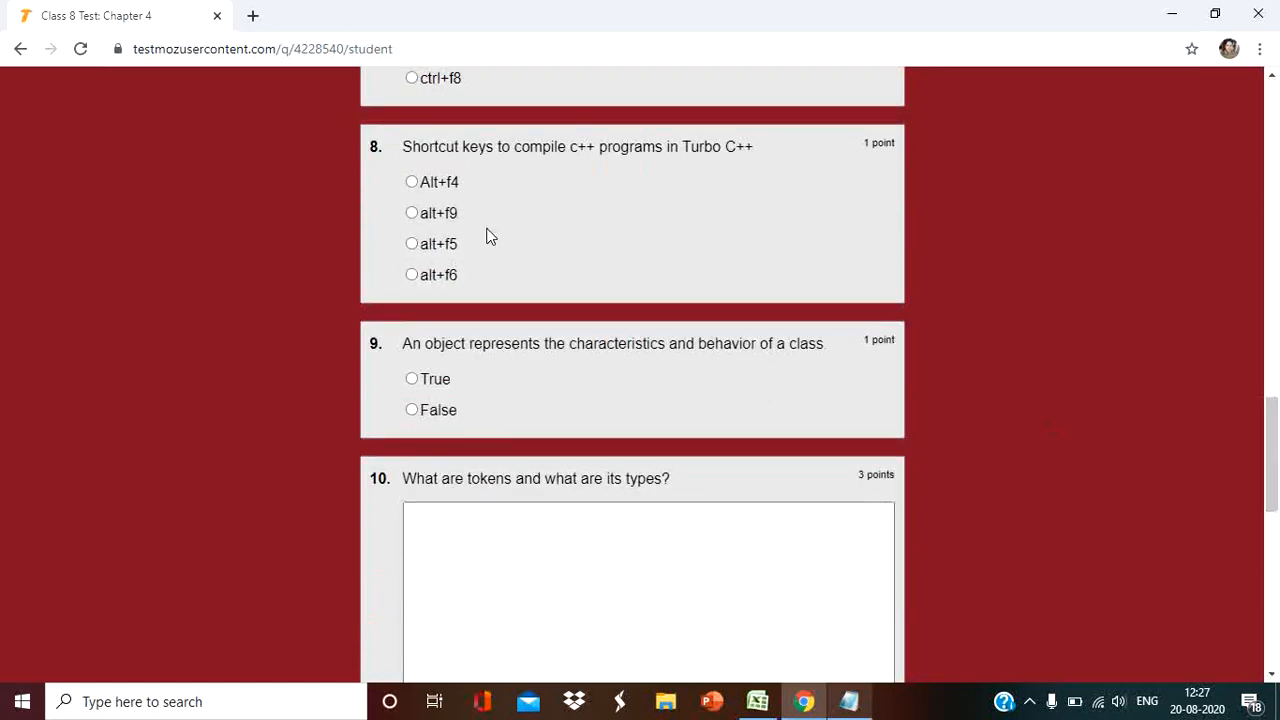
{"action": "left_click", "coordinate": [411, 212]}
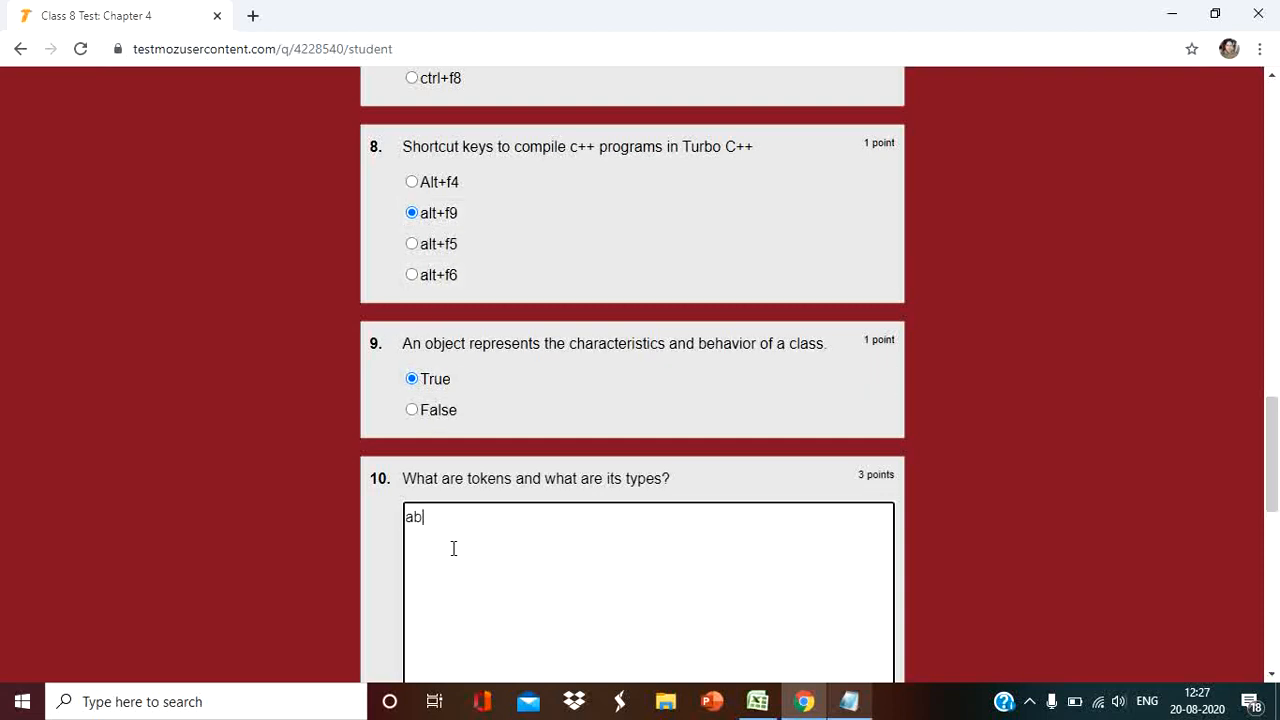
{"action": "type", "text": "c"}
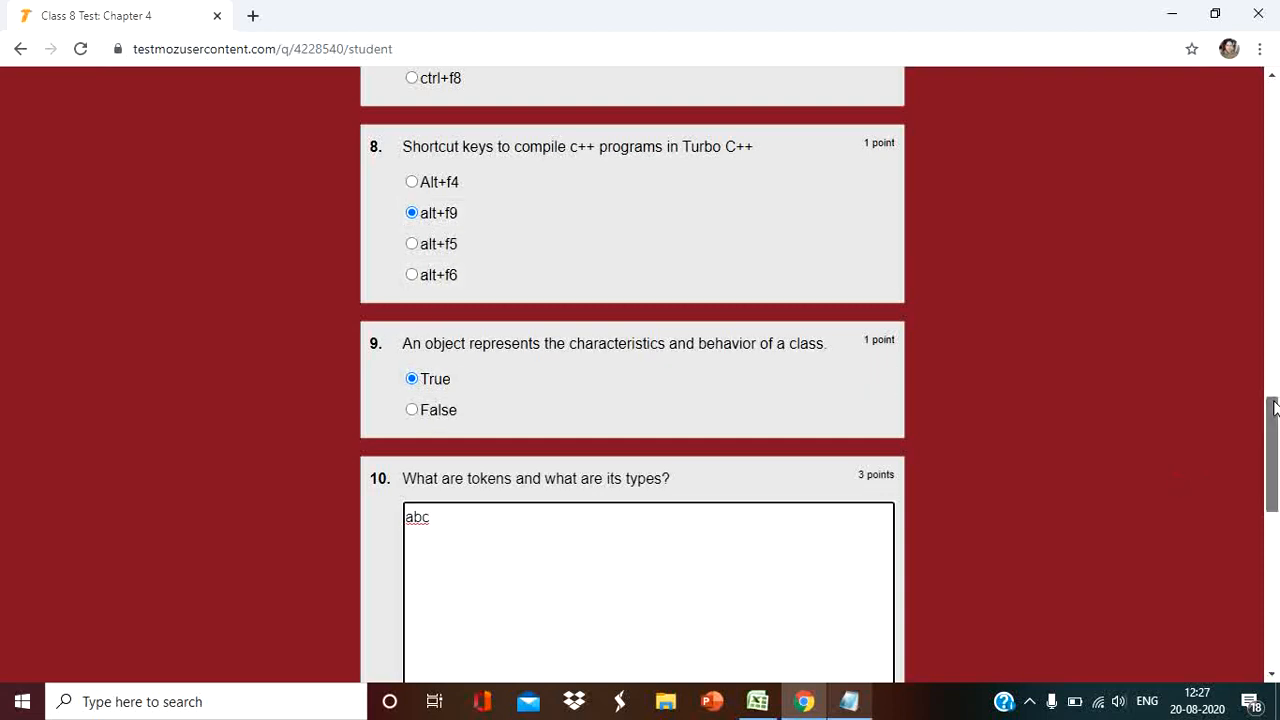
- Type 'ws', choose Writing for question 14, and answer question 13 True
{"action": "scroll", "scroll_direction": "down", "scroll_amount": 3}
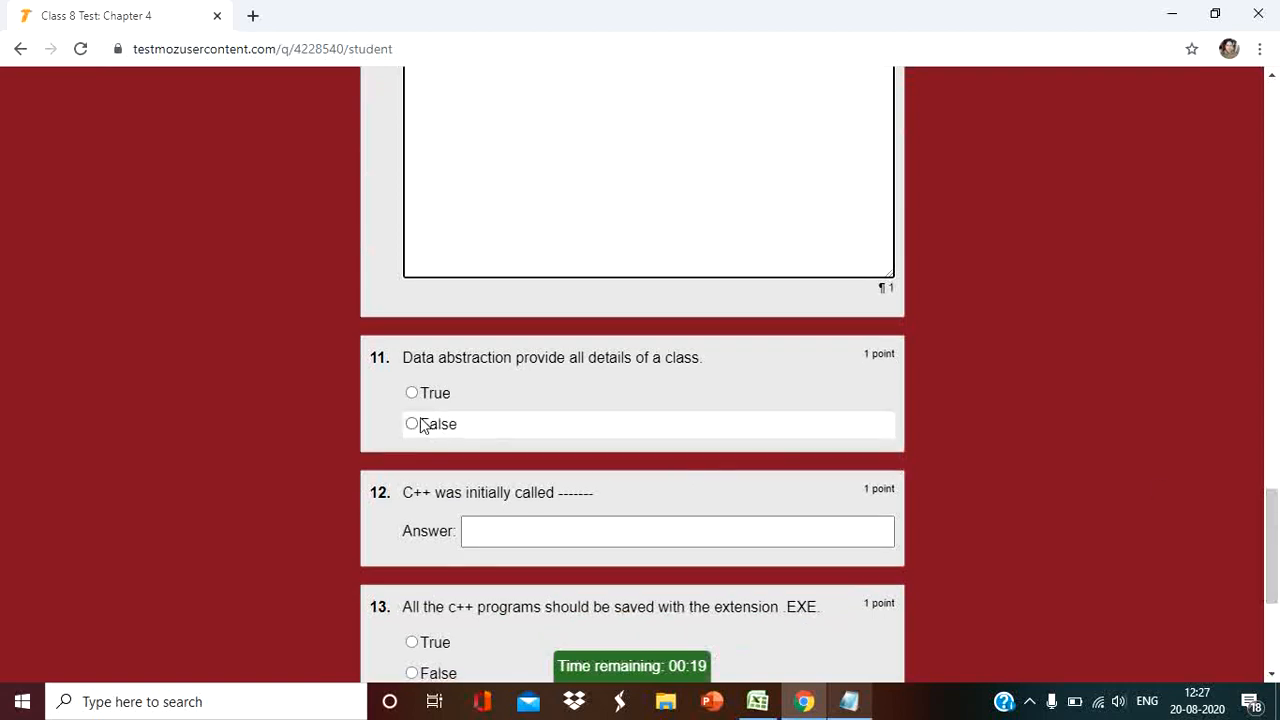
{"action": "type", "text": "ws"}
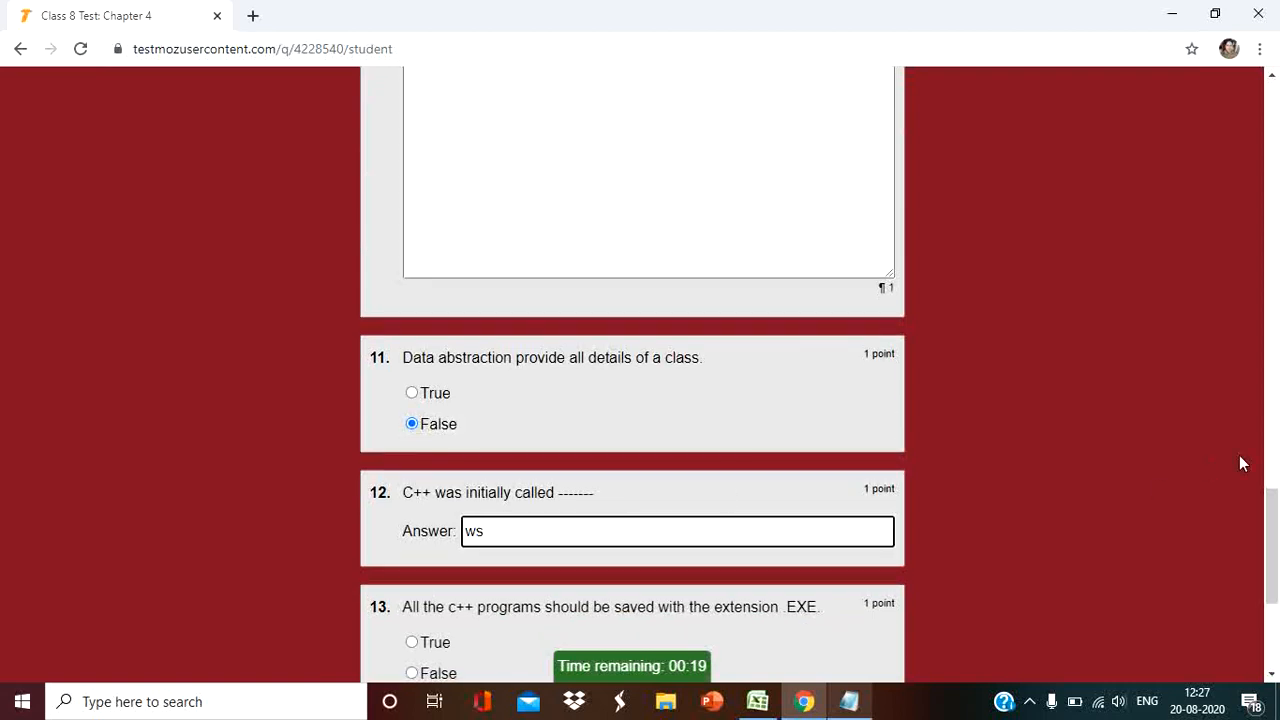
{"action": "scroll", "scroll_direction": "down", "scroll_amount": 3}
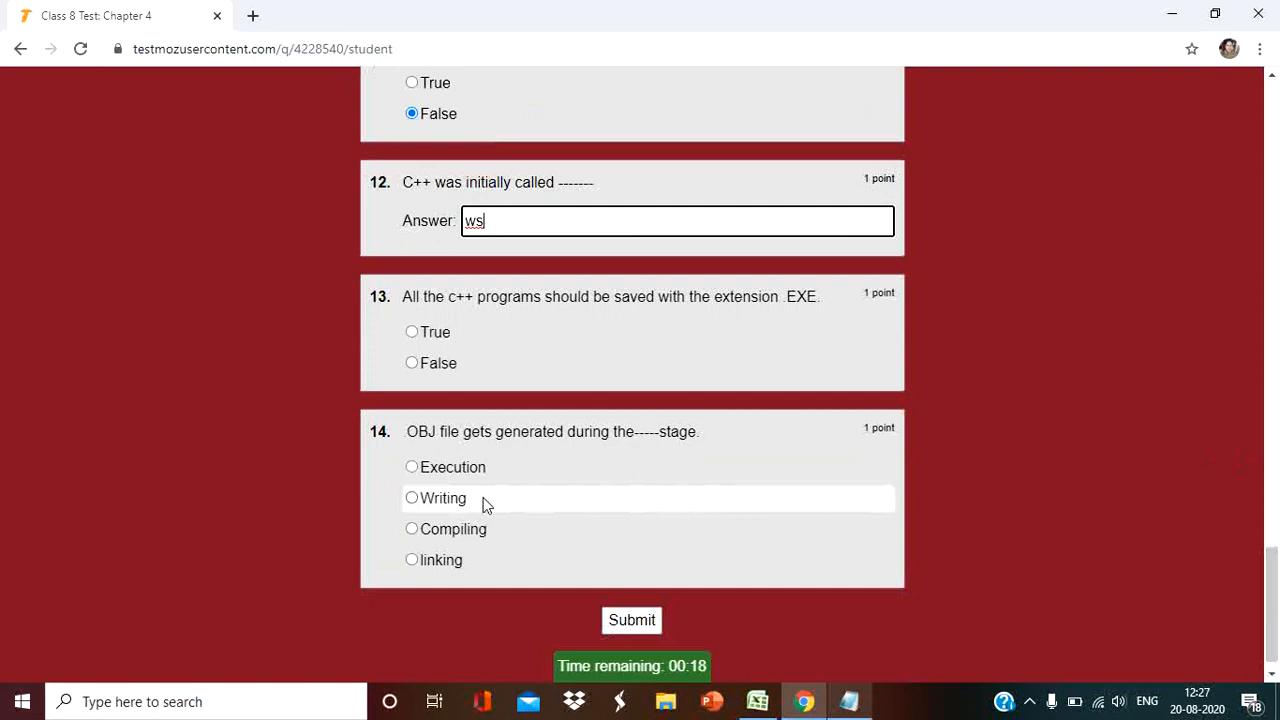
{"action": "left_click", "coordinate": [411, 497]}
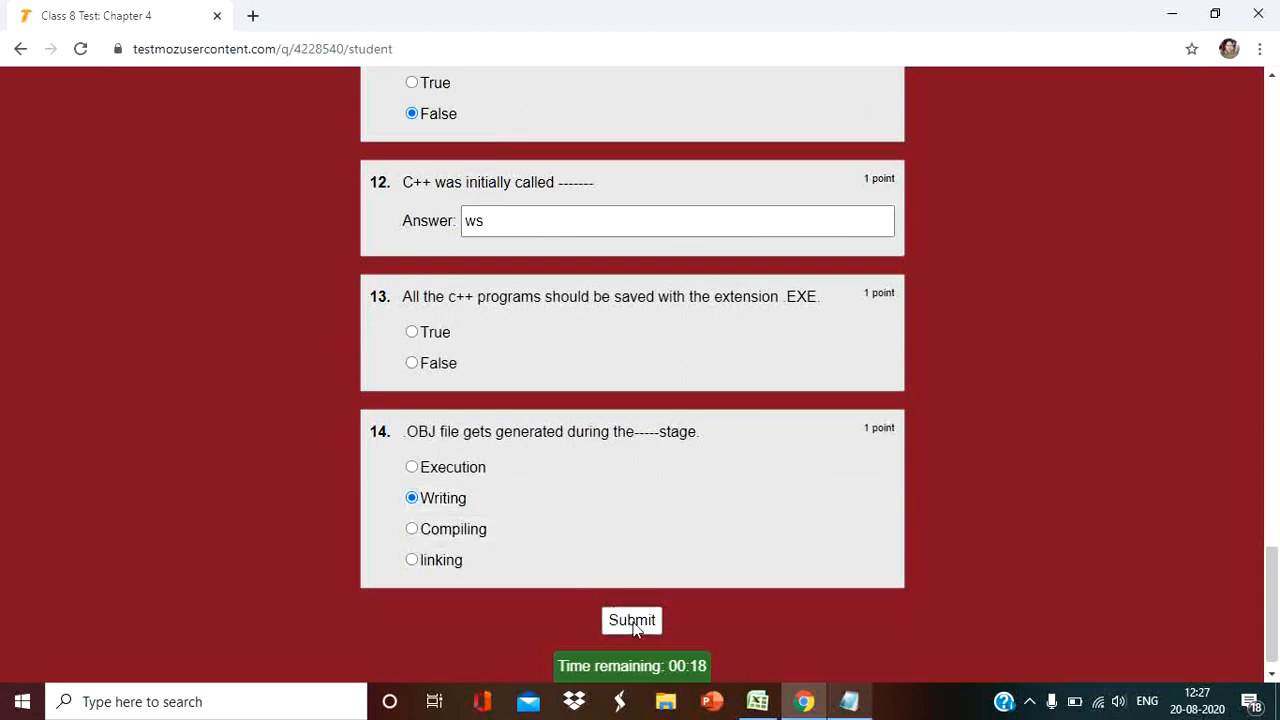
{"action": "left_click", "coordinate": [631, 620]}
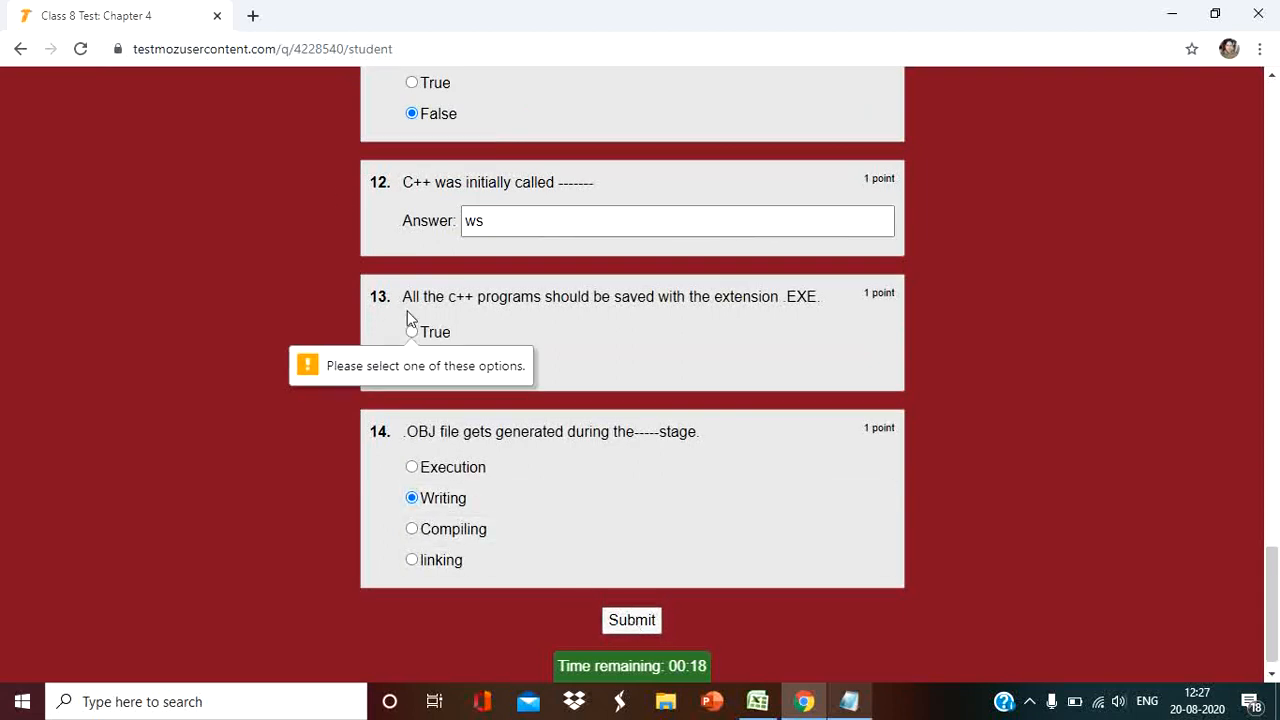
{"action": "left_click", "coordinate": [411, 332]}
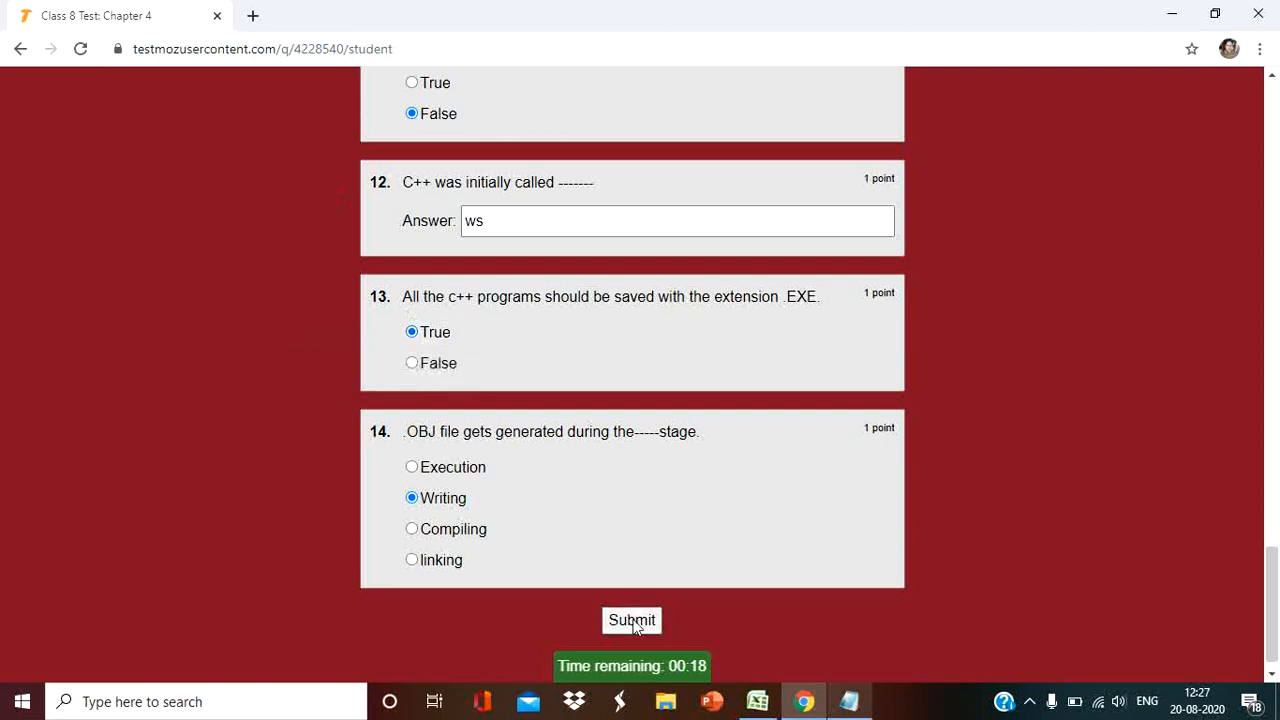
- Submit the test and scroll through the 3/10 results with 10 points pending
{"action": "left_click", "coordinate": [631, 620]}
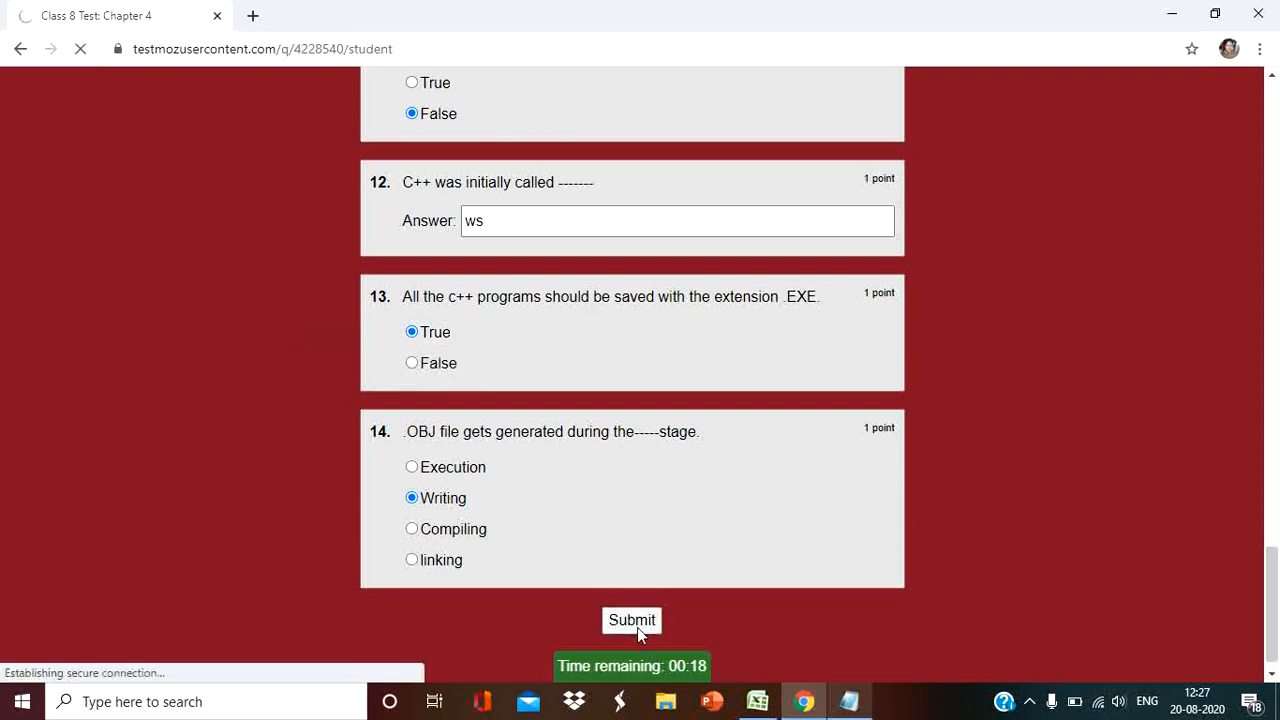
{"action": "left_click", "coordinate": [631, 620]}
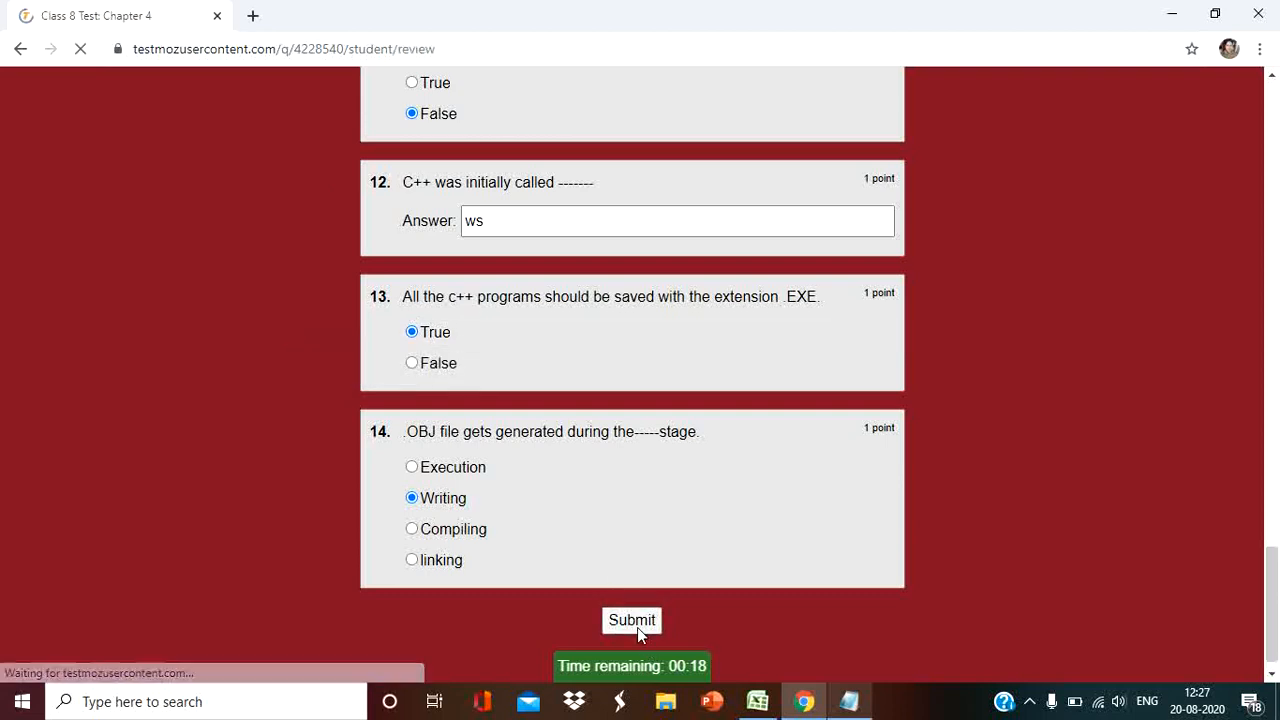
{"action": "left_click", "coordinate": [631, 620]}
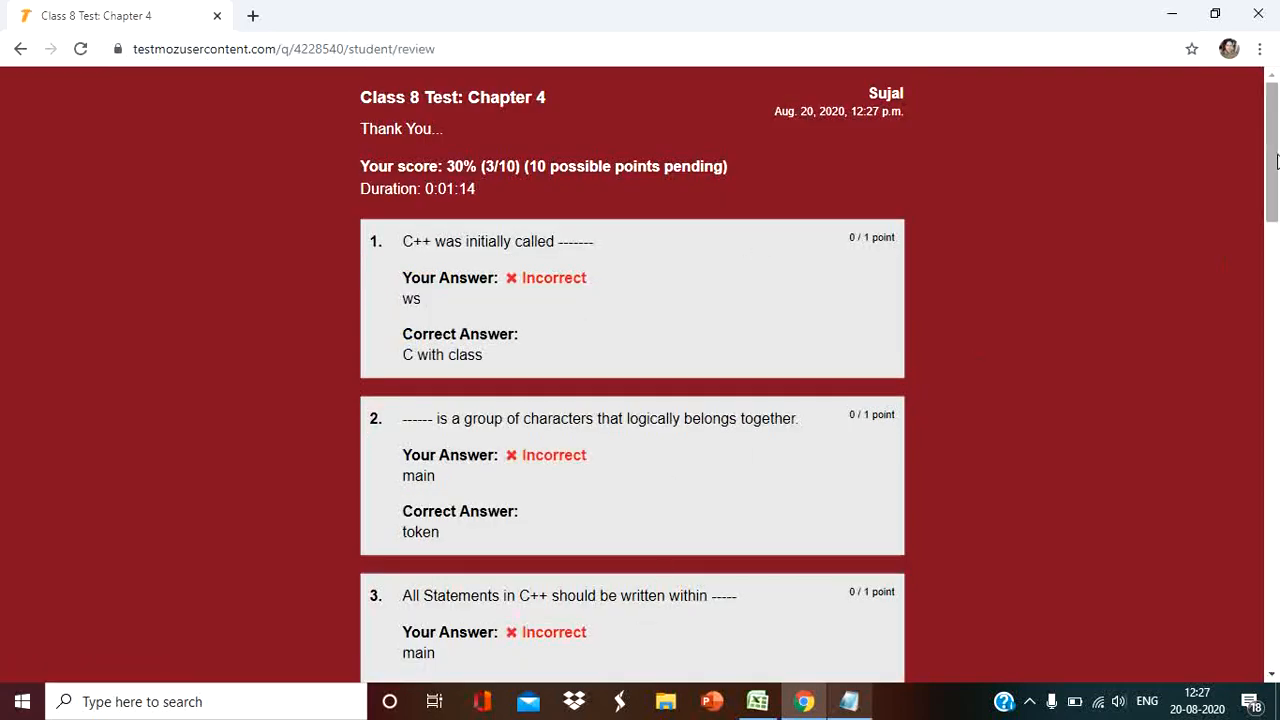
{"action": "scroll", "scroll_direction": "down", "scroll_amount": 3}
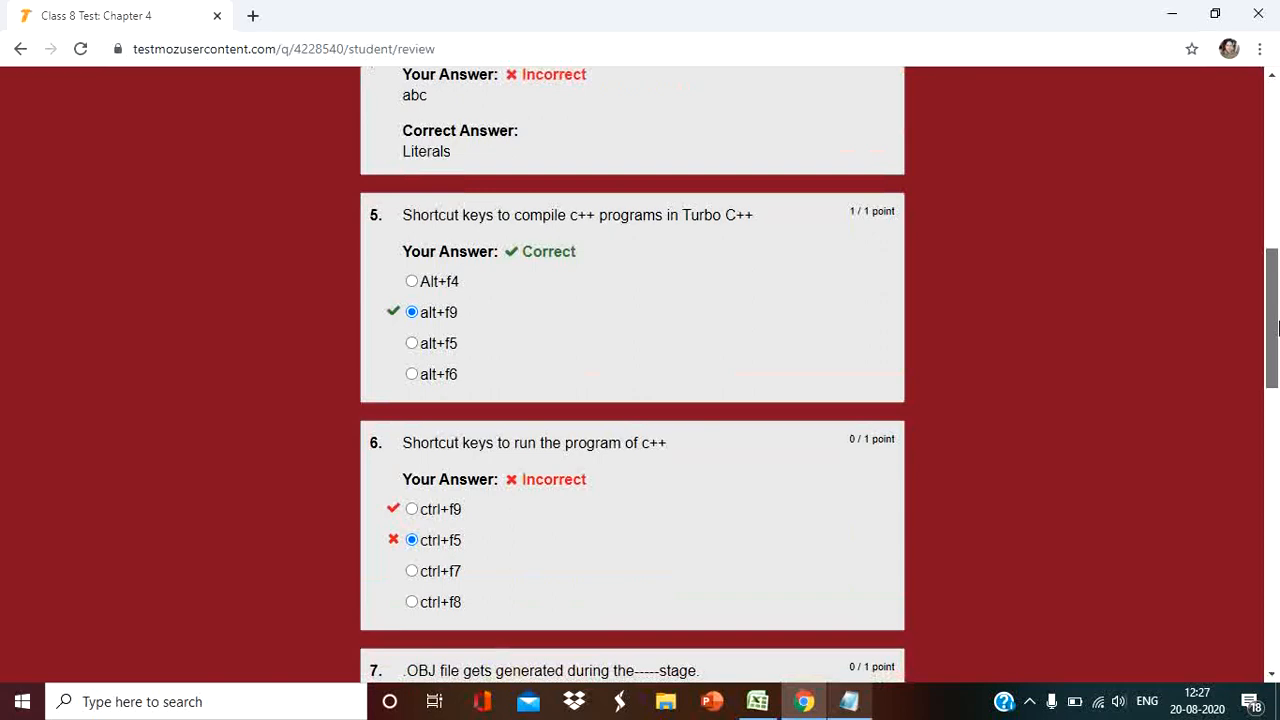
{"action": "scroll", "scroll_direction": "down", "scroll_amount": 3}
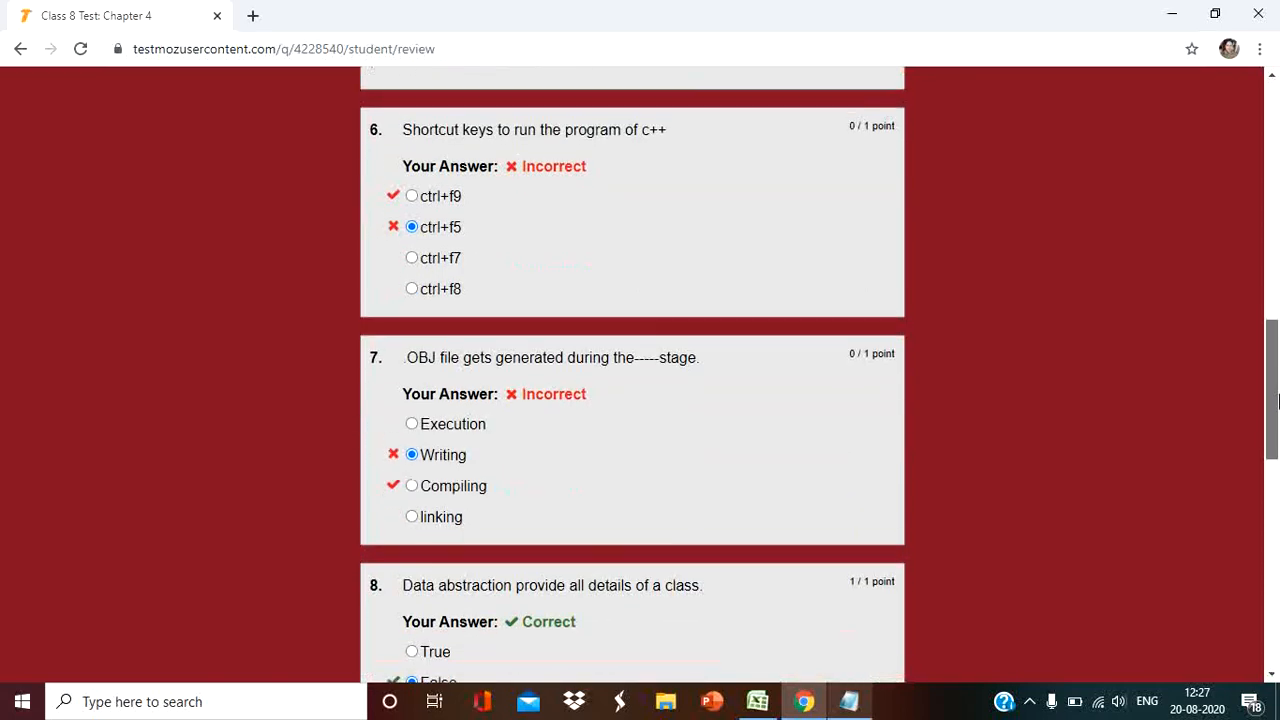
{"action": "scroll", "scroll_direction": "down", "scroll_amount": 3}
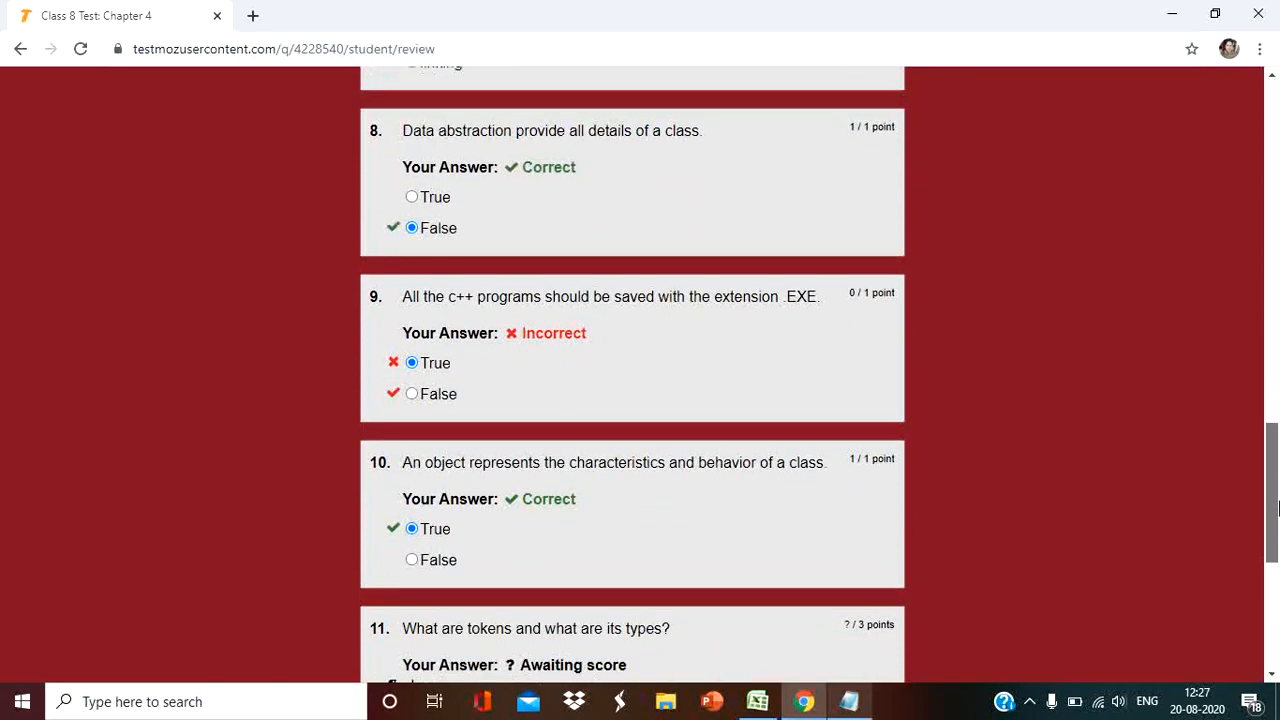
{"action": "scroll", "scroll_direction": "down", "scroll_amount": 3}
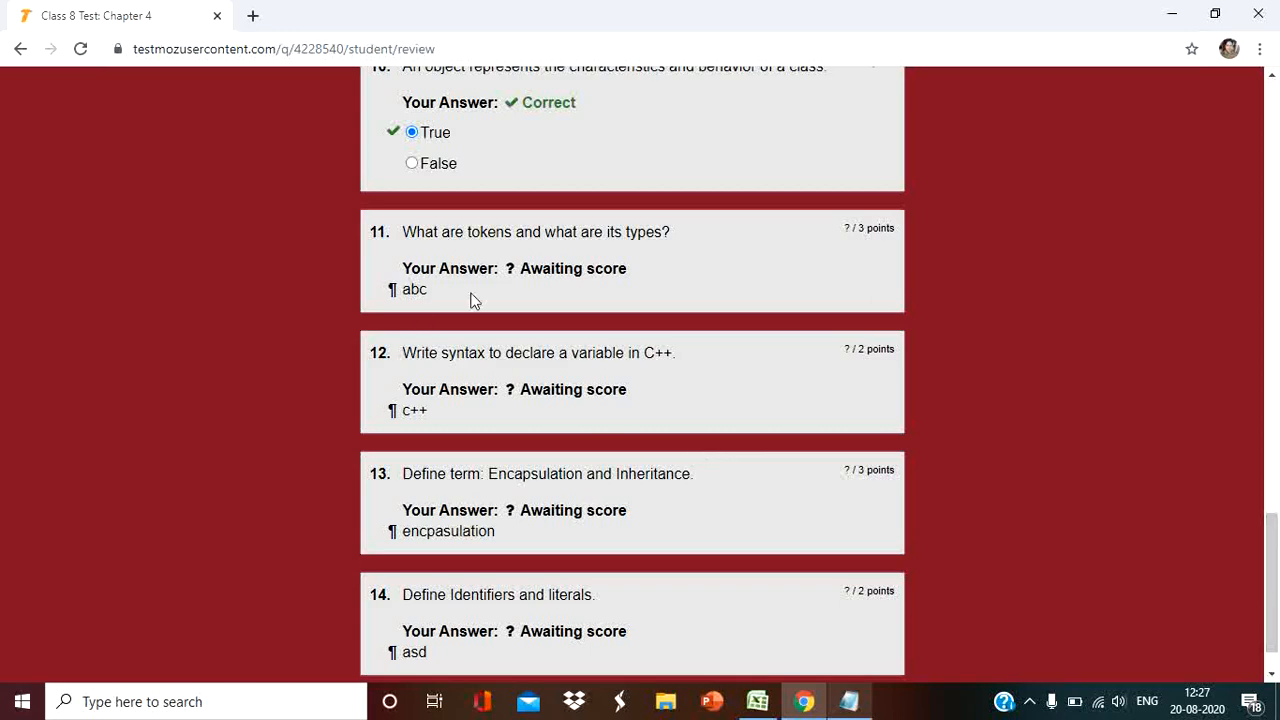
{"action": "mouse_move", "coordinate": [1260, 494]}
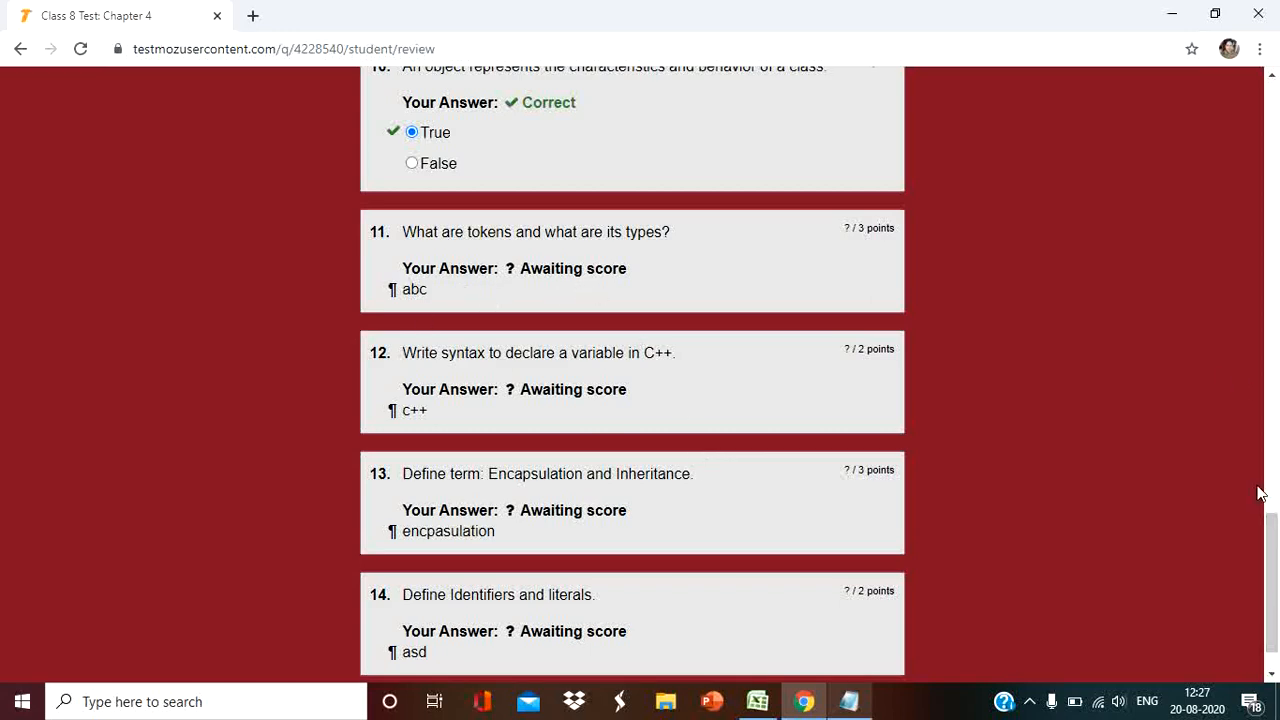
{"action": "scroll", "scroll_direction": "down", "scroll_amount": 3}
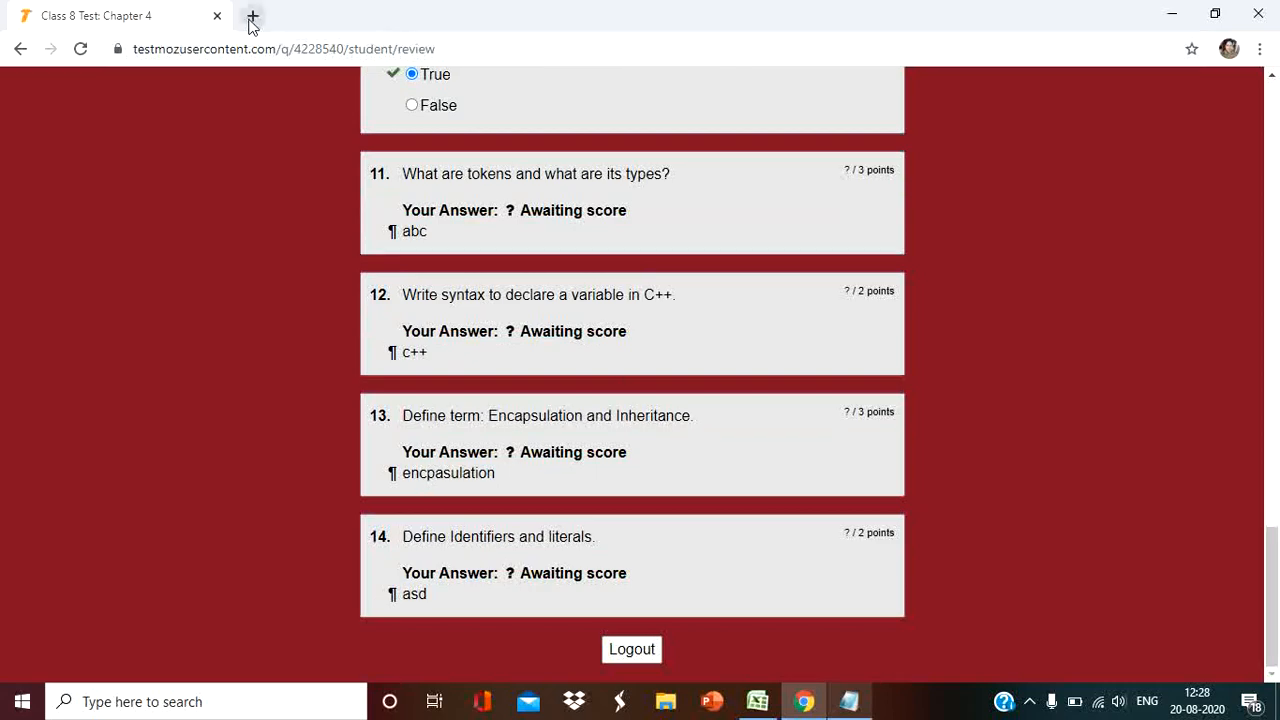
- Copy the testmoz.com/4228540 link from Notepad into a new Chrome tab
{"action": "left_click", "coordinate": [252, 18]}
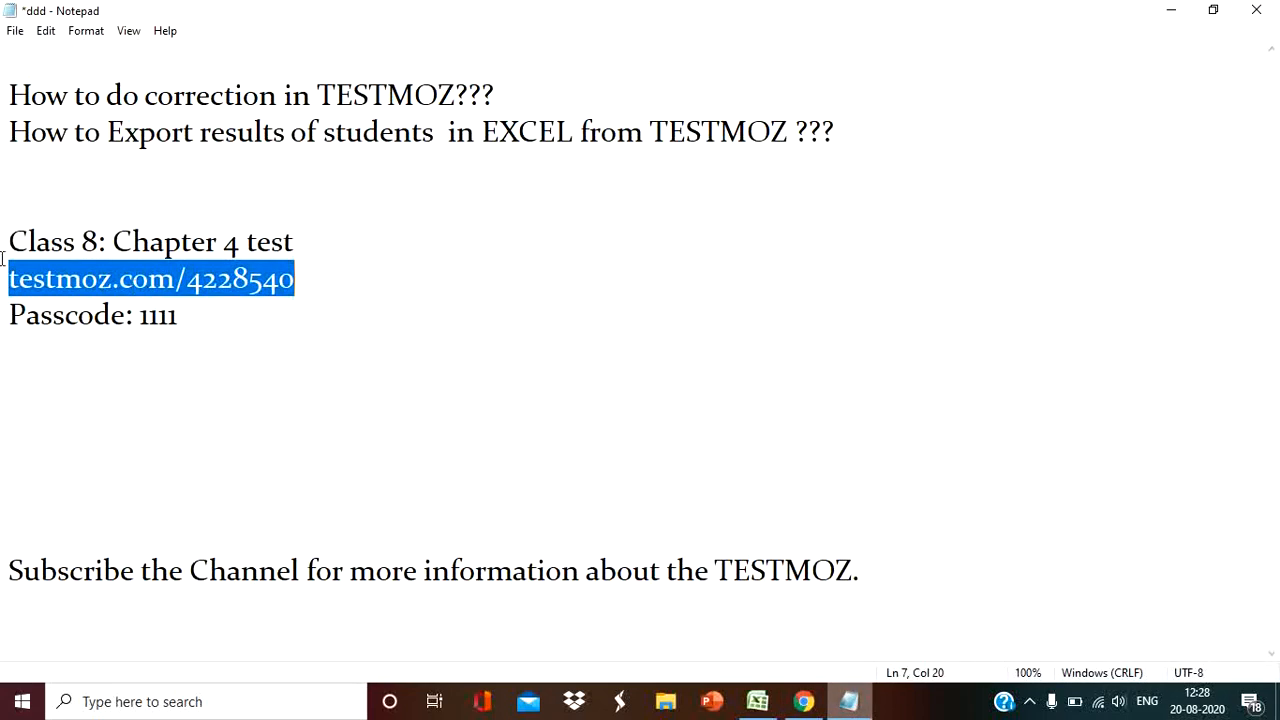
{"action": "left_click", "coordinate": [268, 279]}
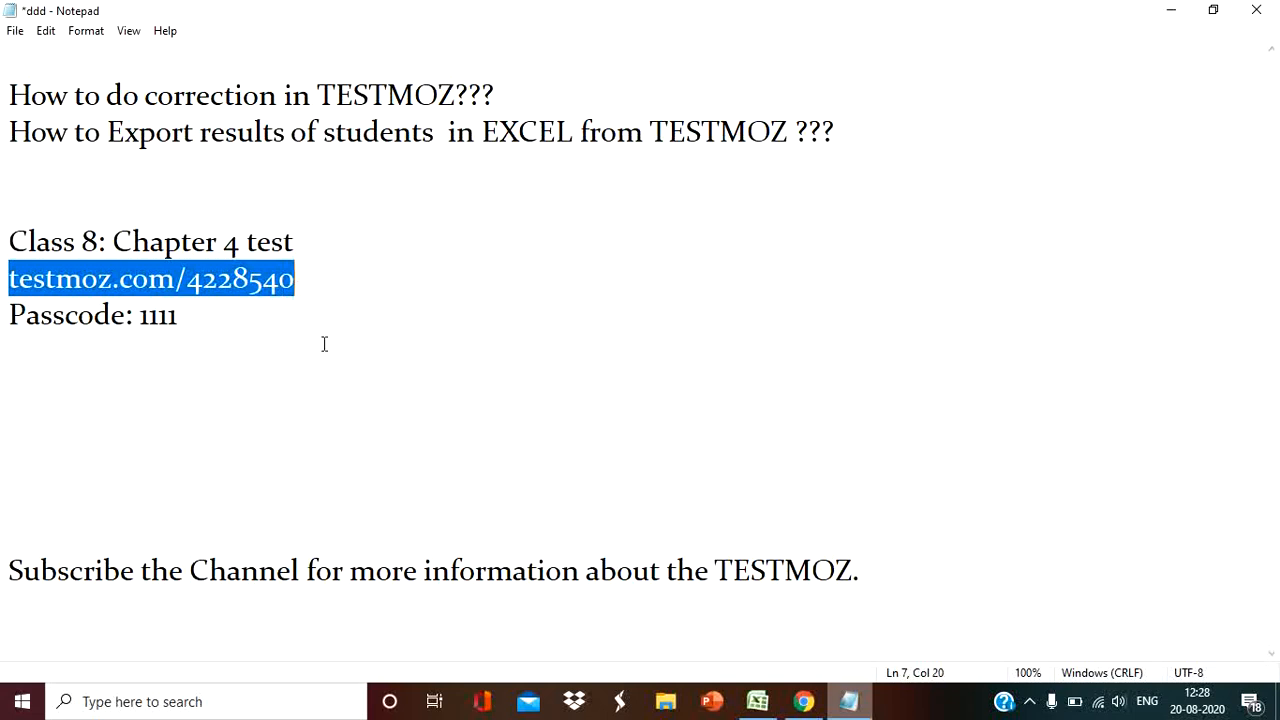
{"action": "left_click", "coordinate": [804, 701]}
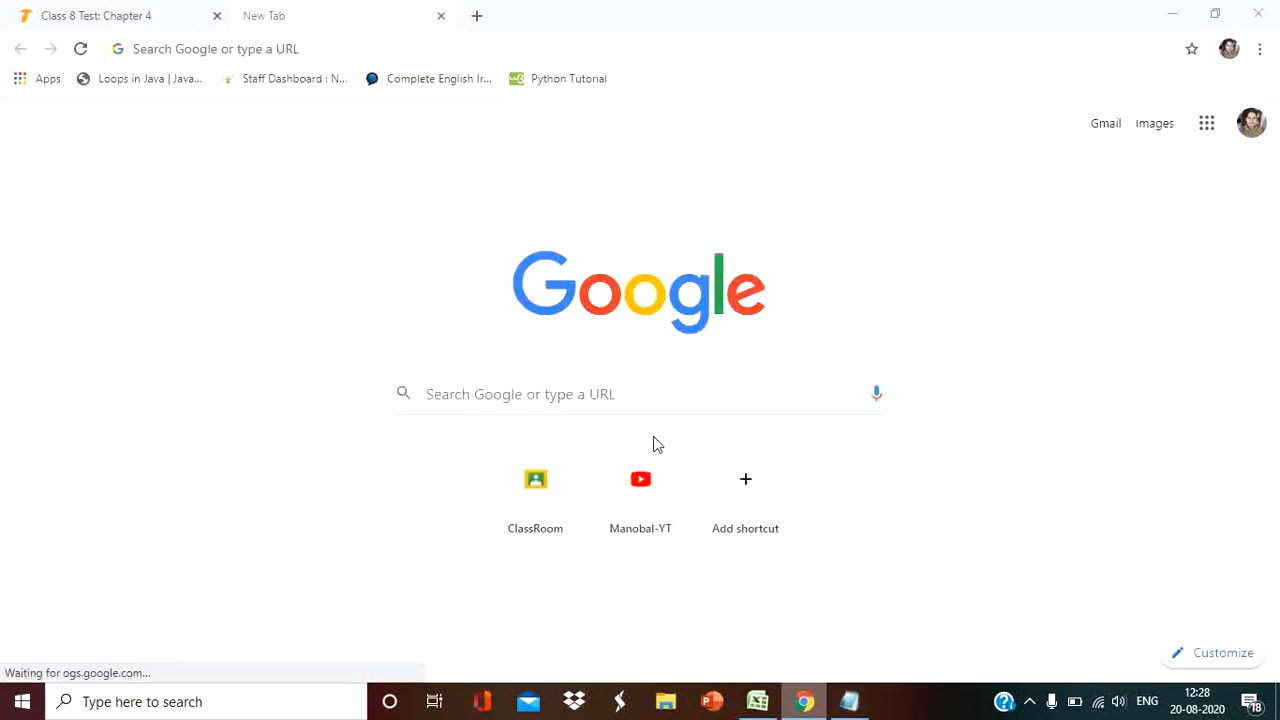
{"action": "left_click", "coordinate": [310, 48]}
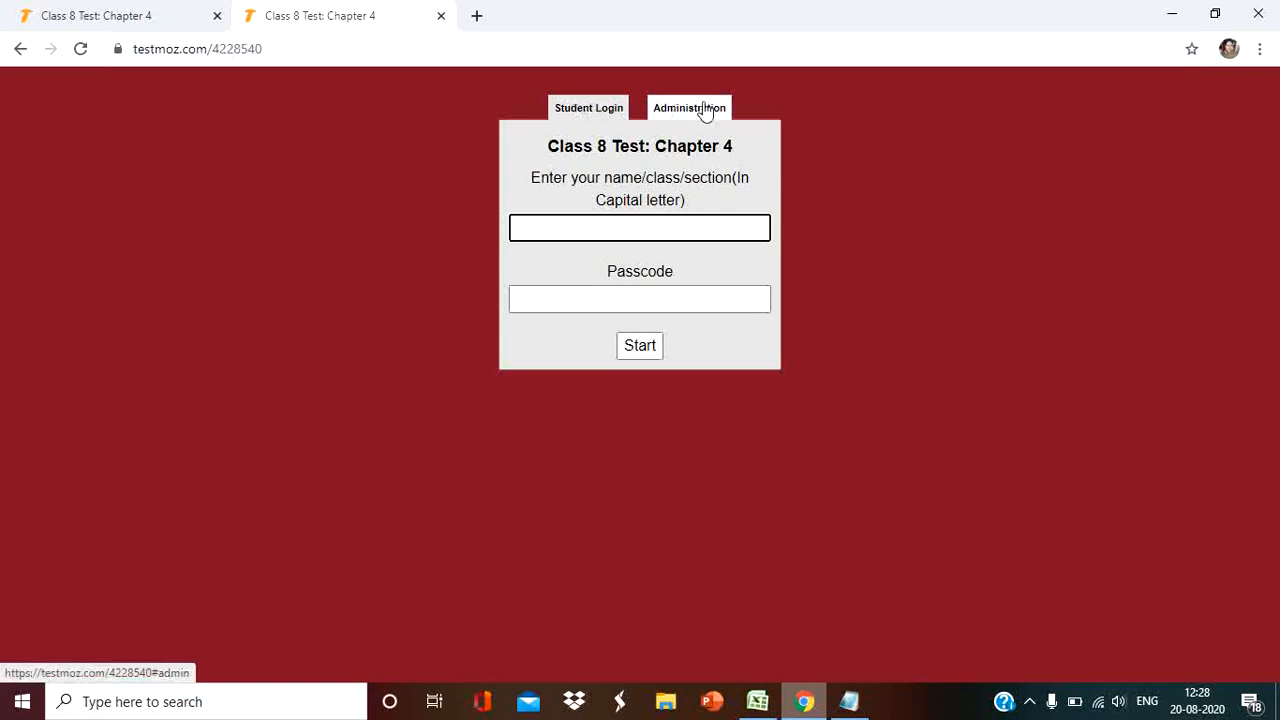
- Log in on the Administration tab with the admin password
{"action": "left_click", "coordinate": [689, 108]}
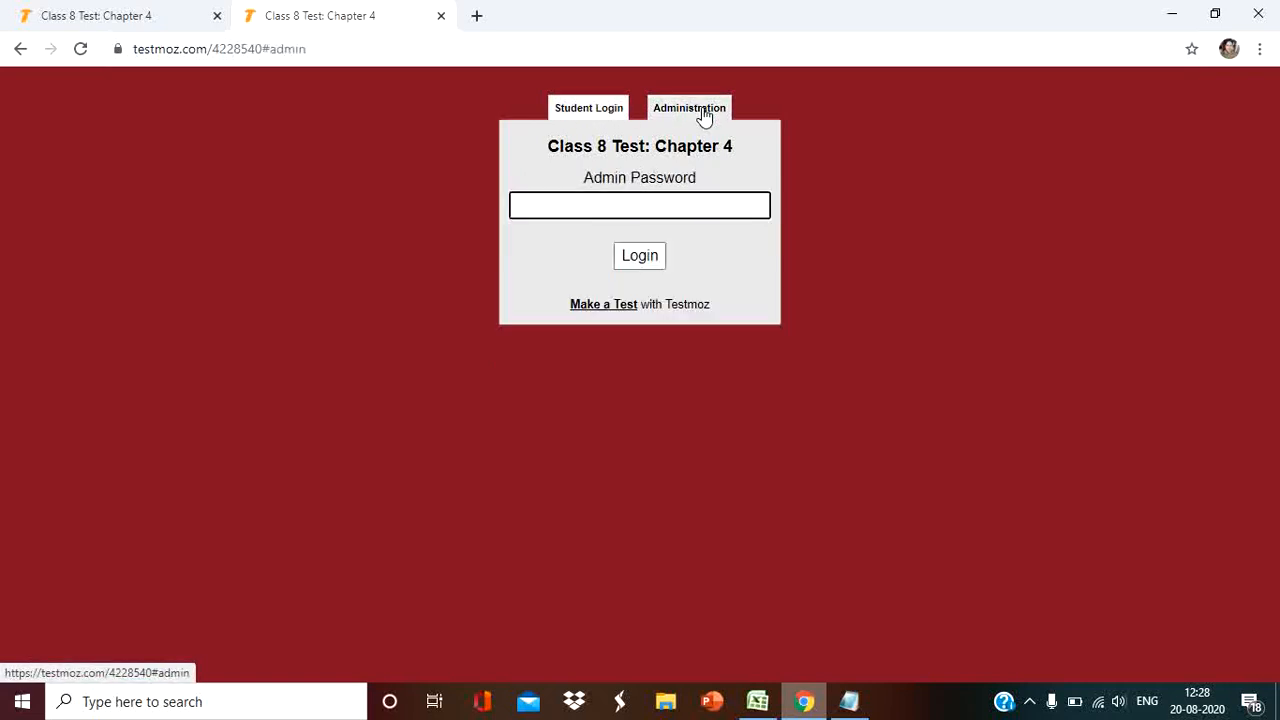
{"action": "left_click", "coordinate": [639, 205]}
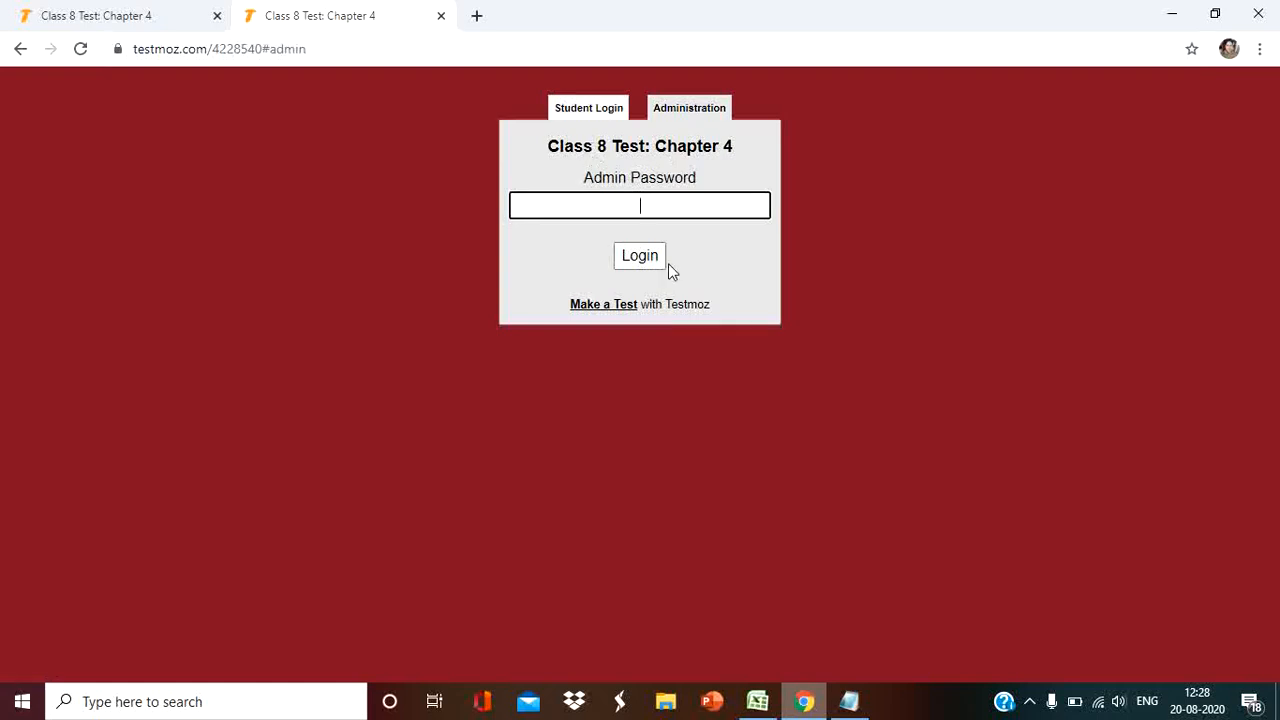
{"action": "type", "text": "••••"}
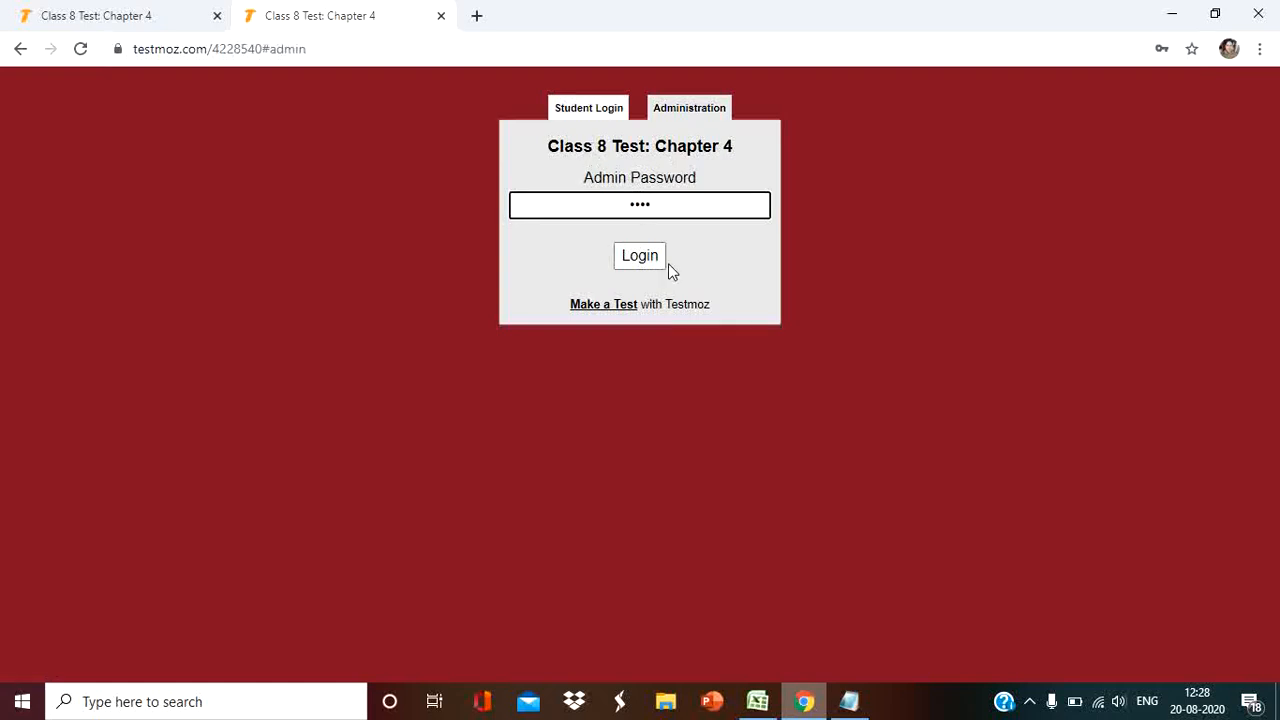
{"action": "left_click", "coordinate": [639, 255]}
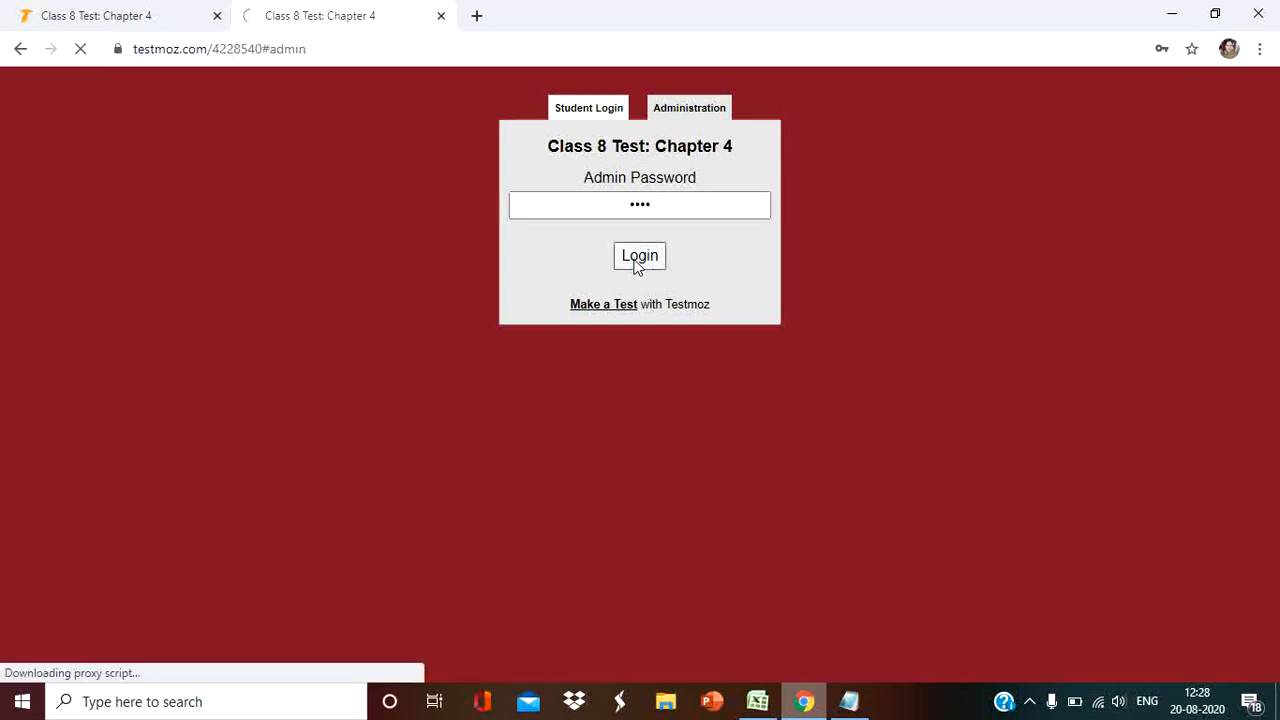
{"action": "left_click", "coordinate": [639, 256]}
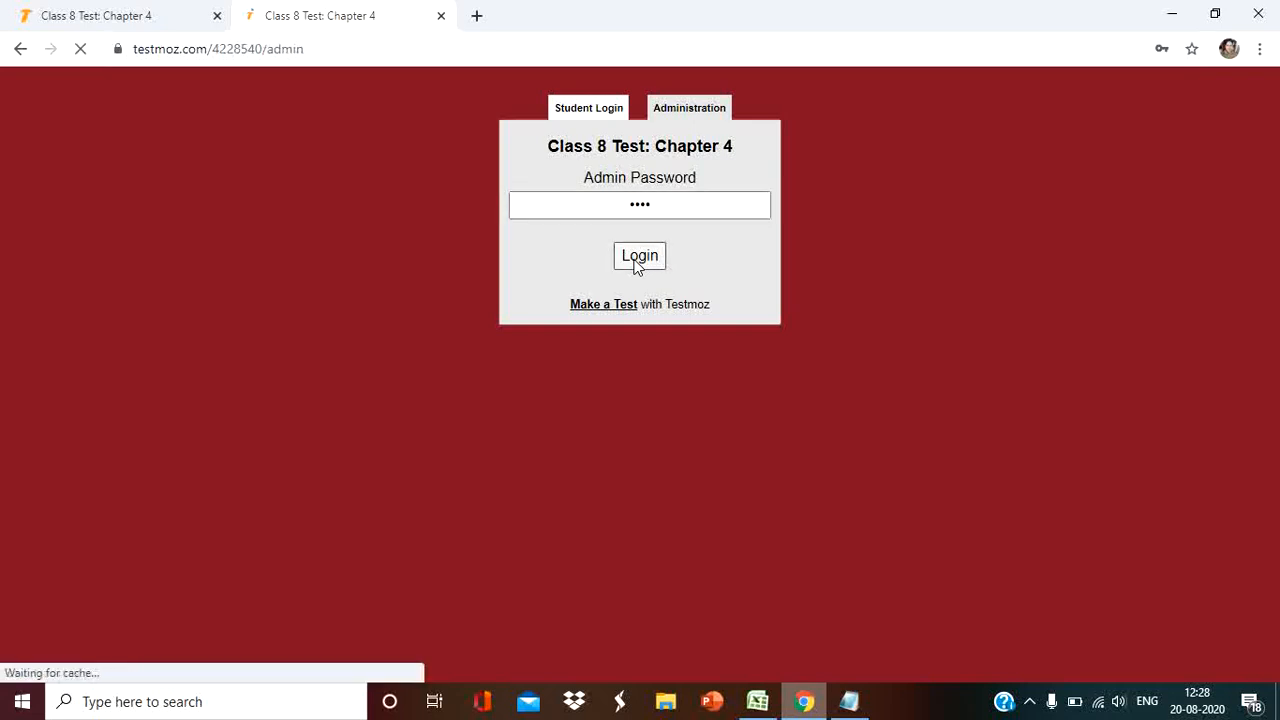
- Open 'View results' on the Dashboard to list the Chapter 4 student scores
{"action": "left_click", "coordinate": [639, 256]}
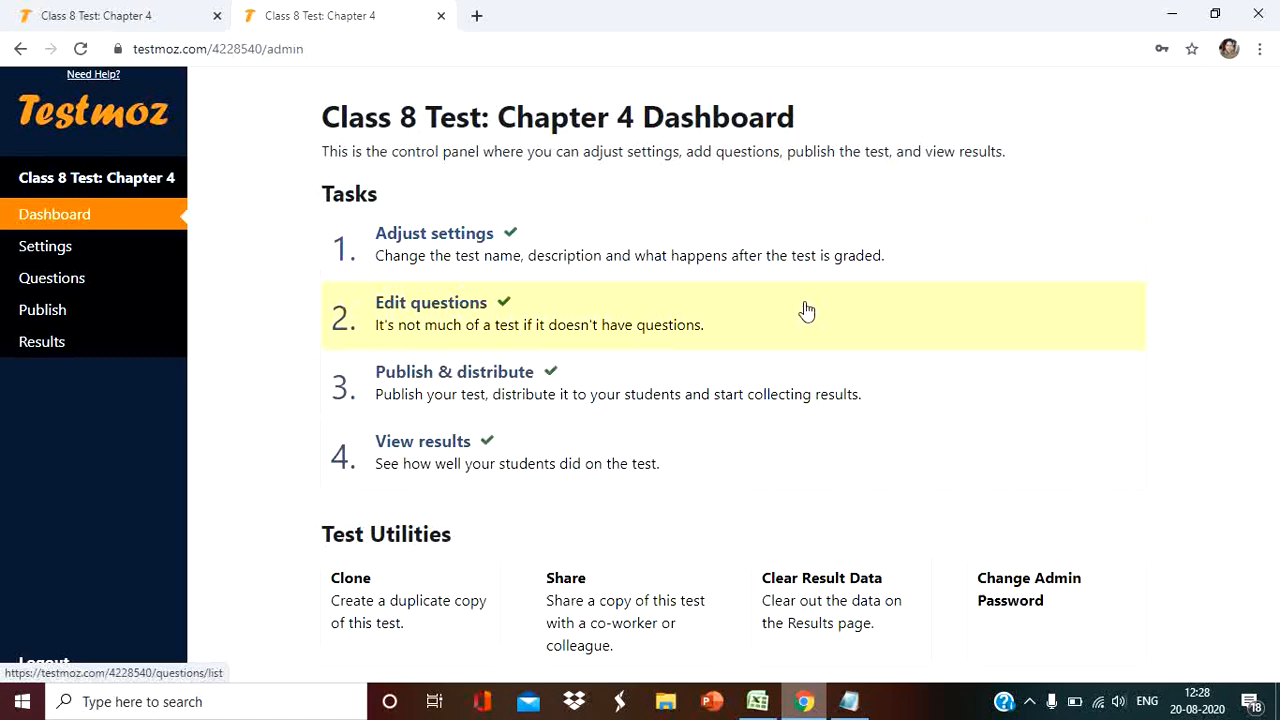
{"action": "mouse_move", "coordinate": [765, 152]}
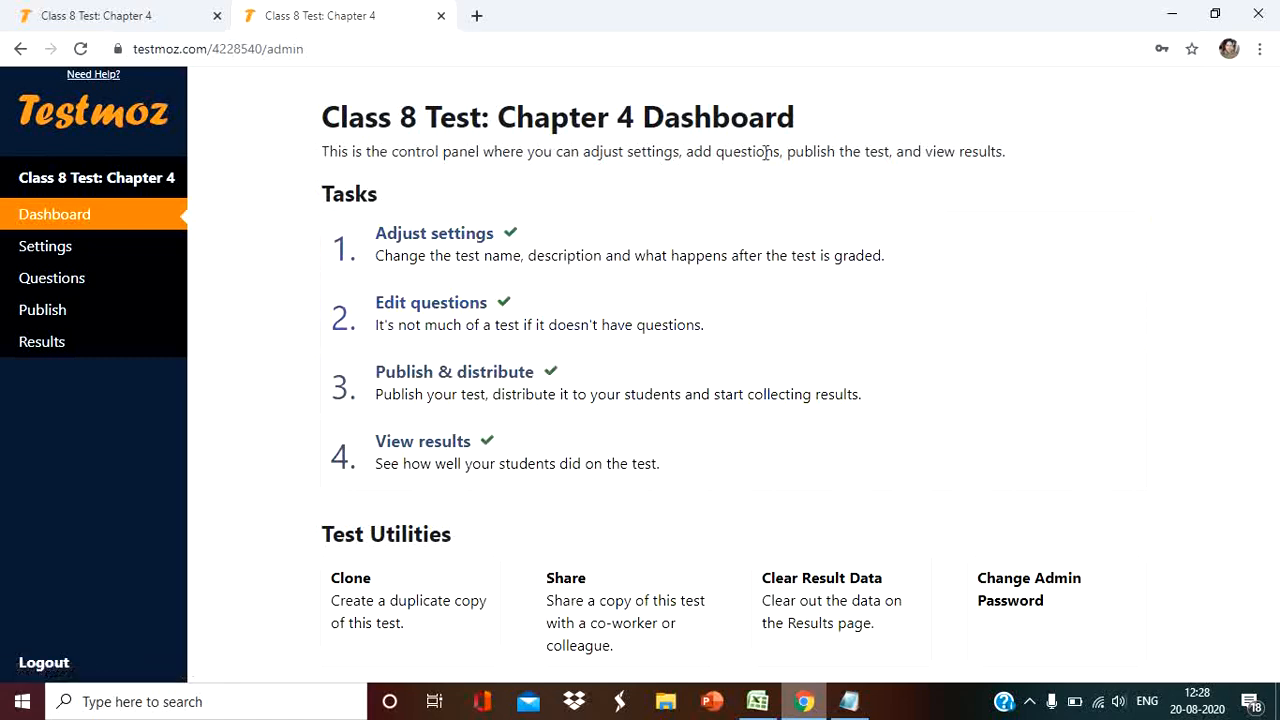
{"action": "mouse_move", "coordinate": [478, 446]}
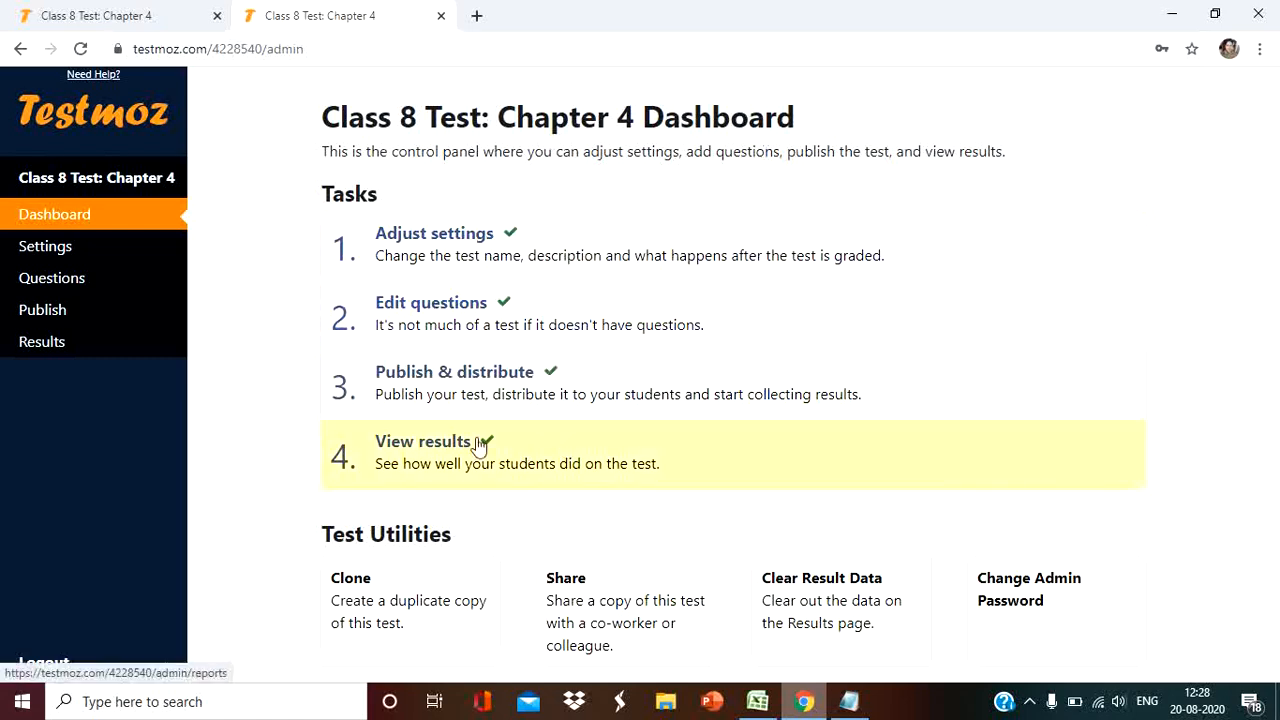
{"action": "left_click", "coordinate": [423, 441]}
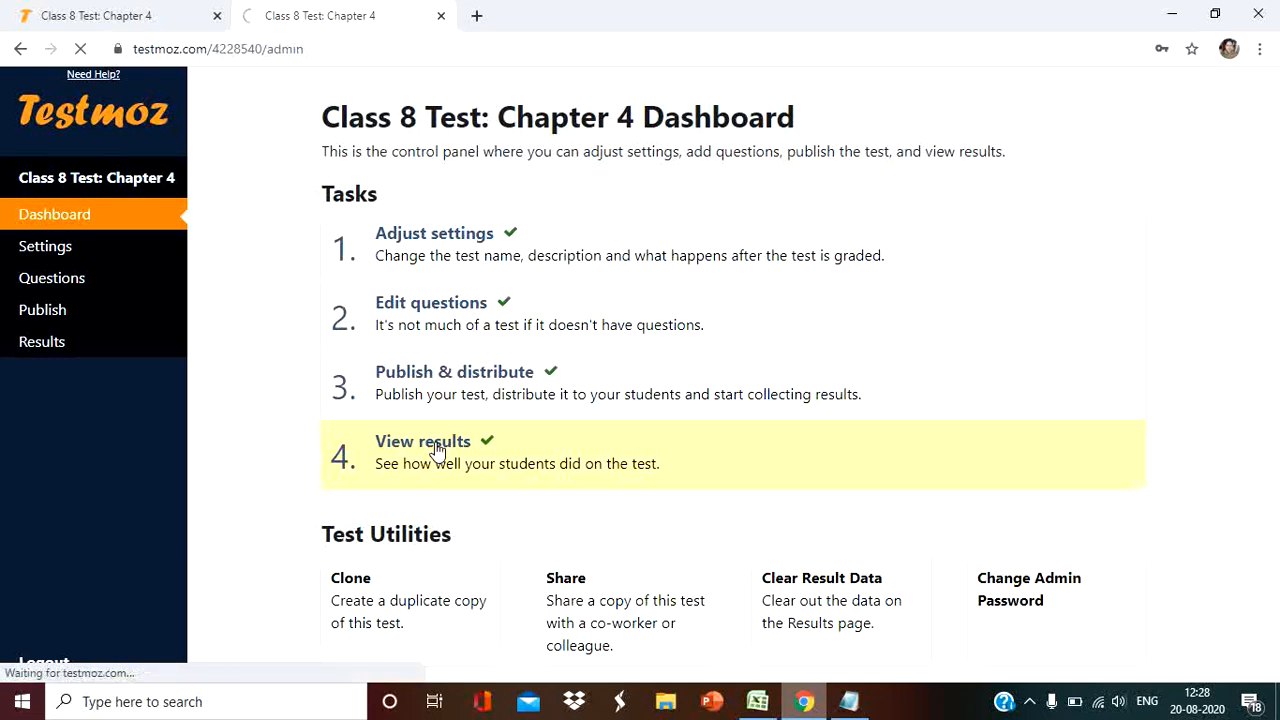
{"action": "left_click", "coordinate": [422, 441]}
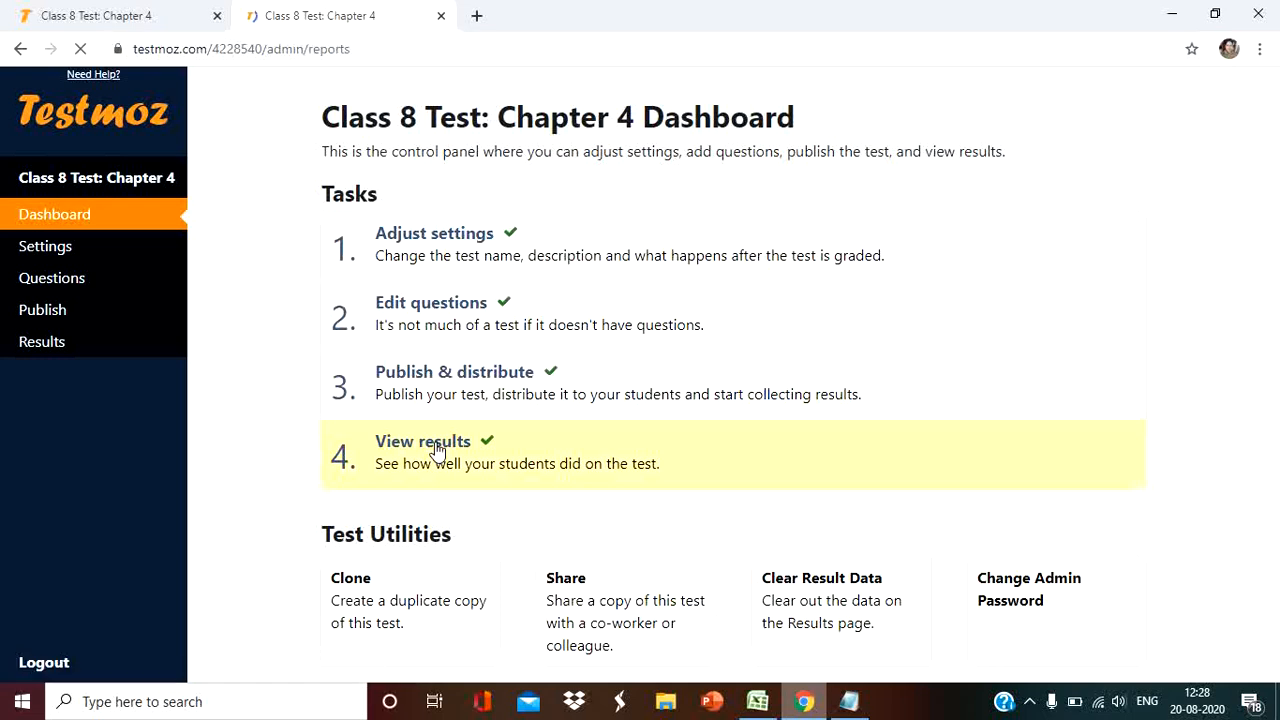
{"action": "left_click", "coordinate": [422, 441]}
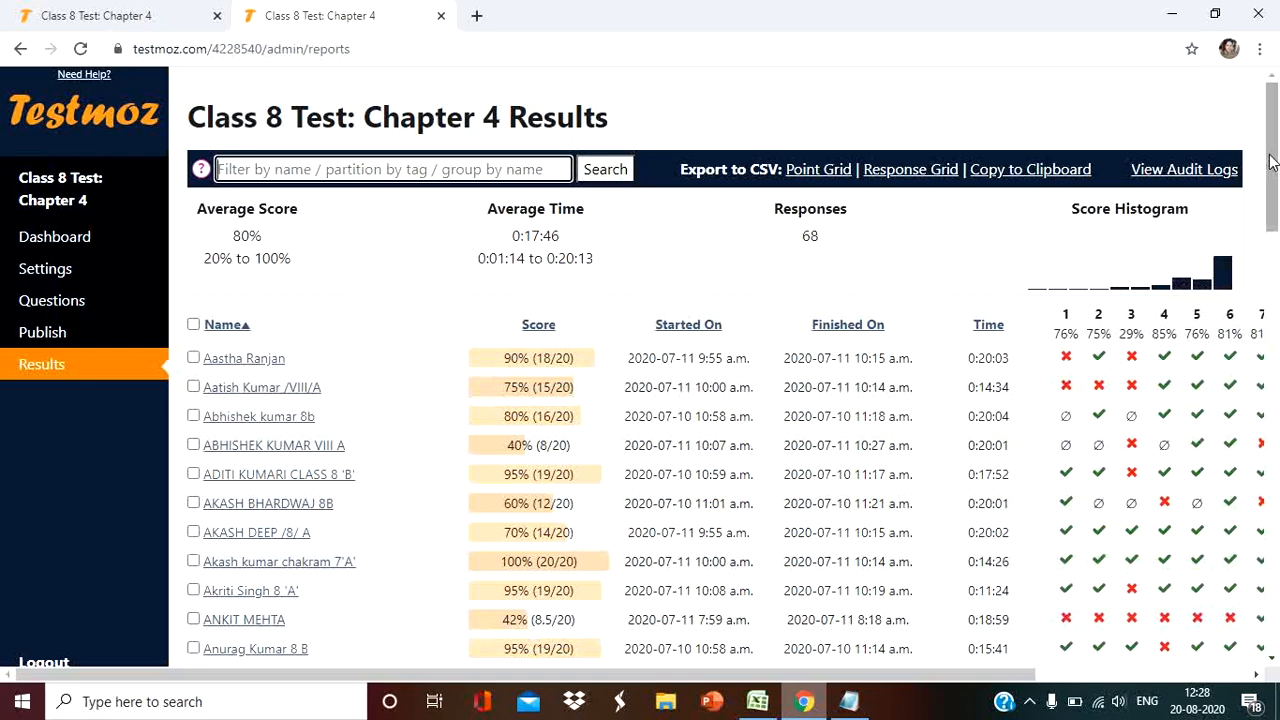
- Scroll the Results table and open the first student's report
{"action": "scroll", "scroll_direction": "down", "scroll_amount": 3}
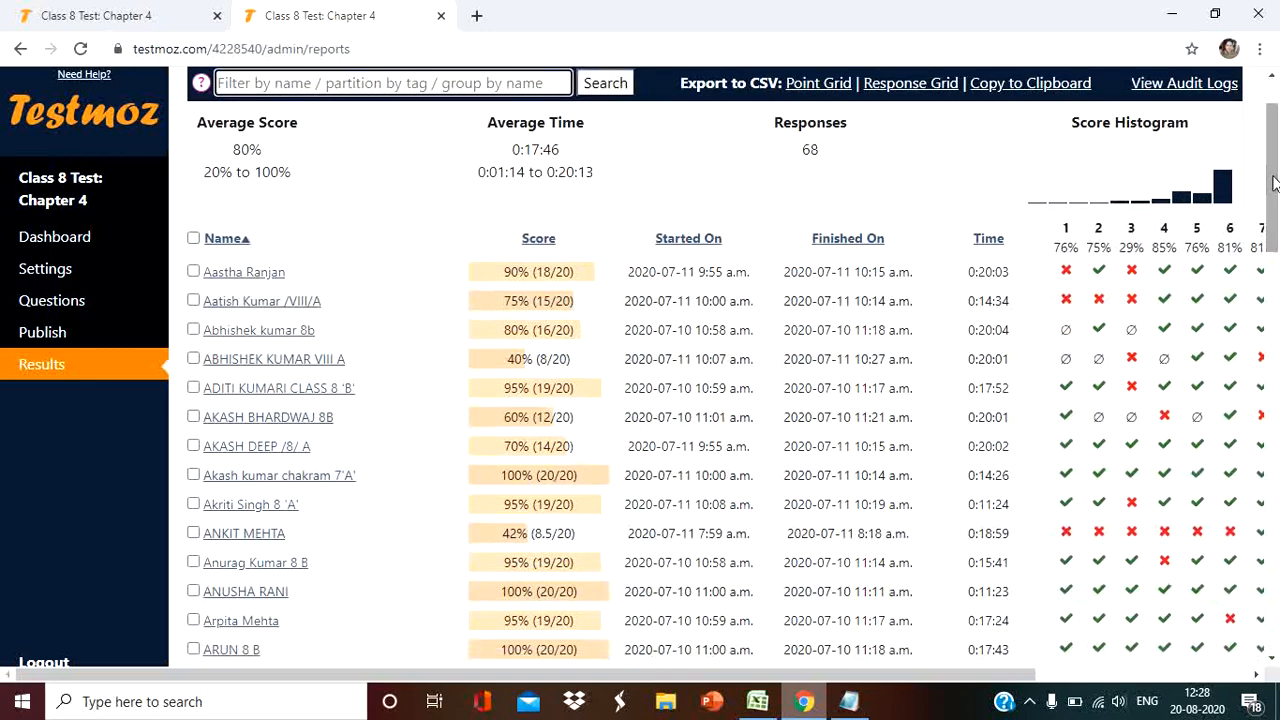
{"action": "mouse_move", "coordinate": [245, 280]}
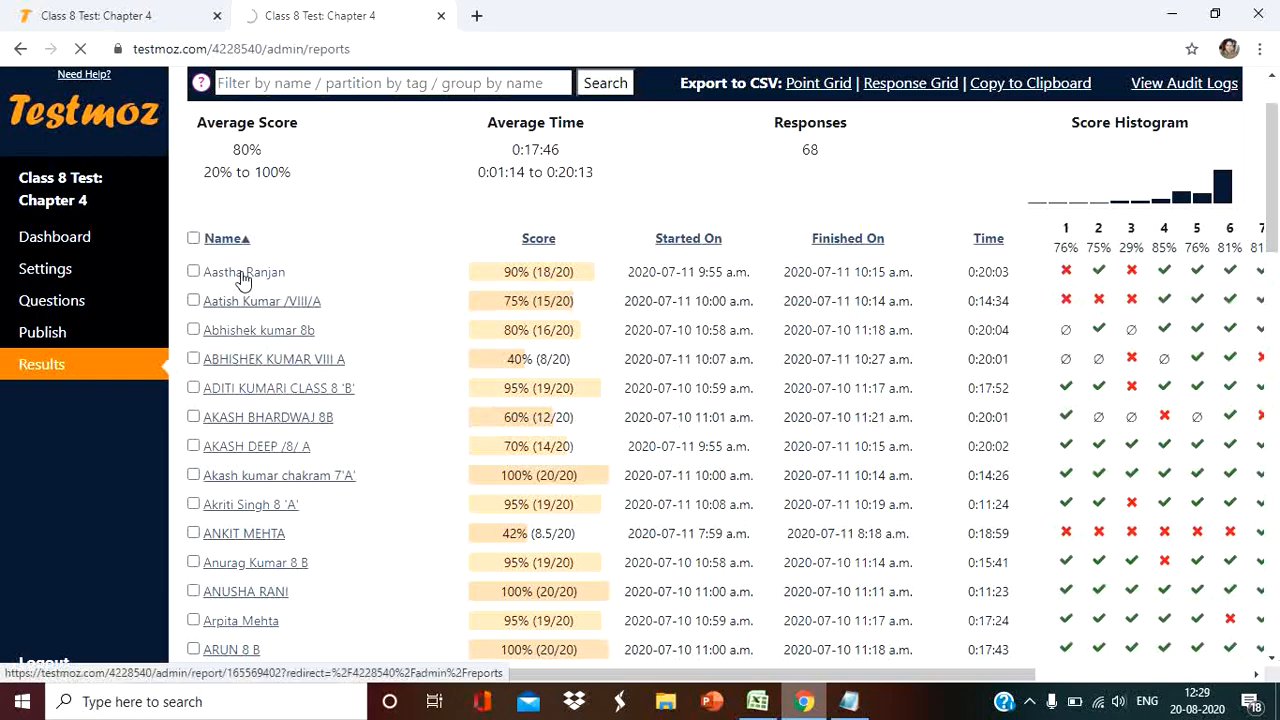
{"action": "left_click", "coordinate": [242, 271]}
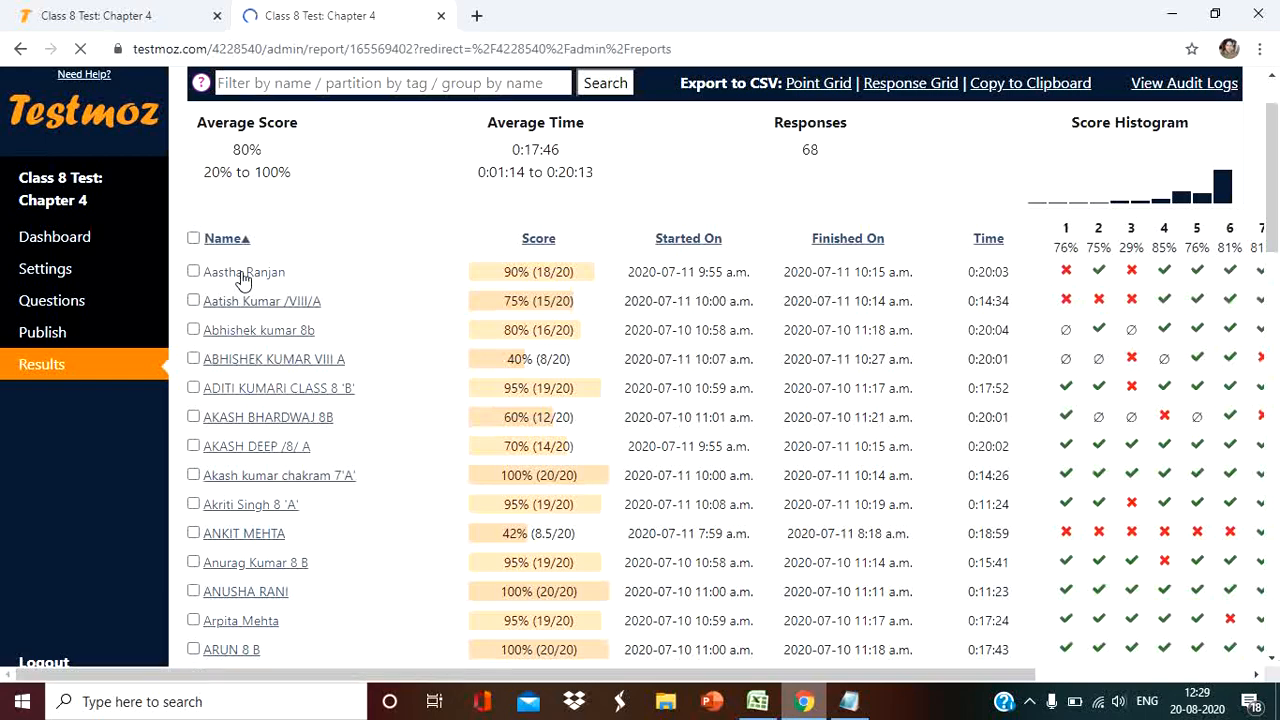
- Review the first student's 90% (18/20) report through question 14 and save changes
{"action": "left_click", "coordinate": [242, 271]}
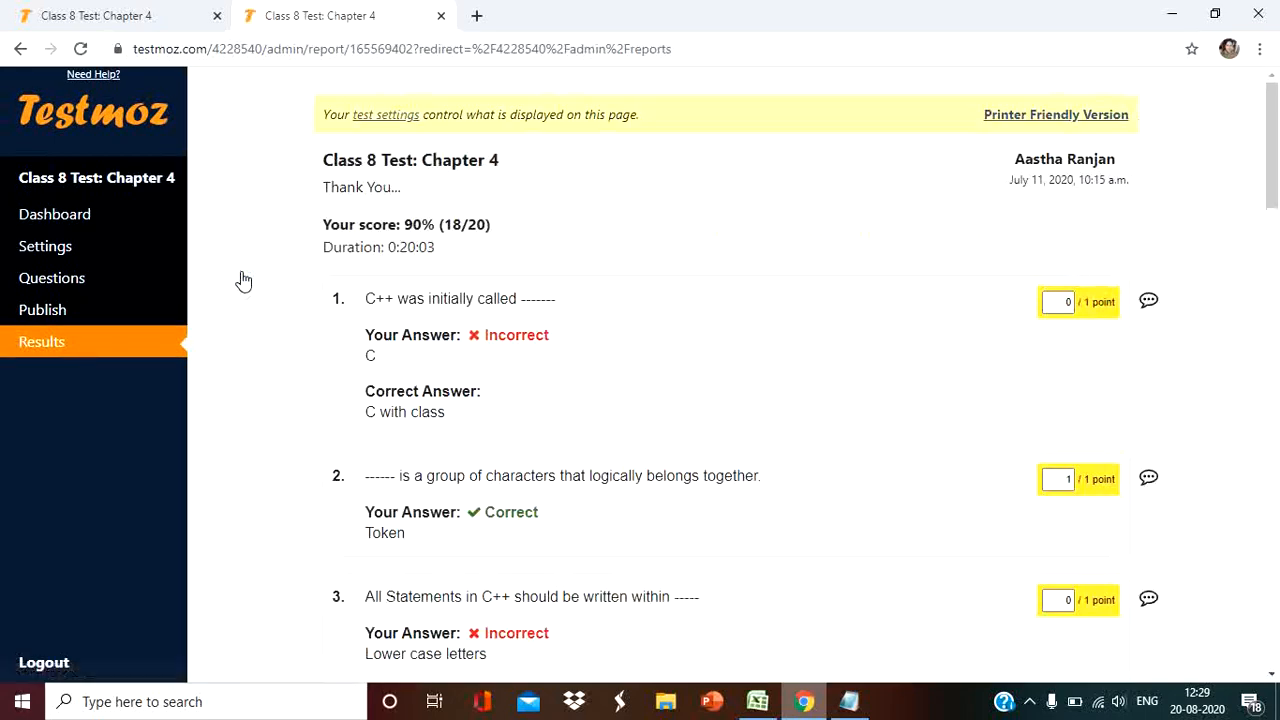
{"action": "mouse_move", "coordinate": [1040, 302]}
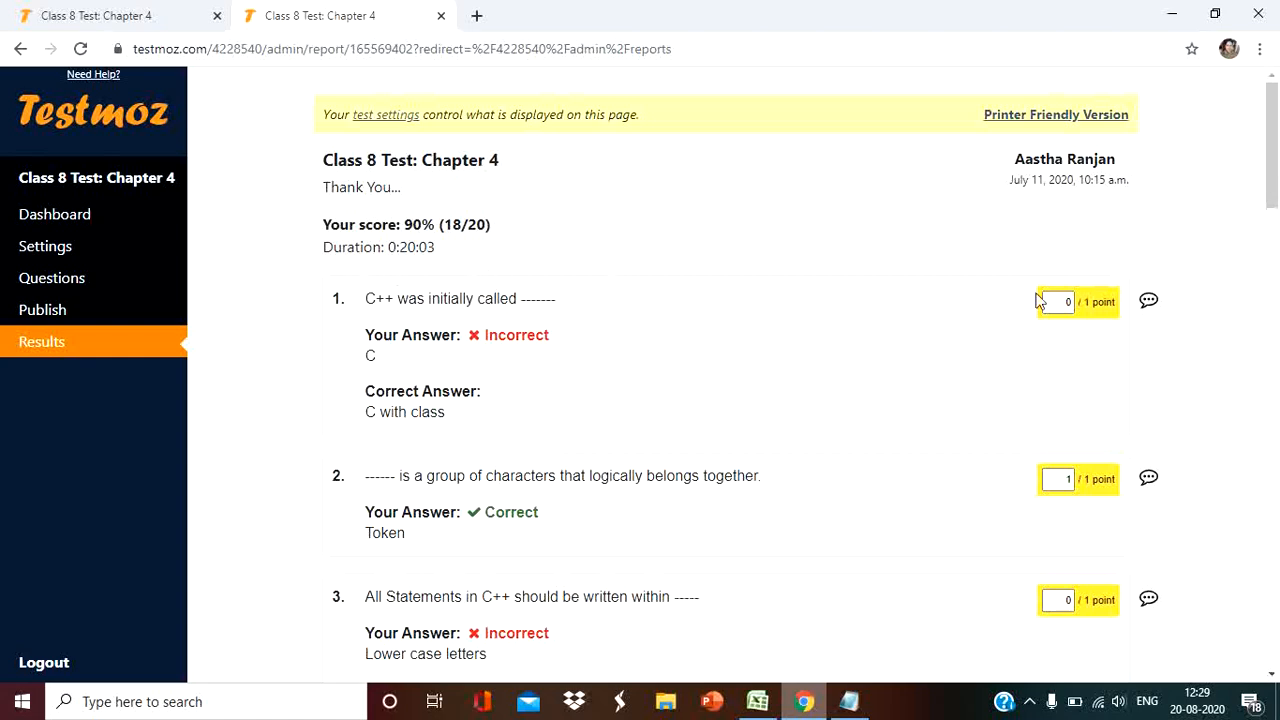
{"action": "mouse_move", "coordinate": [1273, 140]}
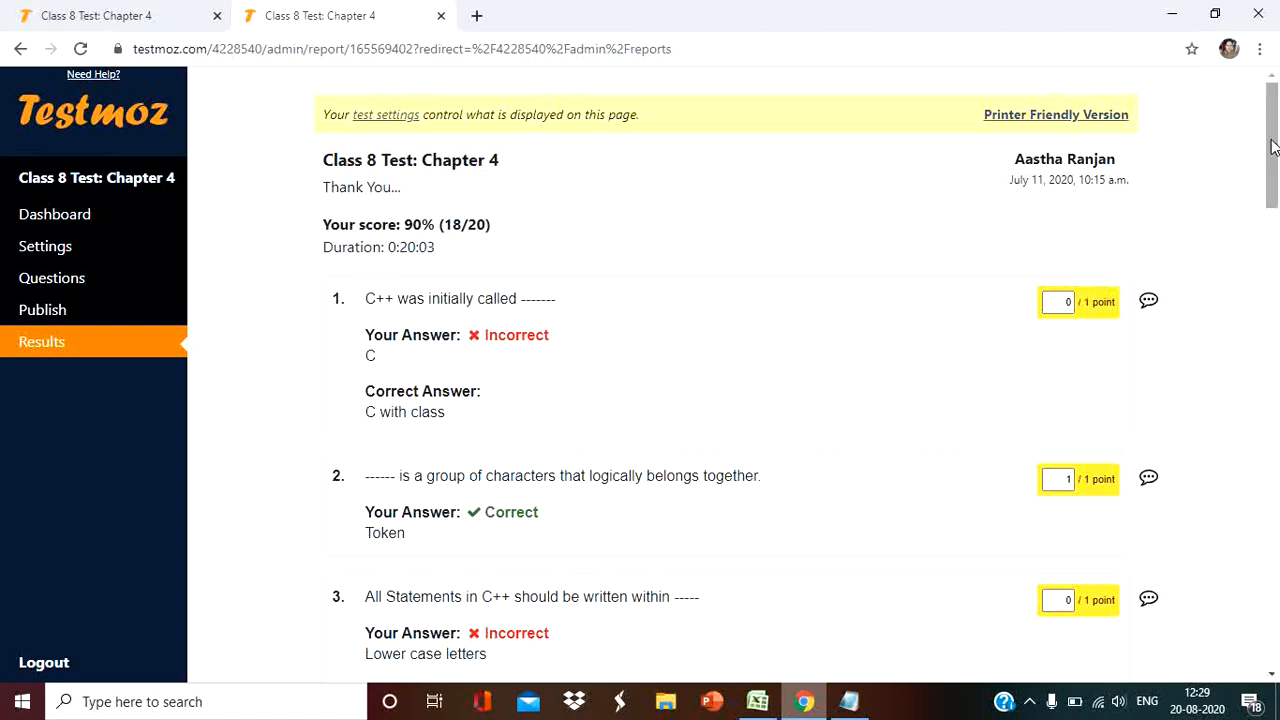
{"action": "scroll", "scroll_direction": "down", "scroll_amount": 3}
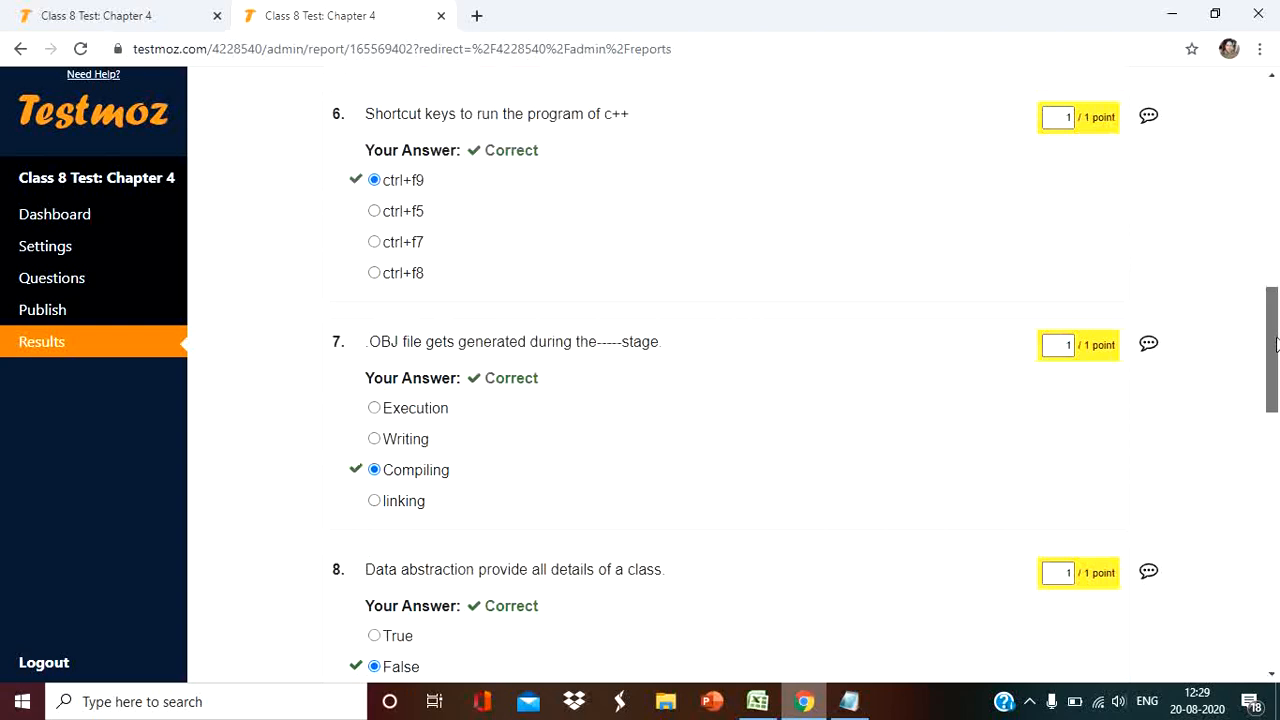
{"action": "scroll", "scroll_direction": "down", "scroll_amount": 3}
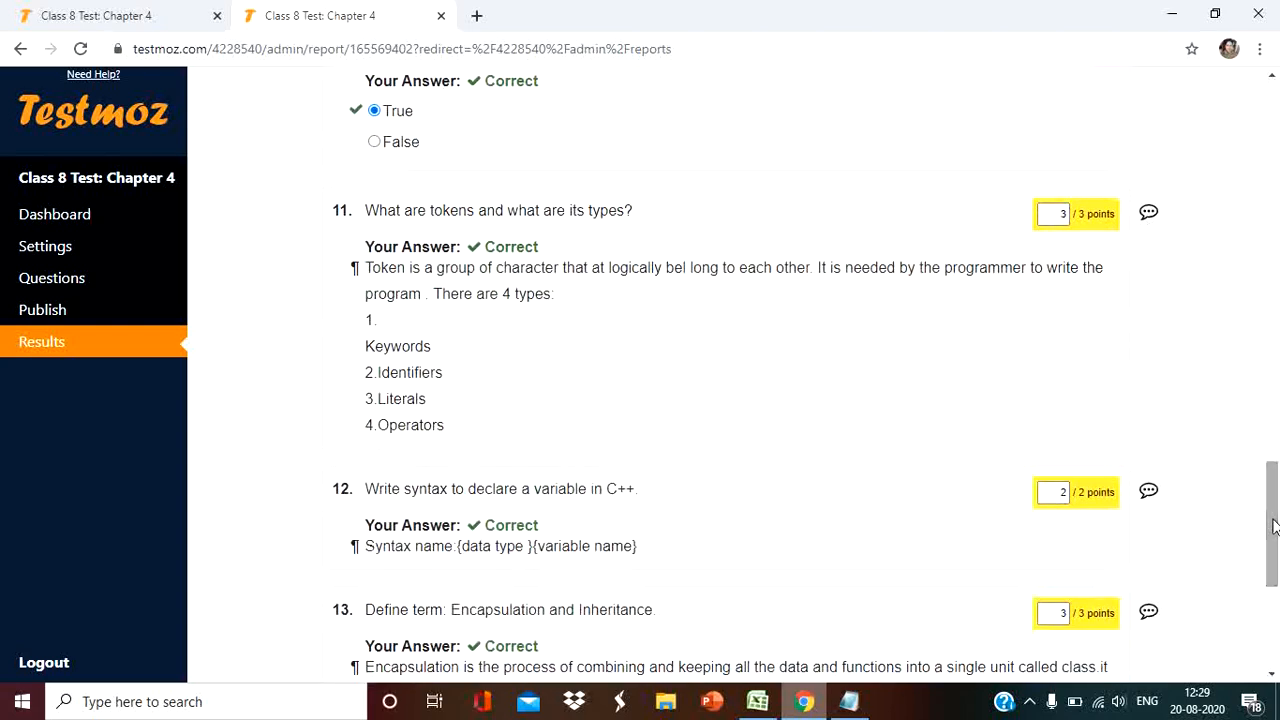
{"action": "mouse_move", "coordinate": [644, 338]}
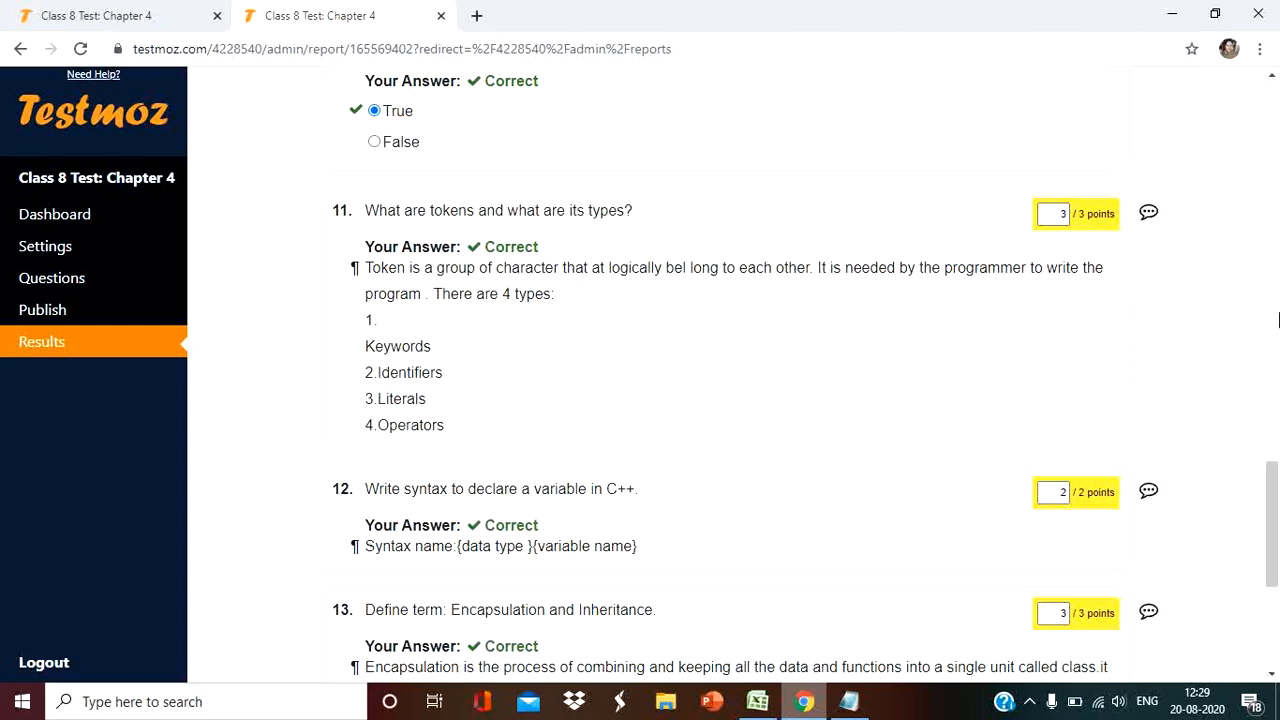
{"action": "scroll", "scroll_direction": "down", "scroll_amount": 3}
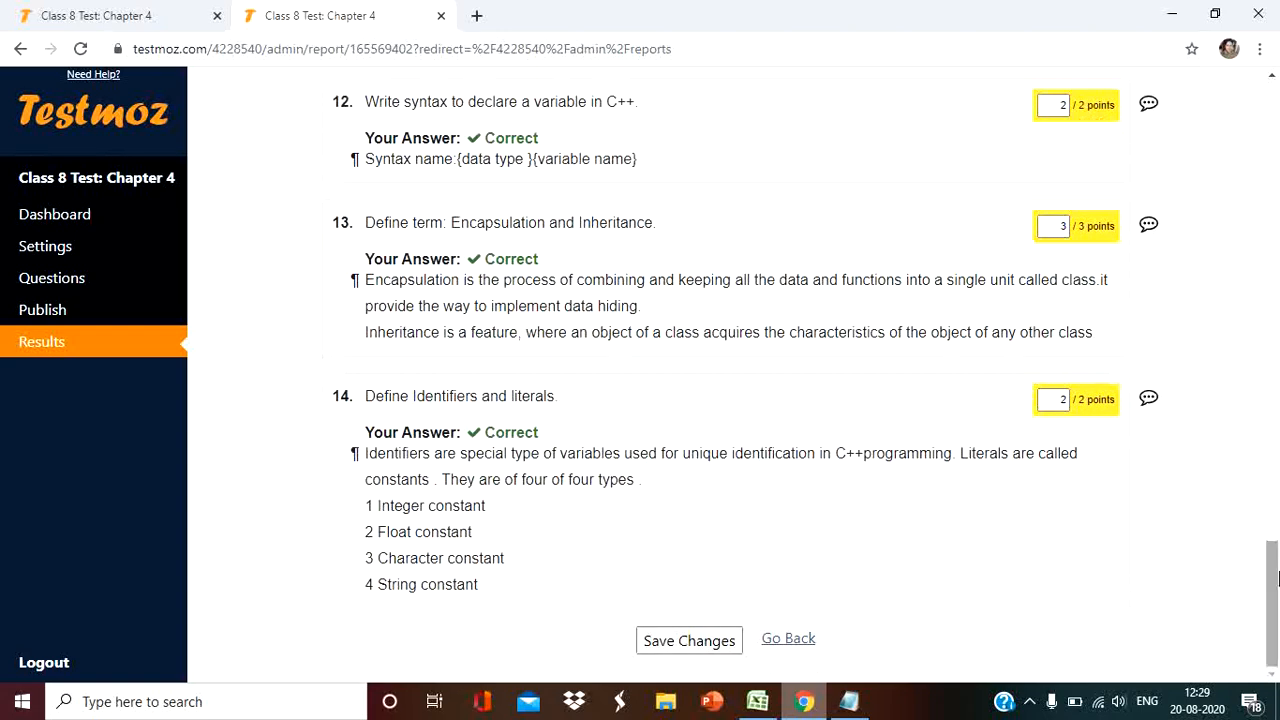
{"action": "left_click", "coordinate": [689, 641]}
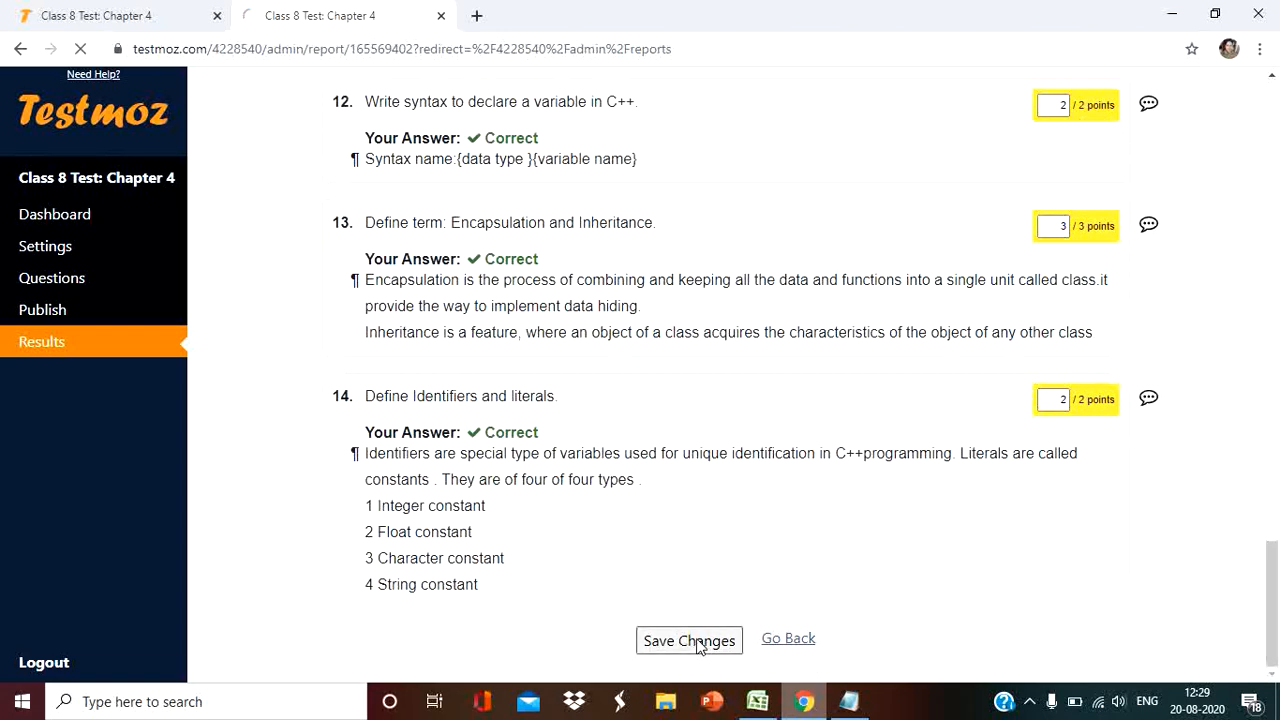
{"action": "left_click", "coordinate": [689, 641]}
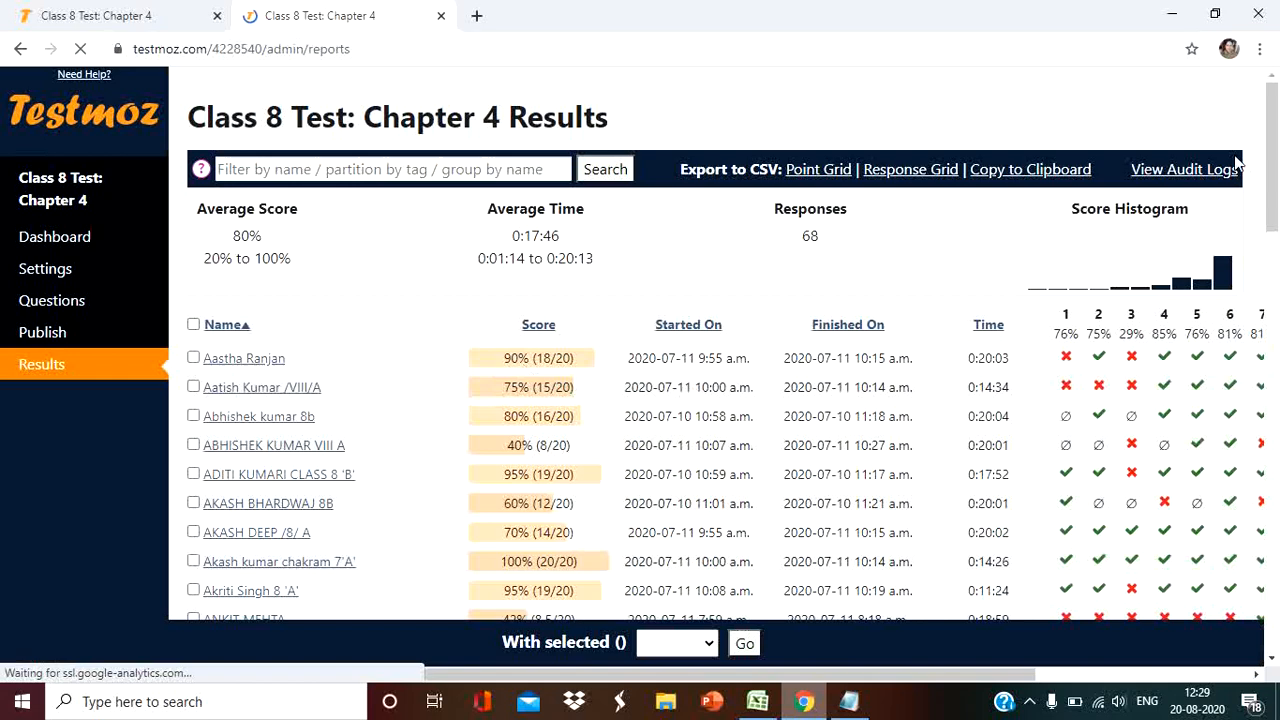
- Scroll down to Sujal's 30% (3/10) entry and open that report
{"action": "scroll", "scroll_direction": "down", "scroll_amount": 3}
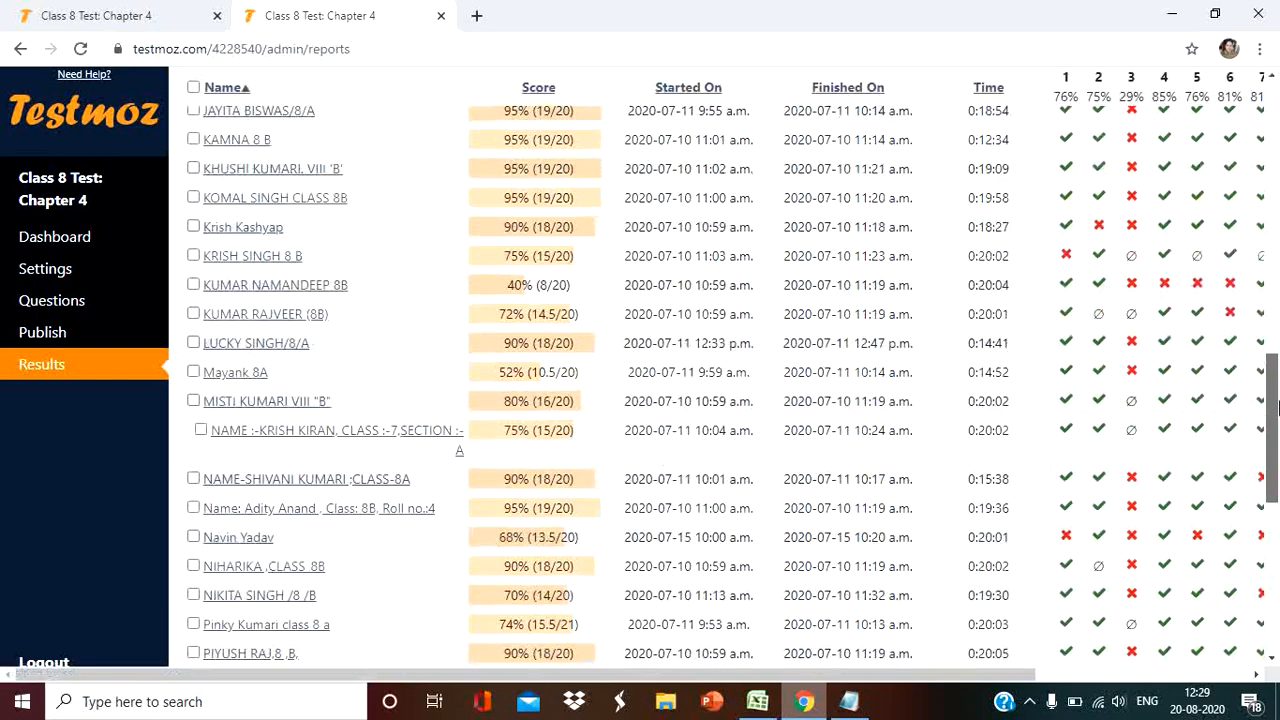
{"action": "scroll", "scroll_direction": "down", "scroll_amount": 3}
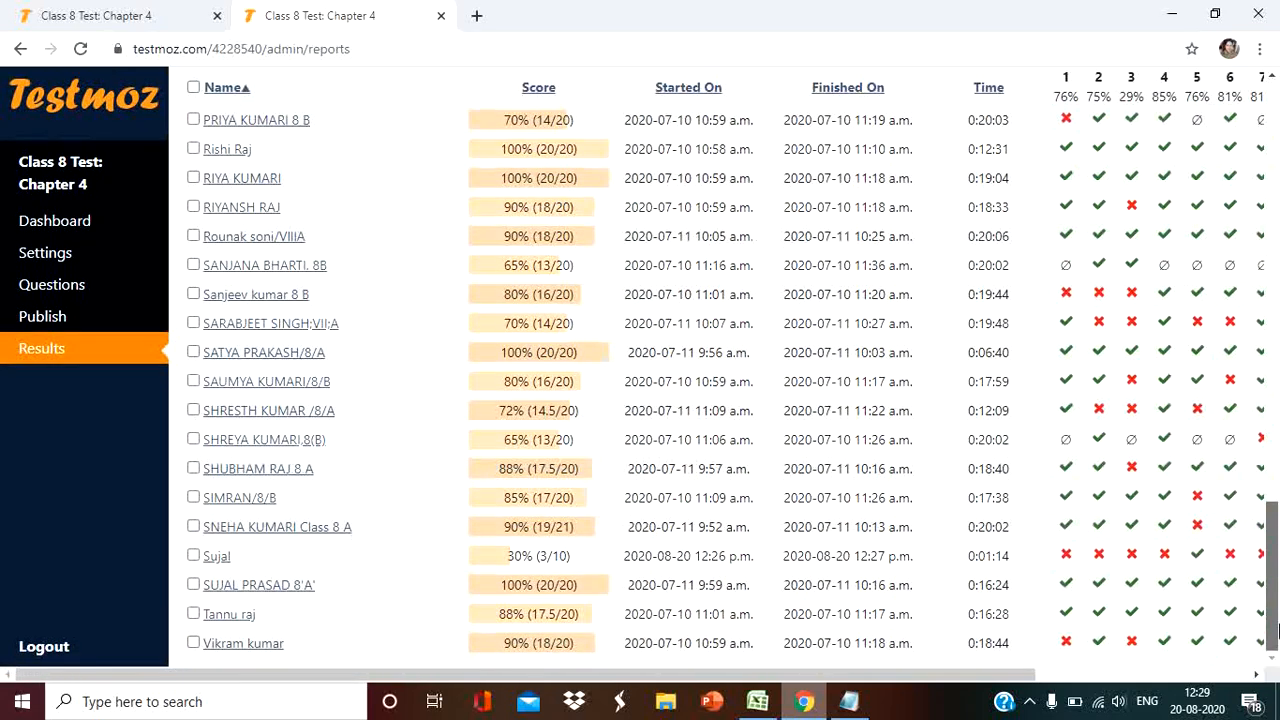
{"action": "mouse_move", "coordinate": [217, 556]}
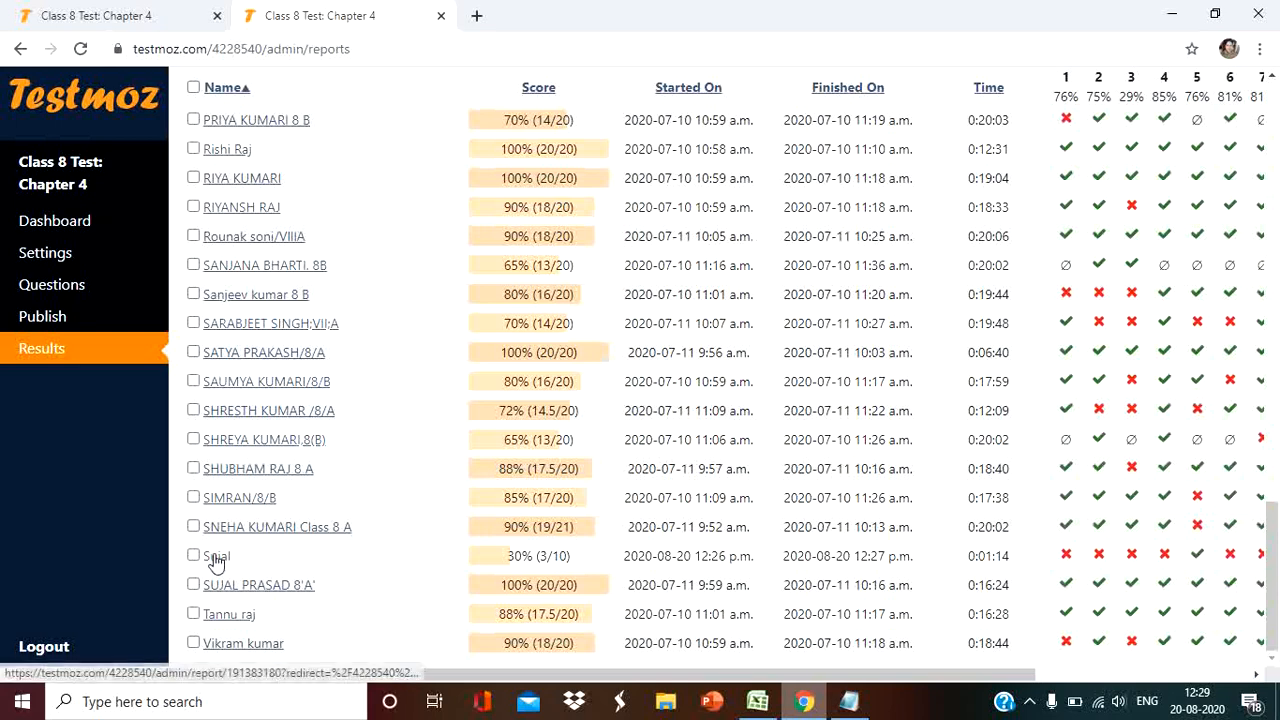
{"action": "left_click", "coordinate": [217, 555]}
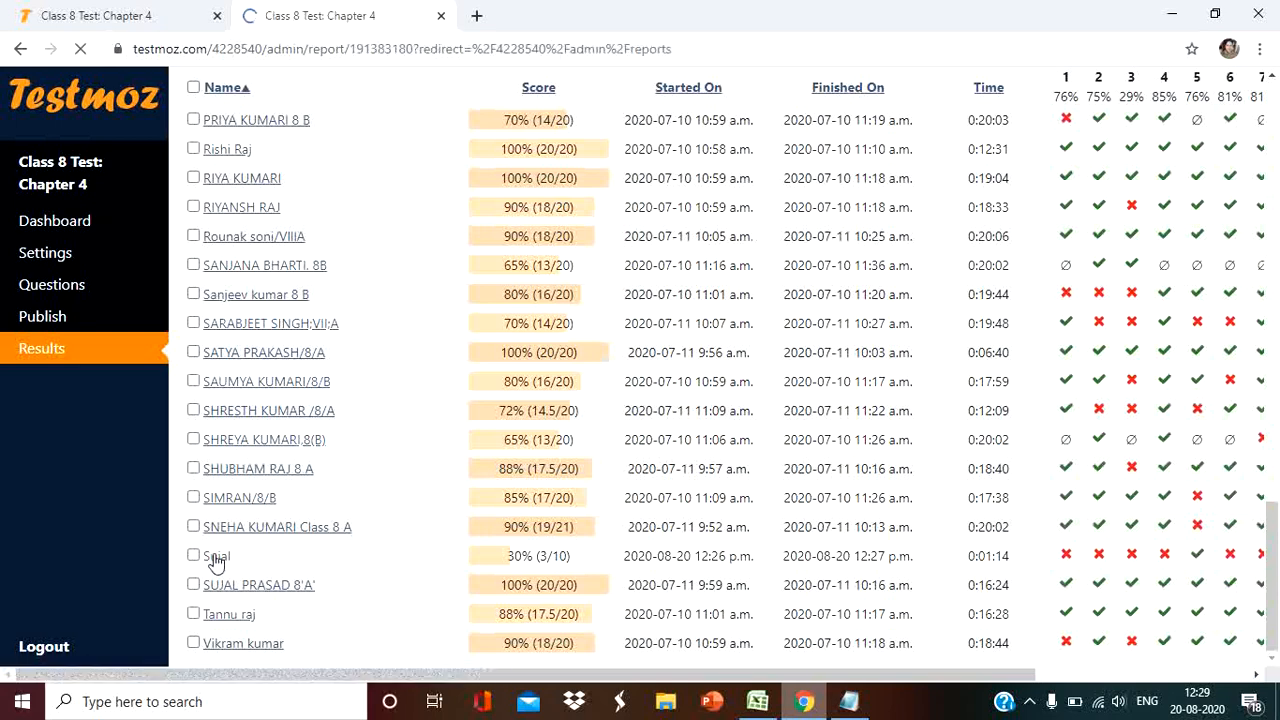
- Open the 30% student's report and enter scores for the written answers to questions 11–14
{"action": "left_click", "coordinate": [216, 555]}
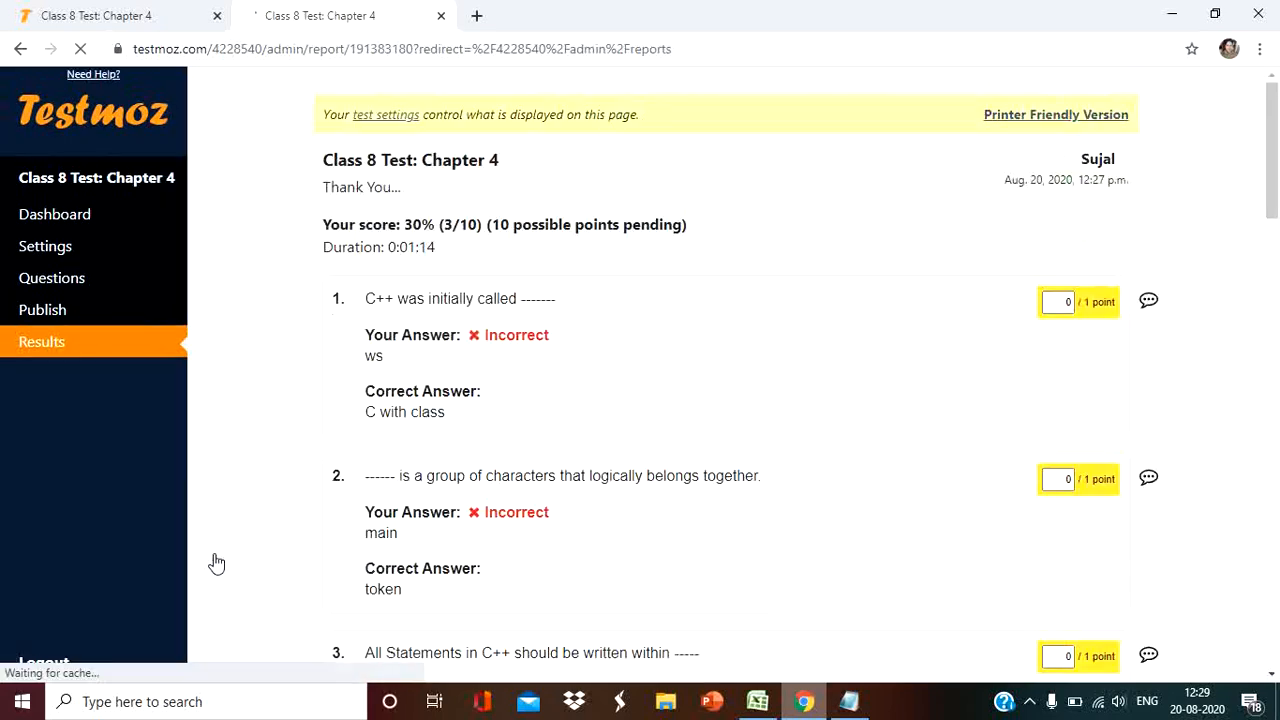
{"action": "scroll", "scroll_direction": "down", "scroll_amount": 3}
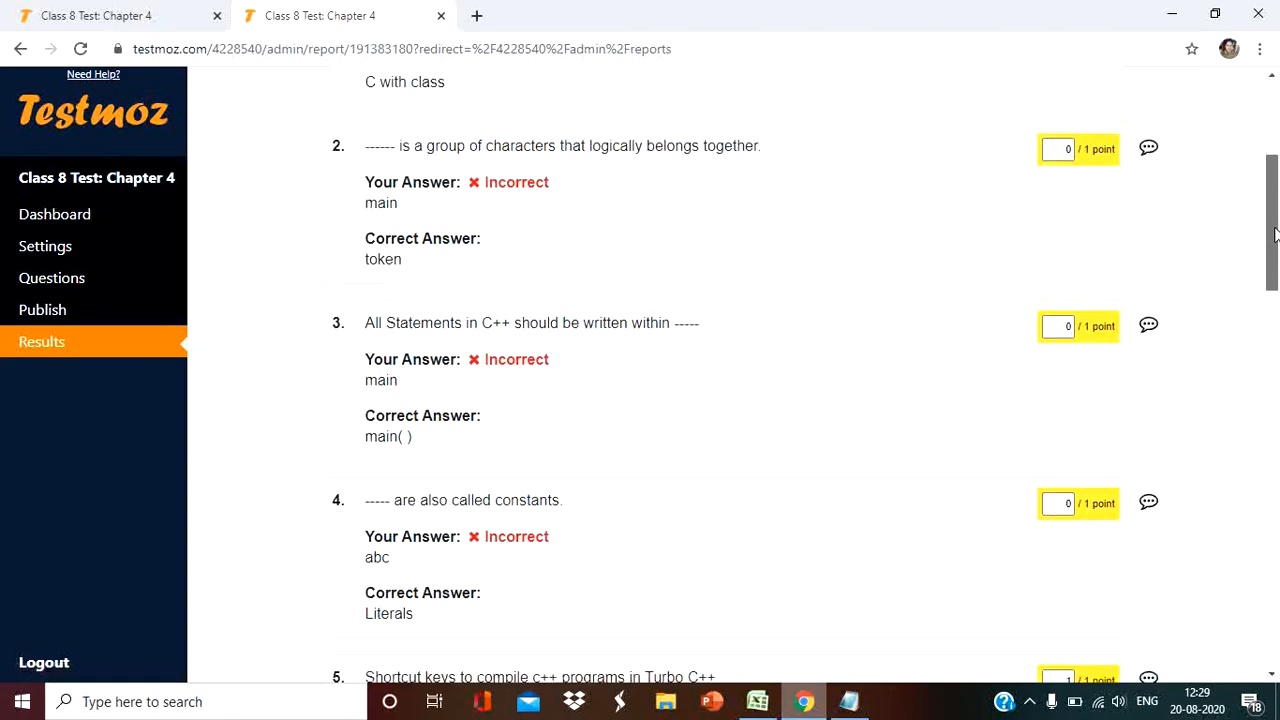
{"action": "scroll", "scroll_direction": "down", "scroll_amount": 3}
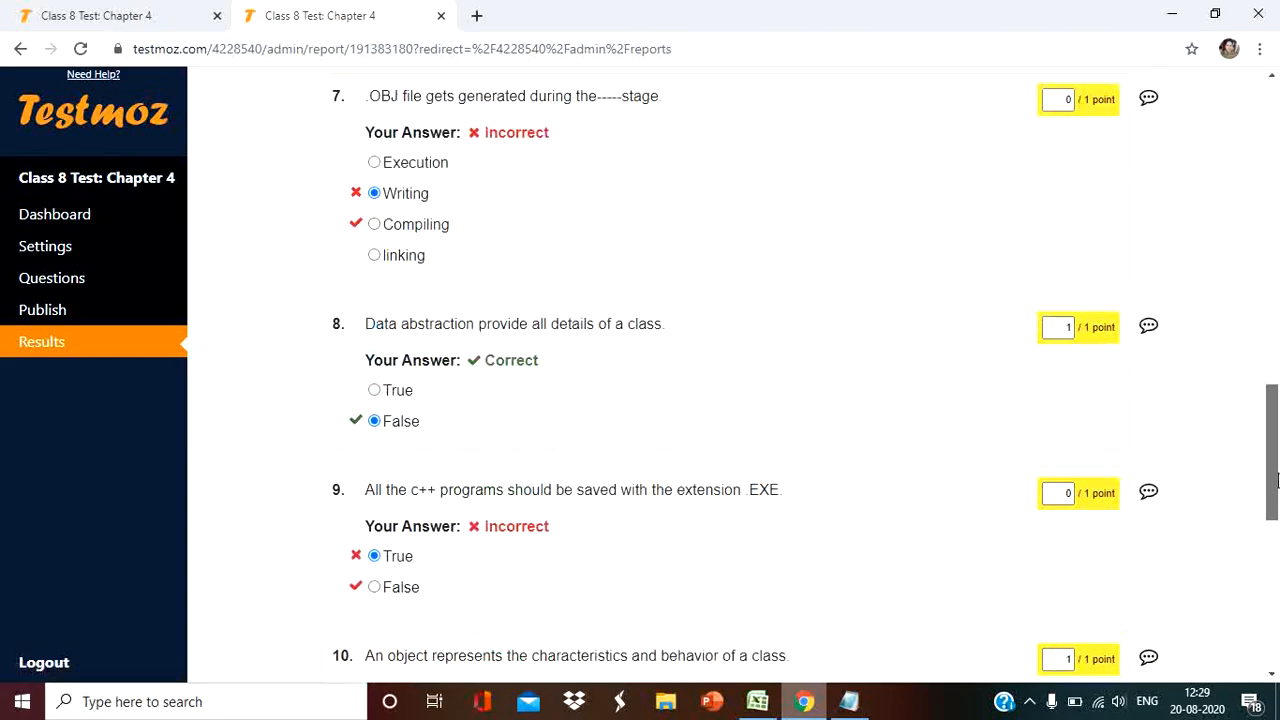
{"action": "scroll", "scroll_direction": "down", "scroll_amount": 3}
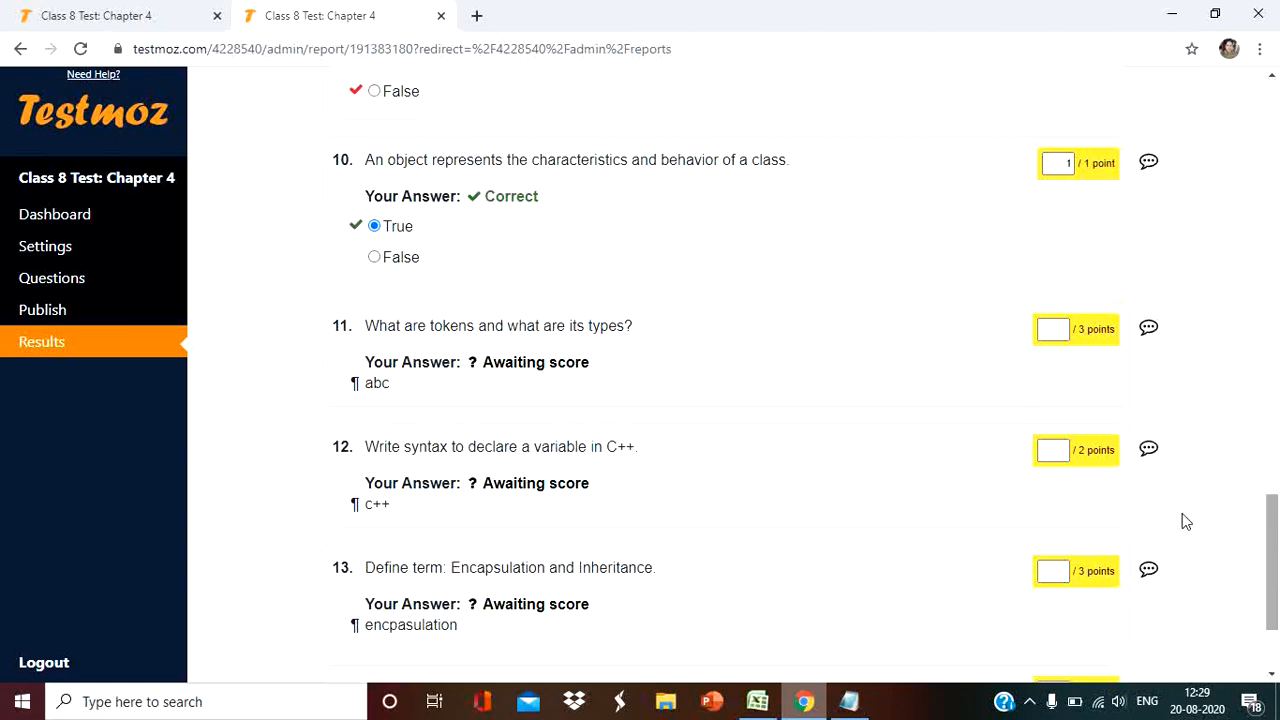
{"action": "left_click", "coordinate": [1052, 329]}
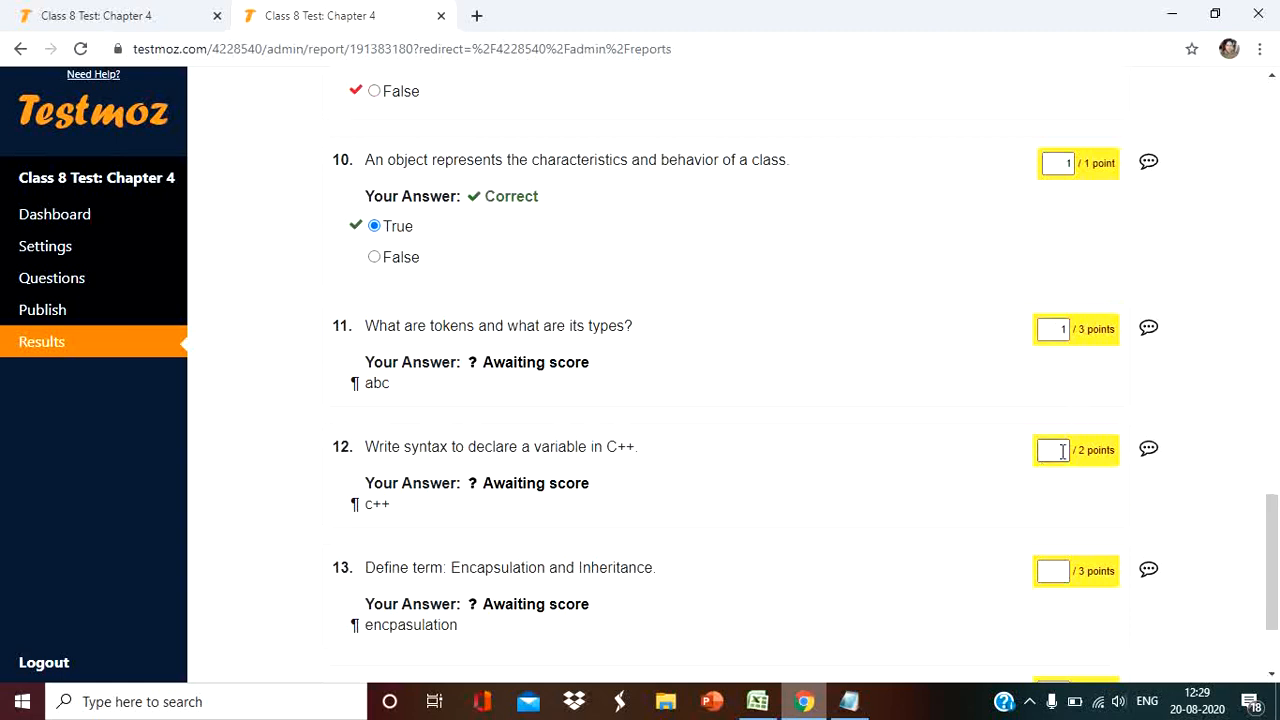
{"action": "type", "text": "2"}
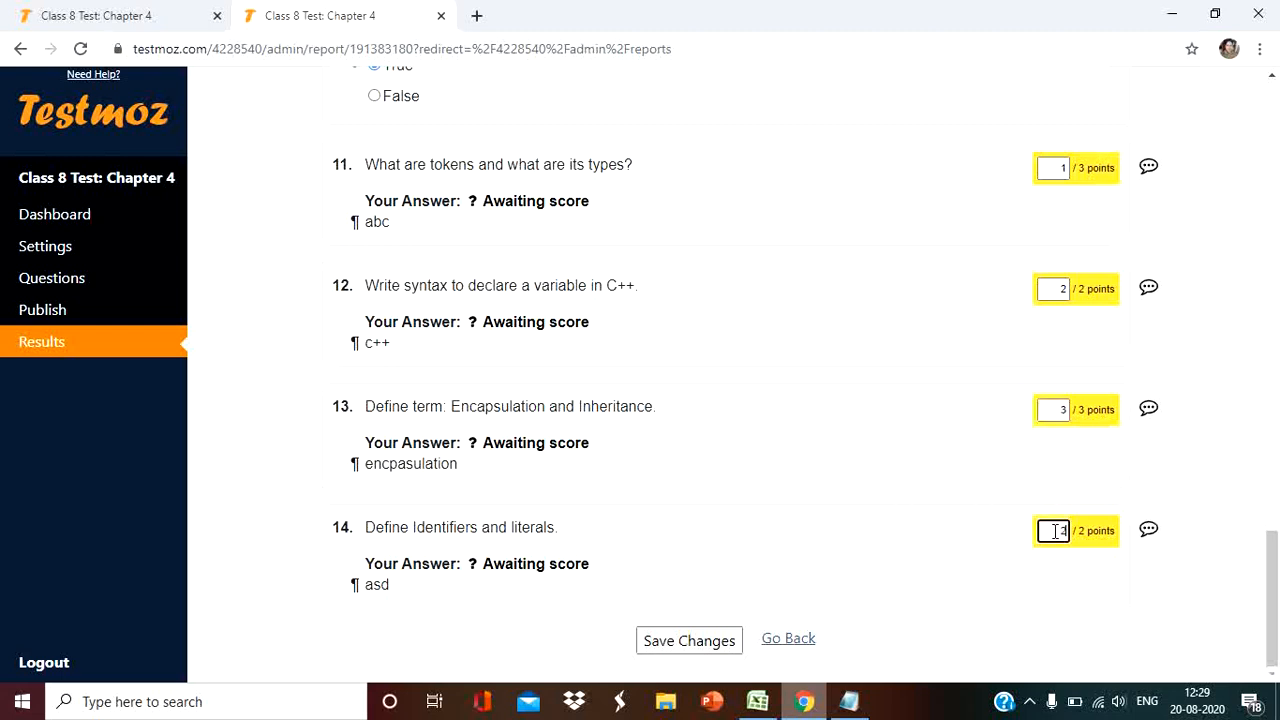
- Save the scores of 1, 2, 3 and 2 and return to the results list
{"action": "left_click", "coordinate": [688, 640]}
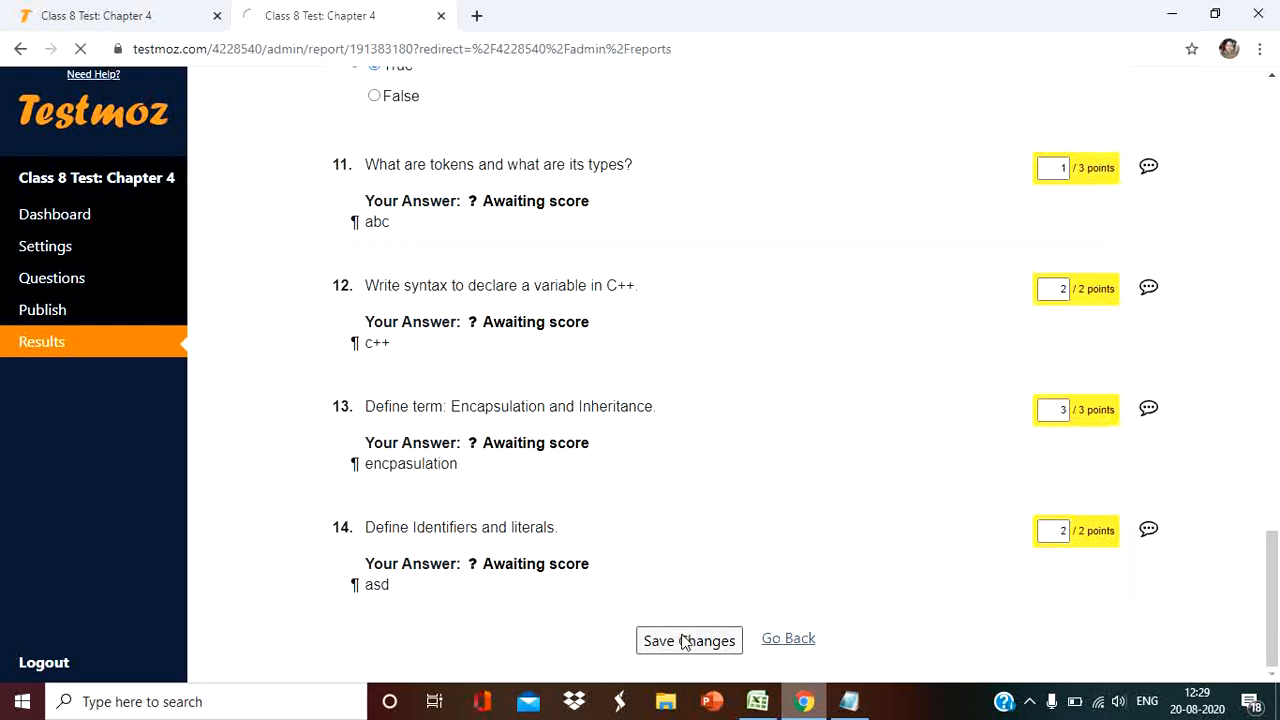
{"action": "left_click", "coordinate": [688, 640]}
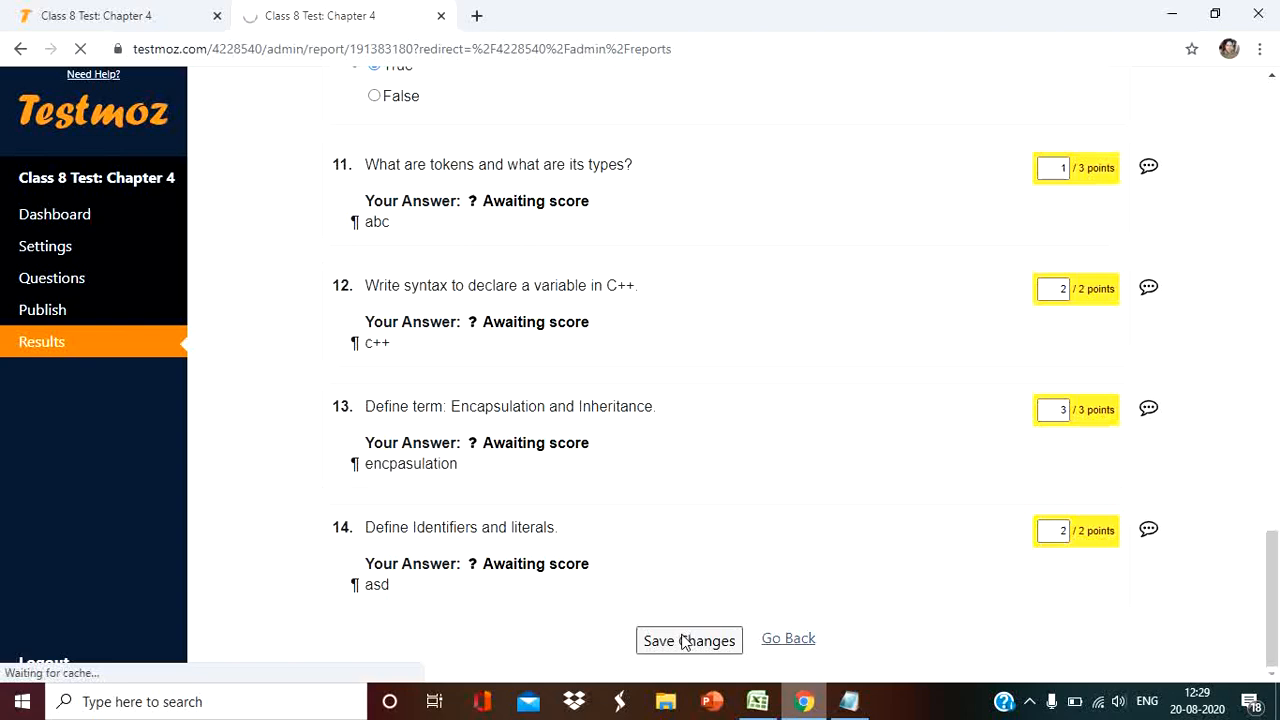
{"action": "left_click", "coordinate": [688, 640]}
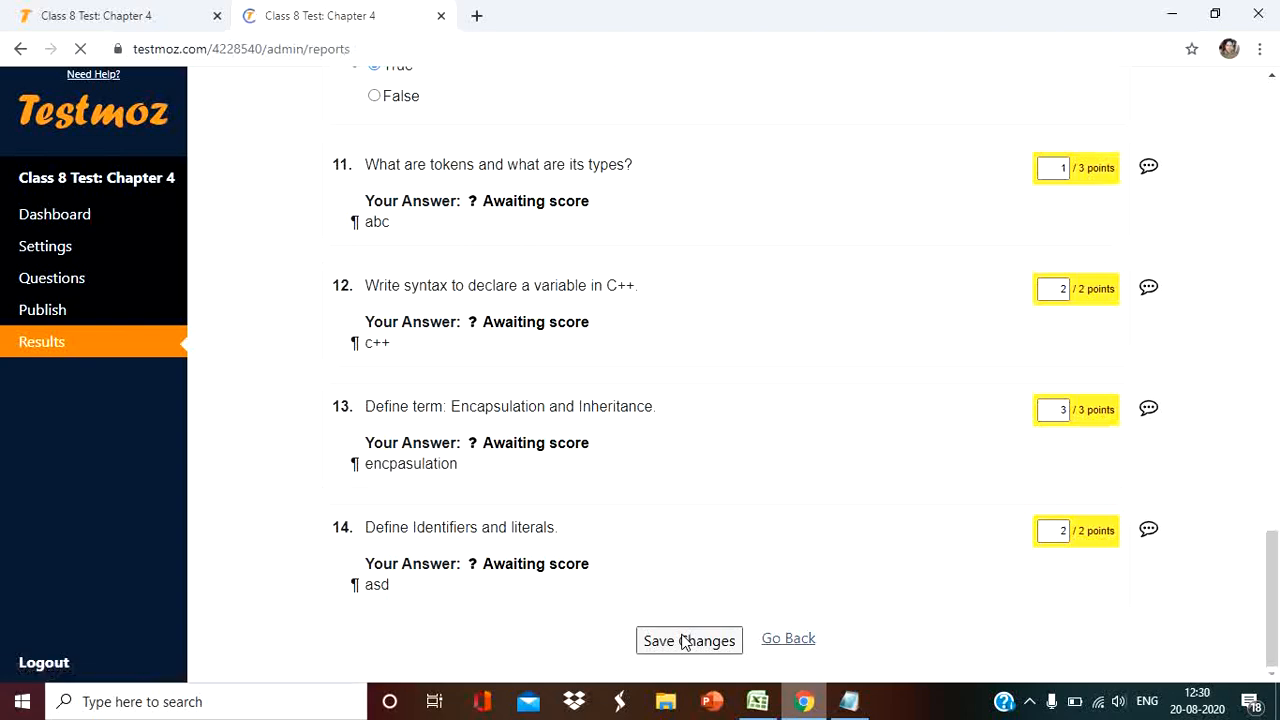
{"action": "left_click", "coordinate": [688, 640]}
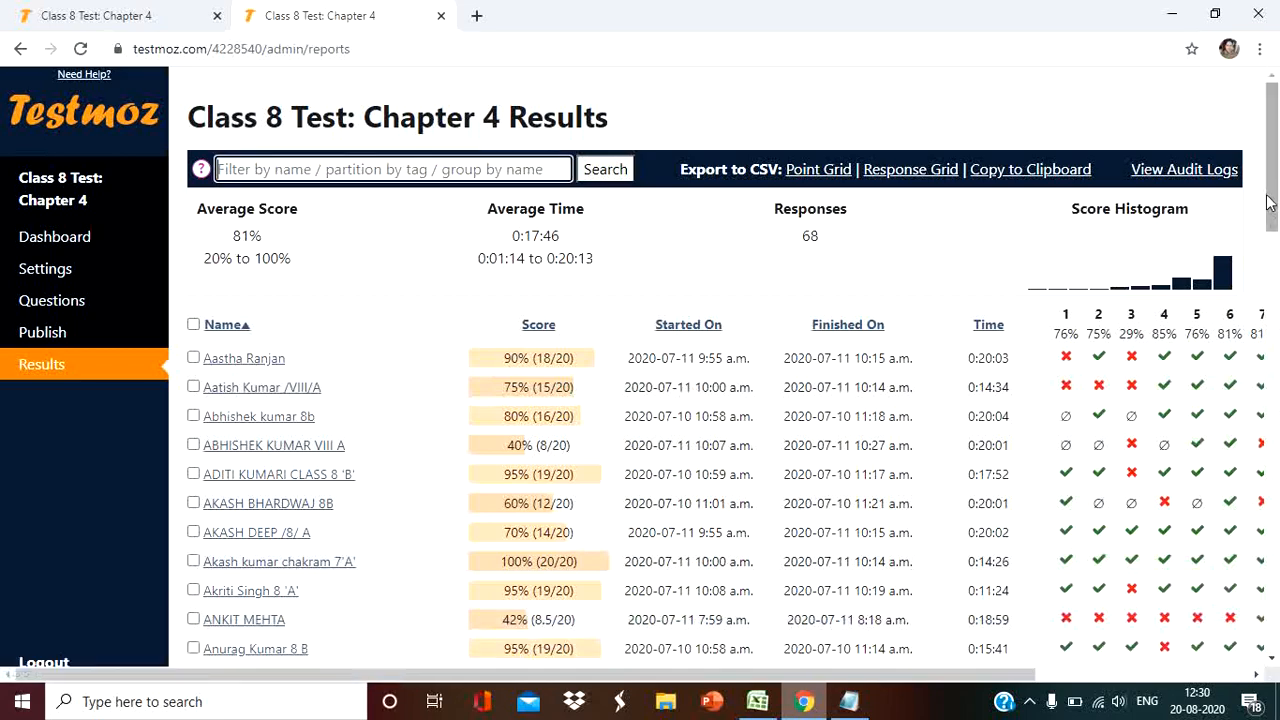
- Export the Chapter 4 results as a Point Grid CSV and open it in Excel
{"action": "scroll", "scroll_direction": "down", "scroll_amount": 3}
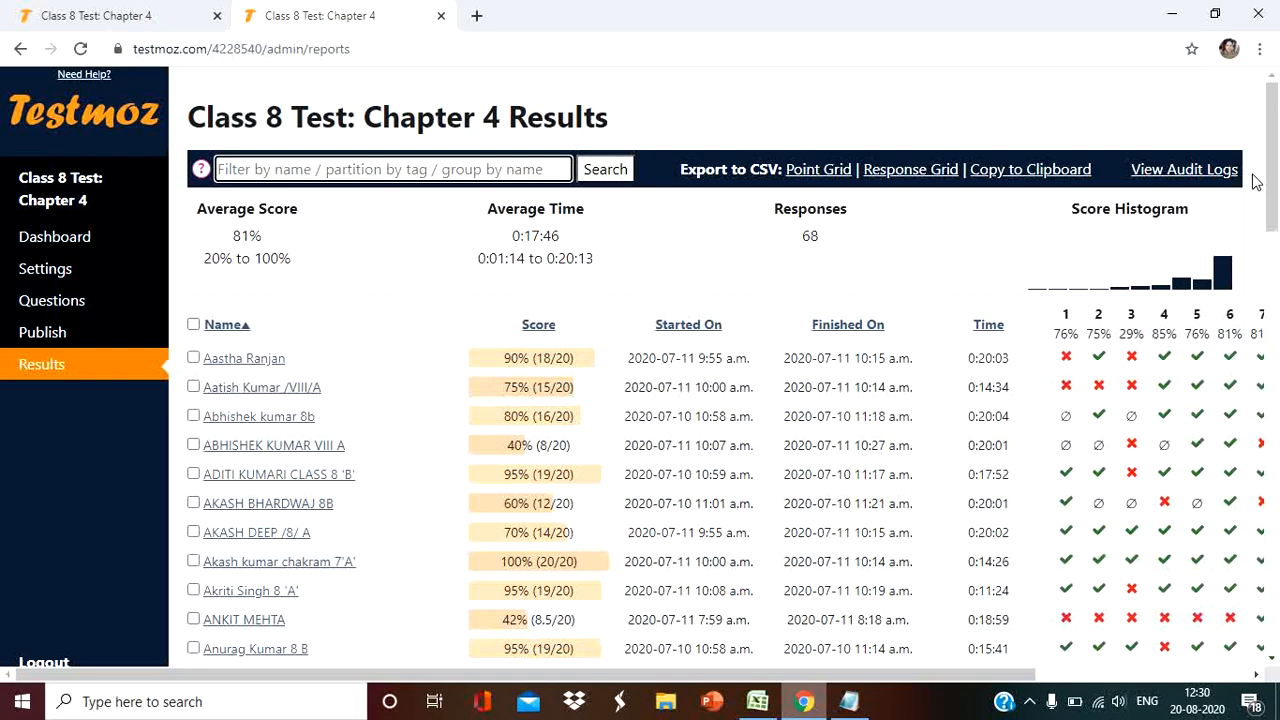
{"action": "mouse_move", "coordinate": [818, 169]}
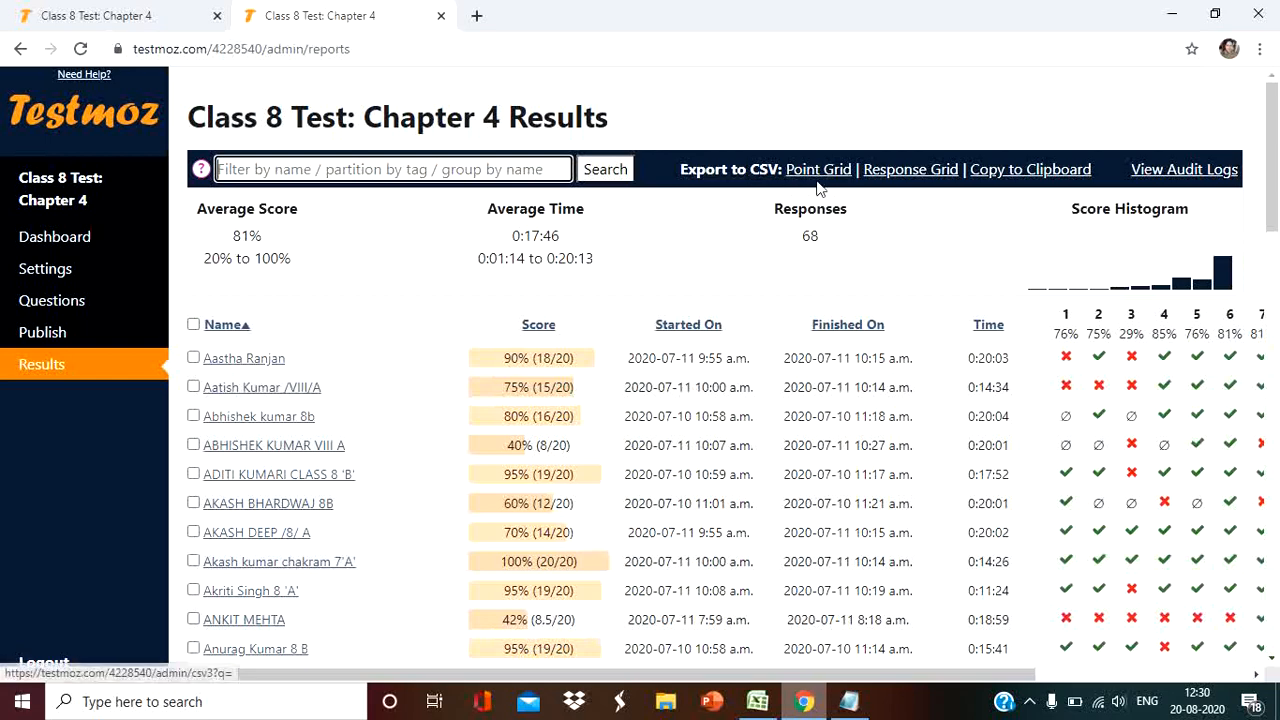
{"action": "mouse_move", "coordinate": [822, 175]}
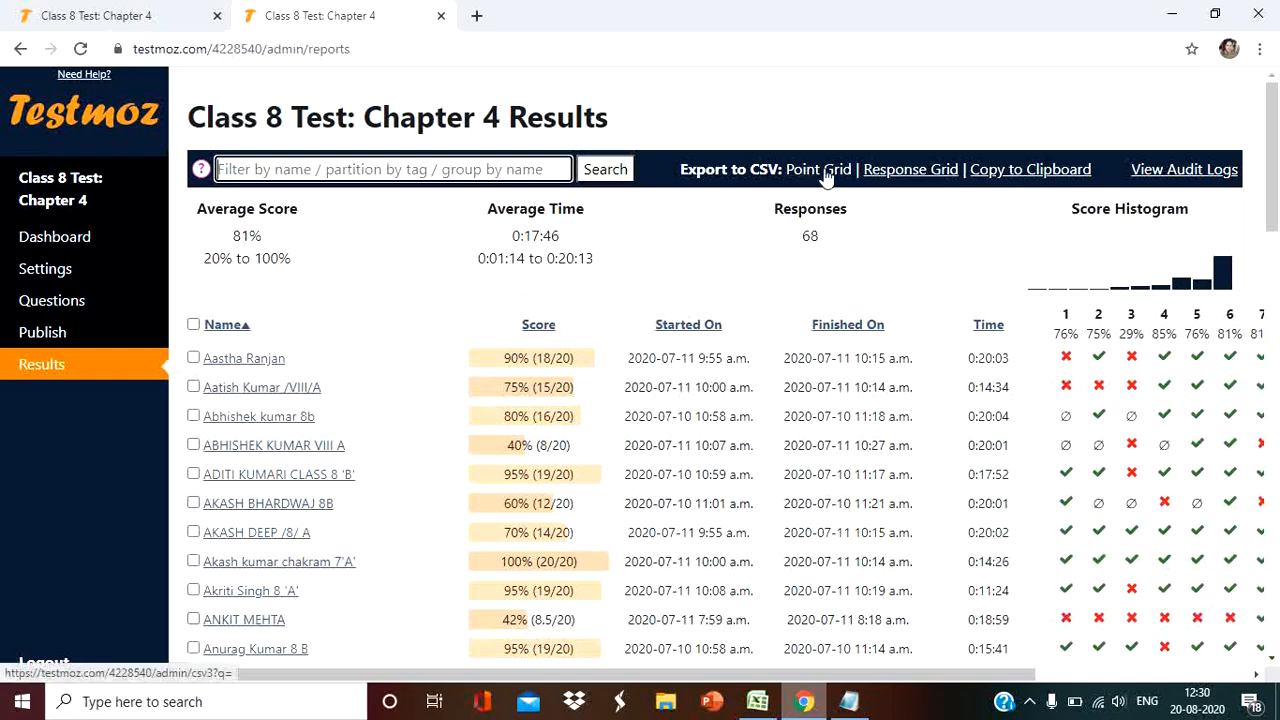
{"action": "left_click", "coordinate": [818, 168]}
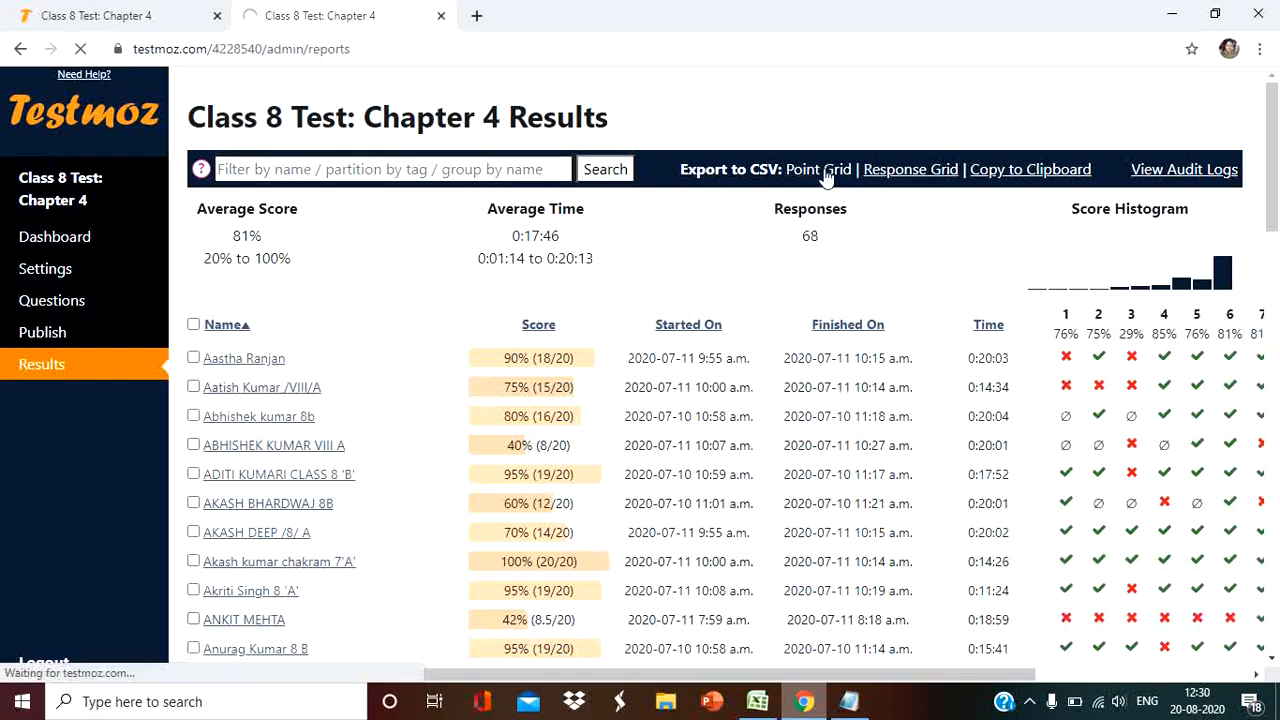
{"action": "left_click", "coordinate": [818, 169]}
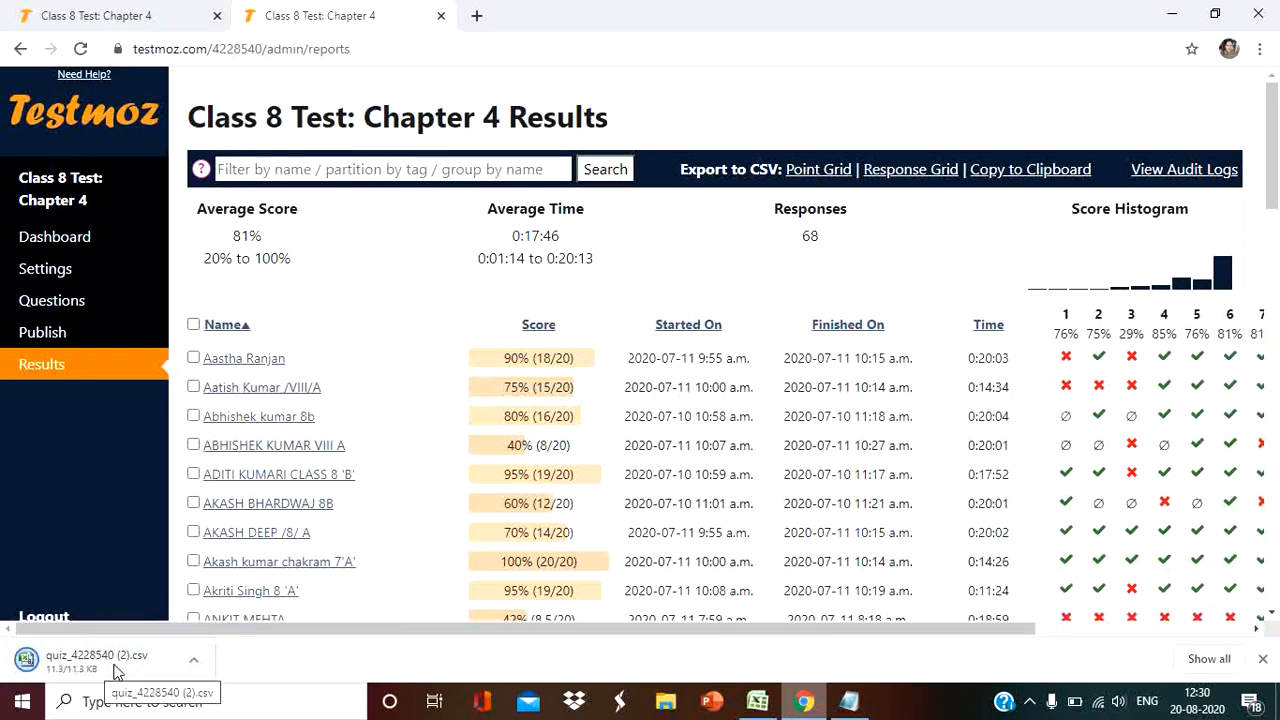
{"action": "left_click", "coordinate": [97, 660]}
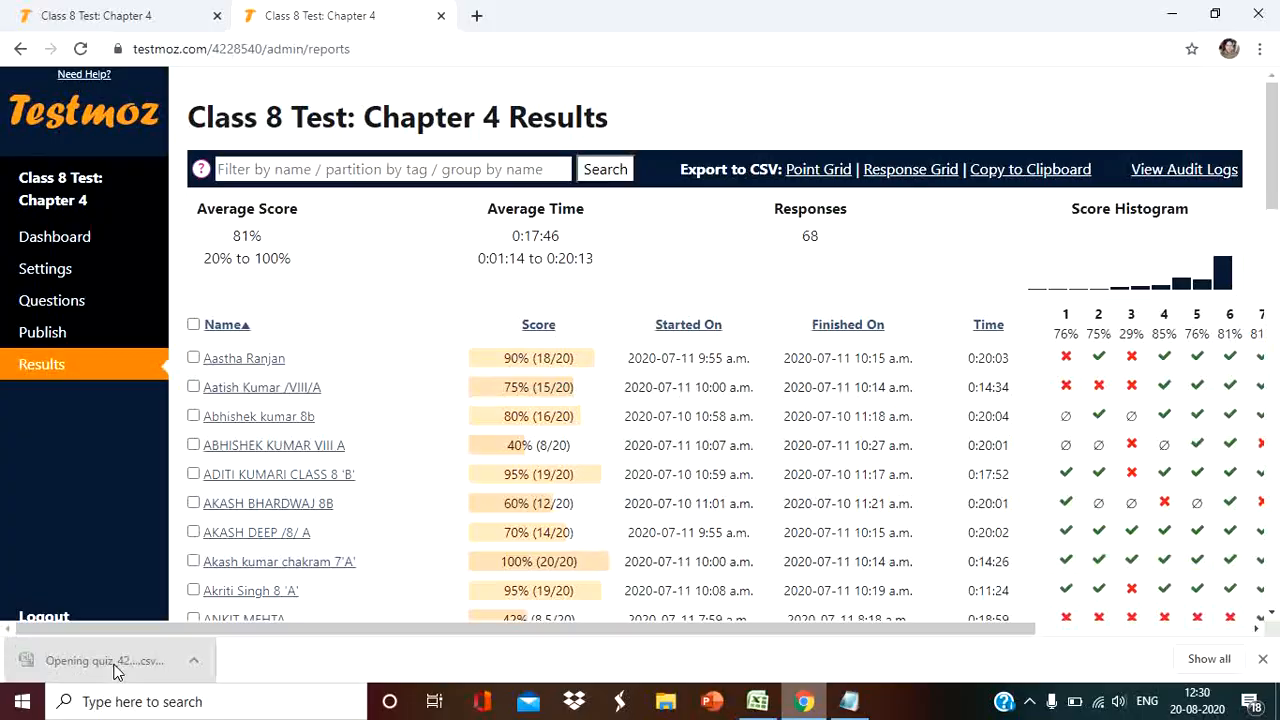
{"action": "left_click", "coordinate": [105, 660]}
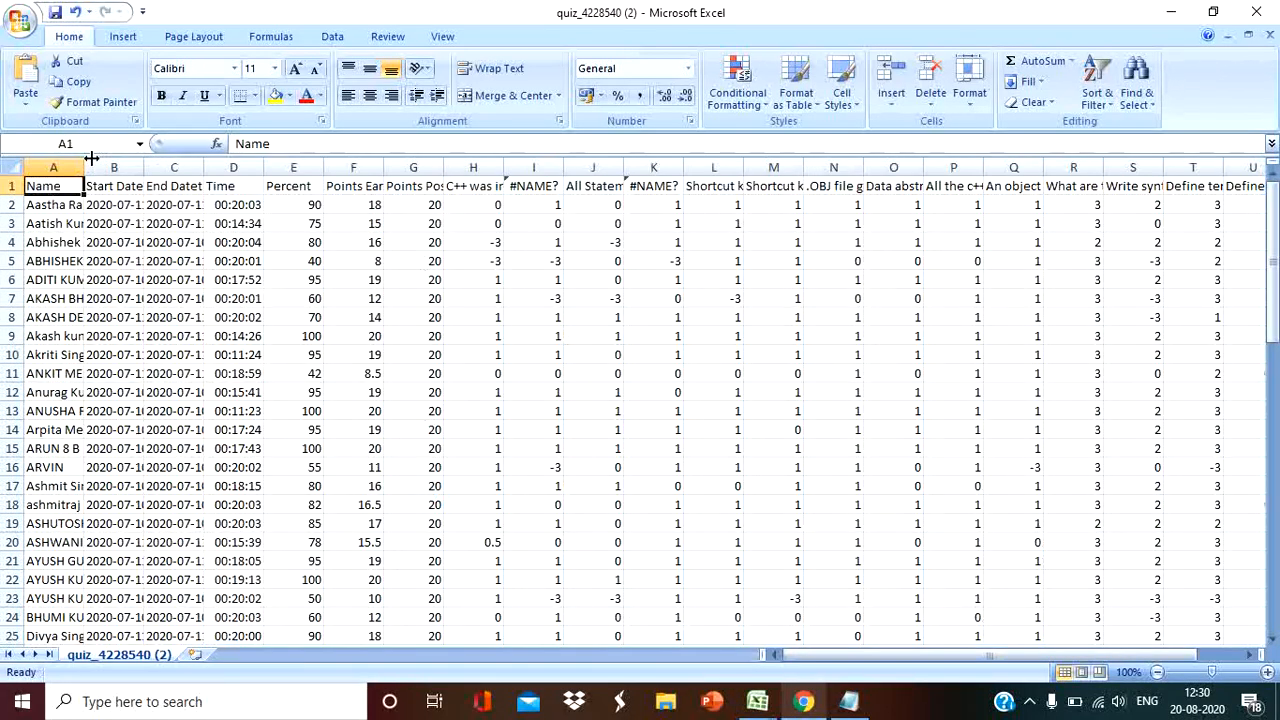
- Autofit the column widths and delete the date, time and per-question columns
{"action": "left_click_drag", "start_coordinate": [99, 167], "coordinate": [300, 167]}
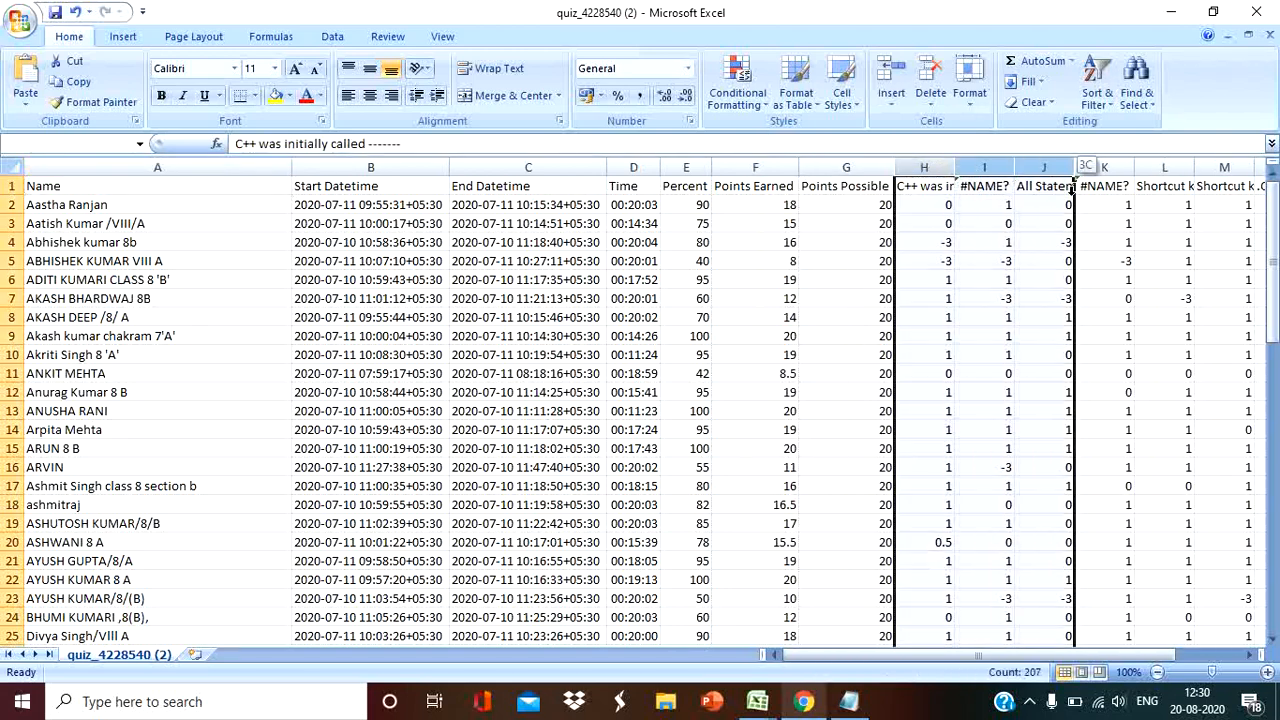
{"action": "scroll", "scroll_direction": "right", "scroll_amount": 3}
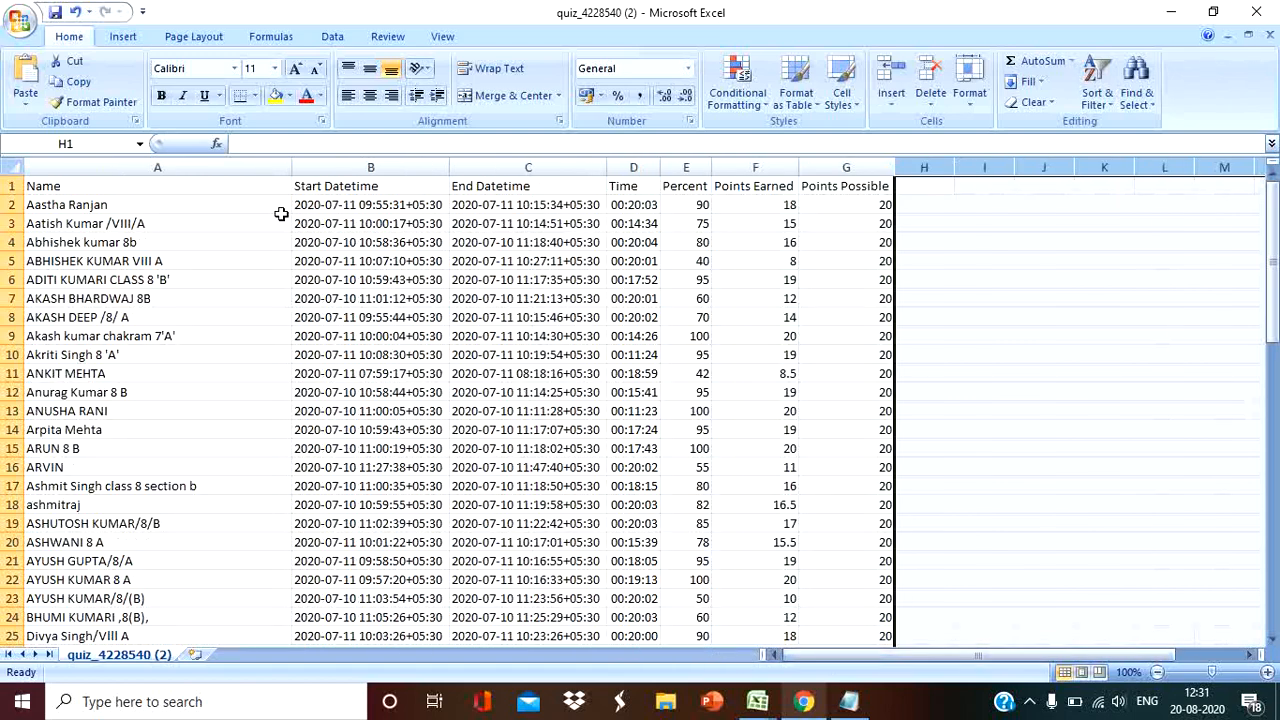
{"action": "left_click", "coordinate": [370, 185]}
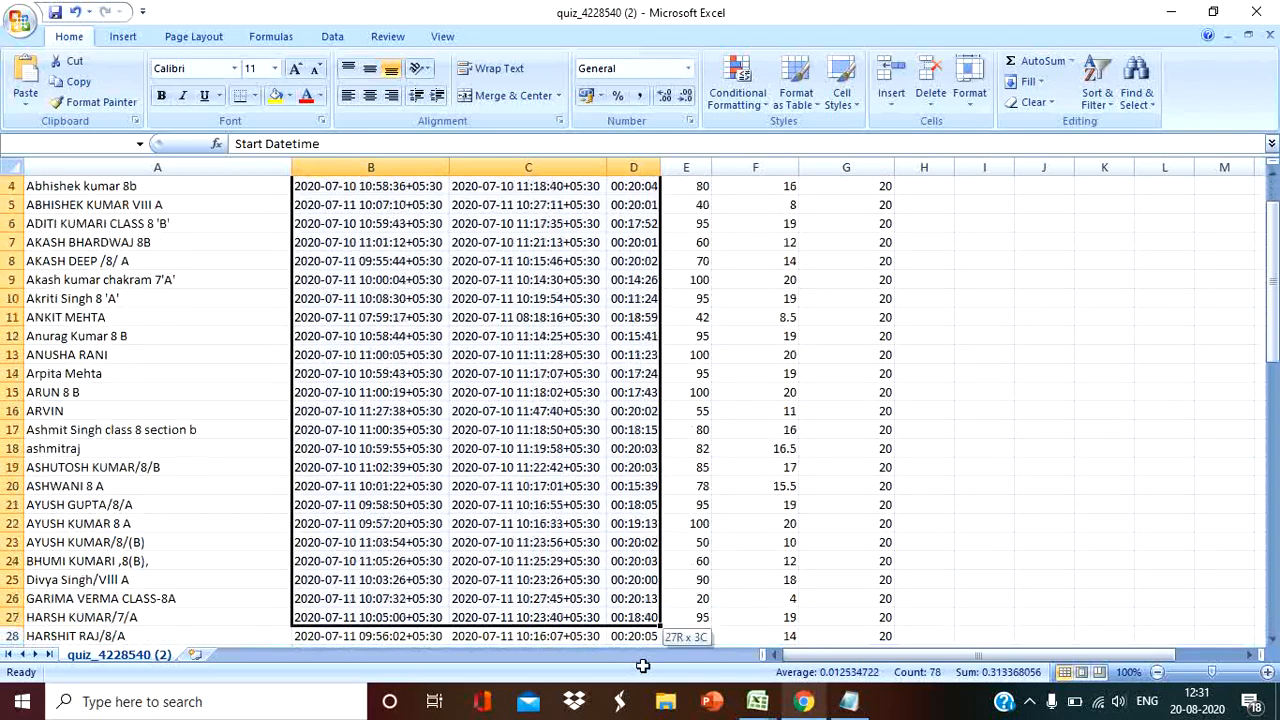
{"action": "scroll", "scroll_direction": "down", "scroll_amount": 3}
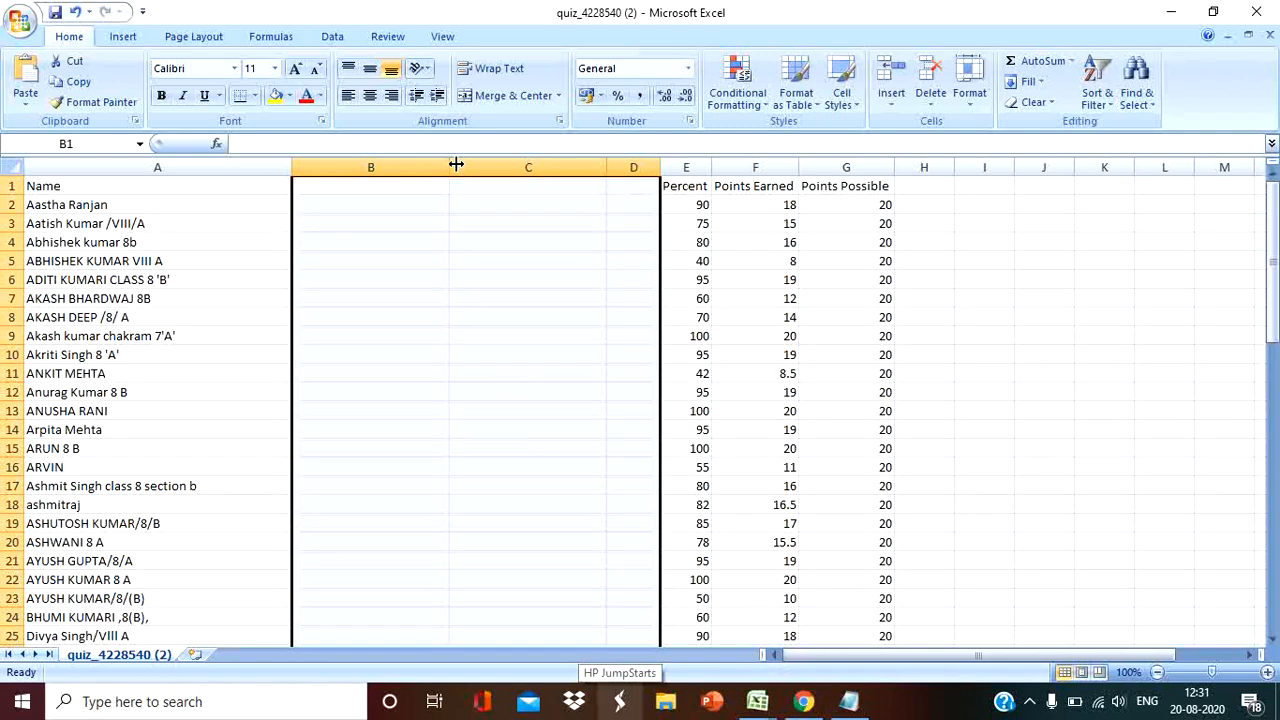
{"action": "right_click", "coordinate": [400, 167]}
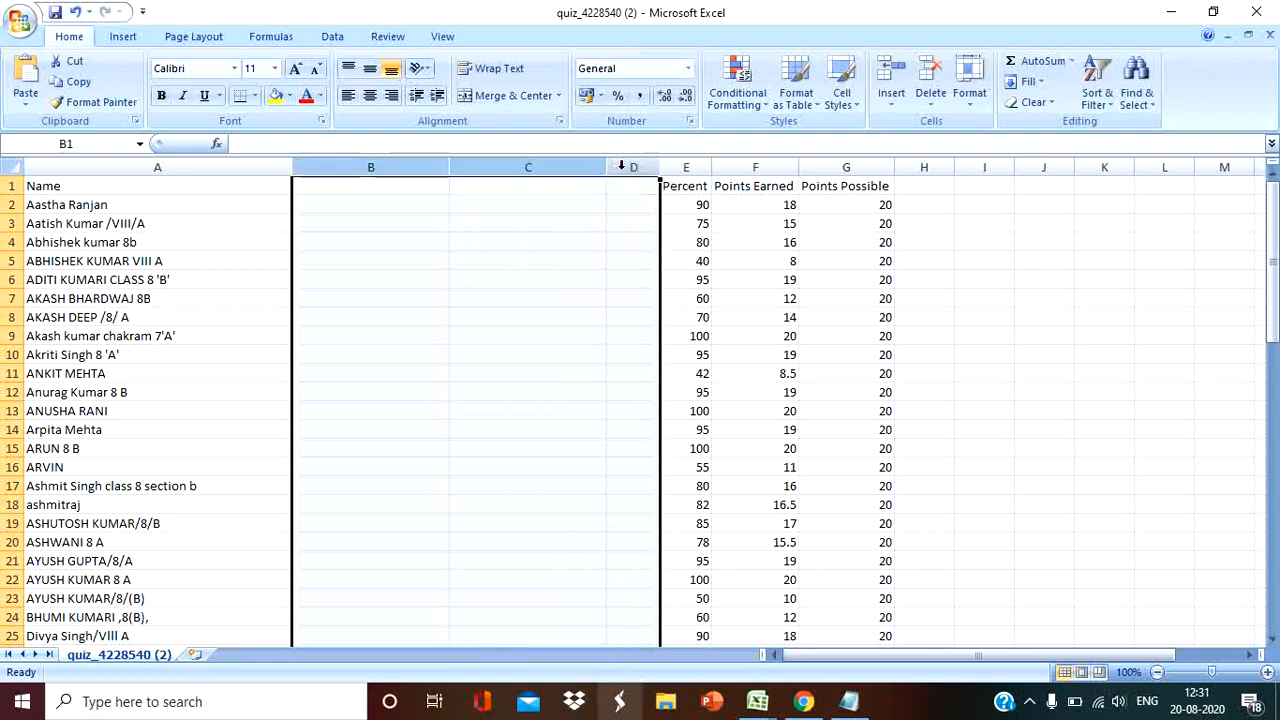
{"action": "right_click", "coordinate": [633, 167]}
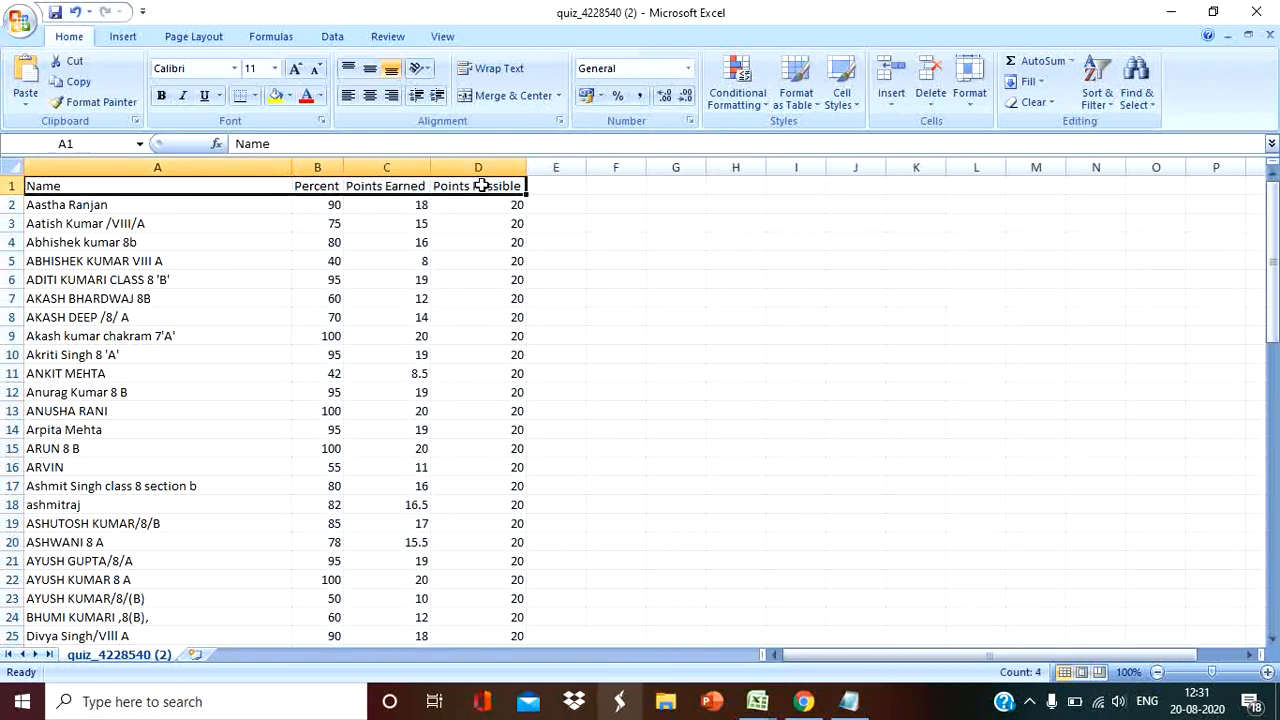
- Fill the header row A1:D1 with red
{"action": "left_click", "coordinate": [291, 96]}
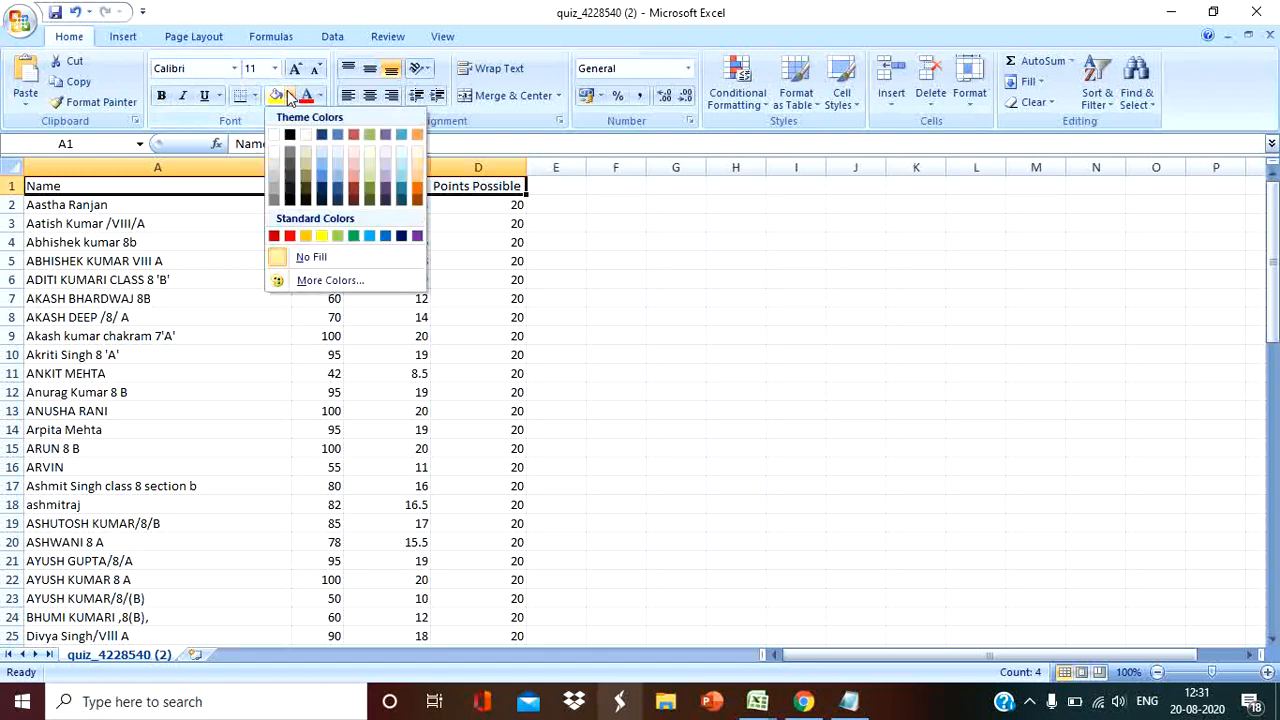
{"action": "left_click", "coordinate": [337, 235]}
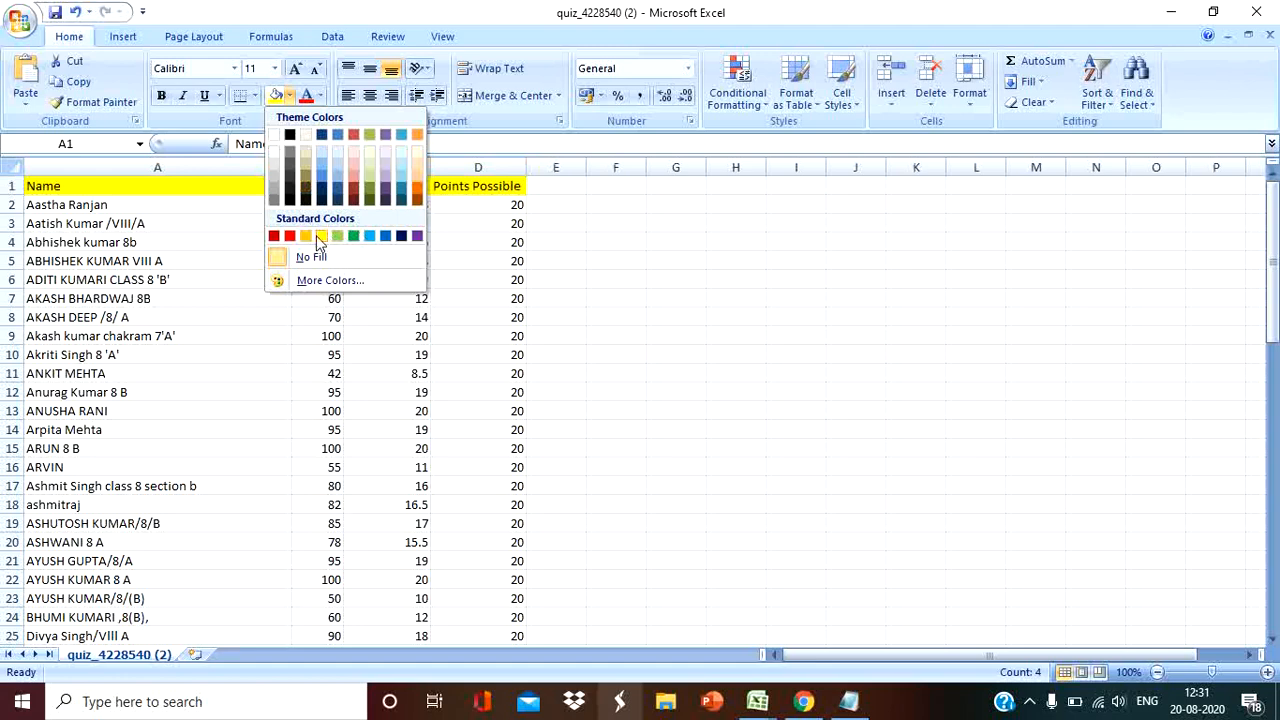
{"action": "left_click", "coordinate": [273, 235]}
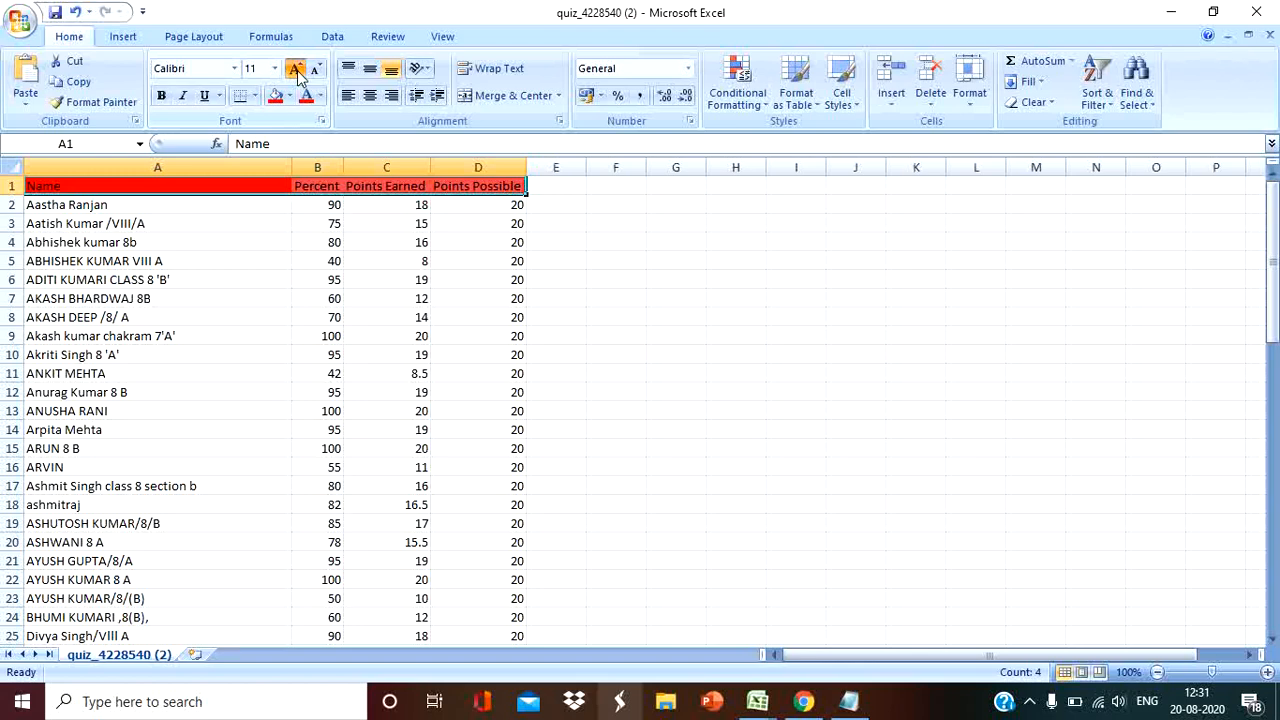
- Increase the header font size to 18 across the Name, Percent and Points headers
{"action": "left_click", "coordinate": [255, 68]}
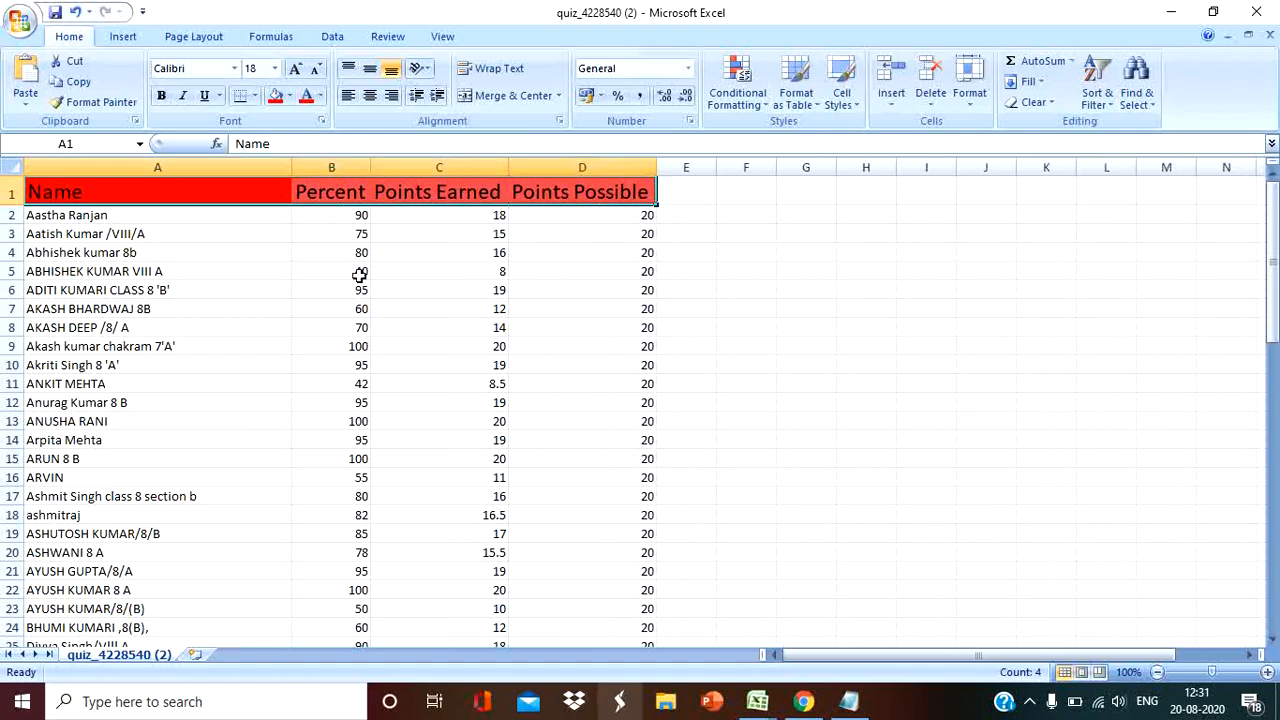
{"action": "left_click", "coordinate": [331, 271]}
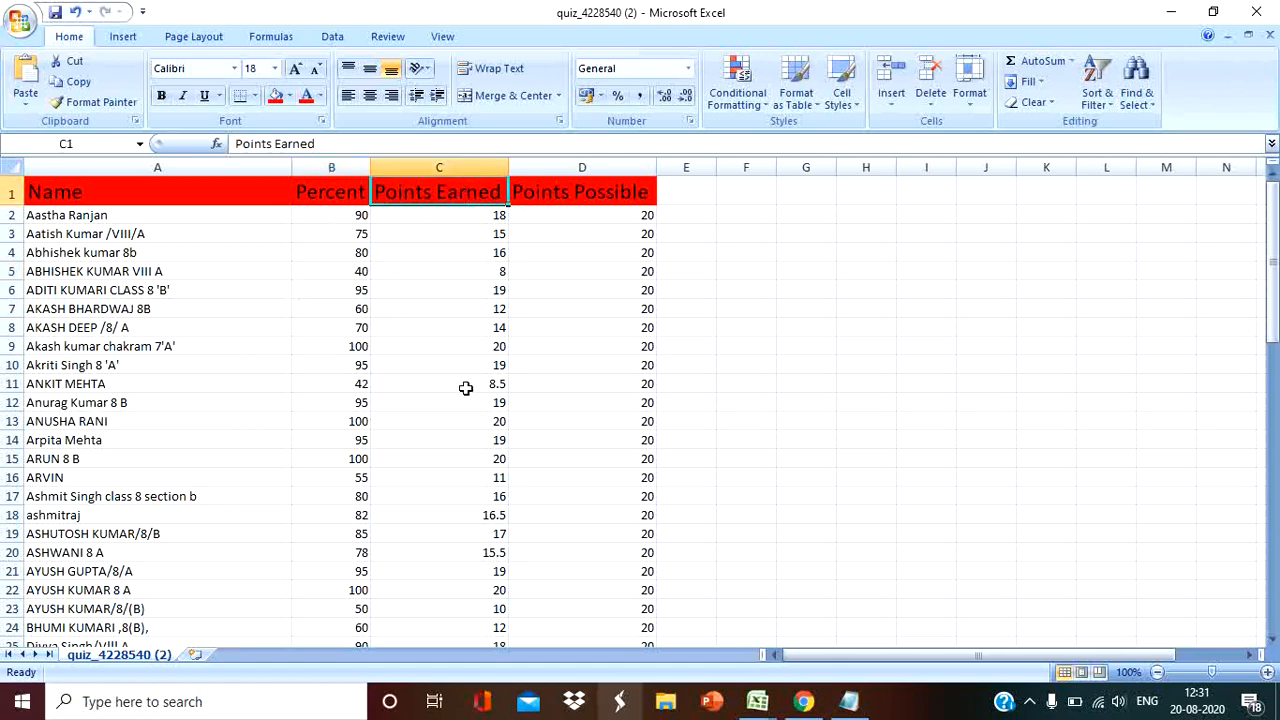
{"action": "left_click", "coordinate": [581, 191]}
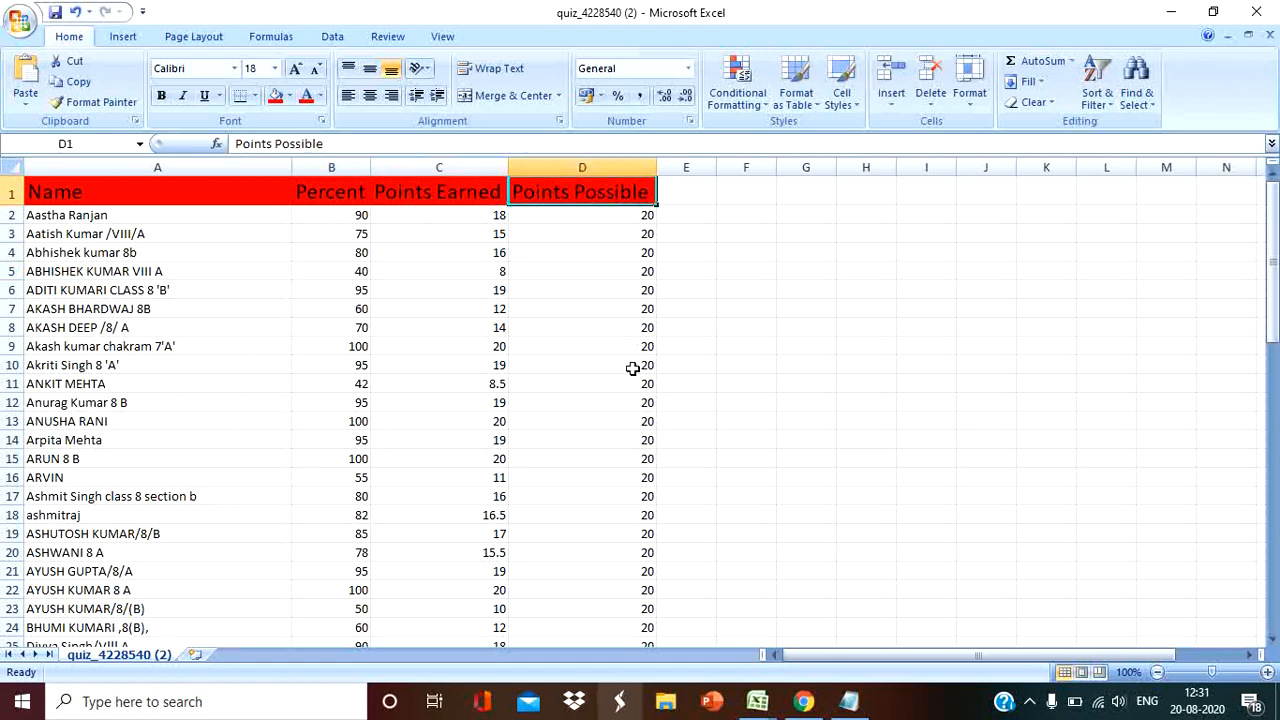
{"action": "scroll", "scroll_direction": "down", "scroll_amount": 3}
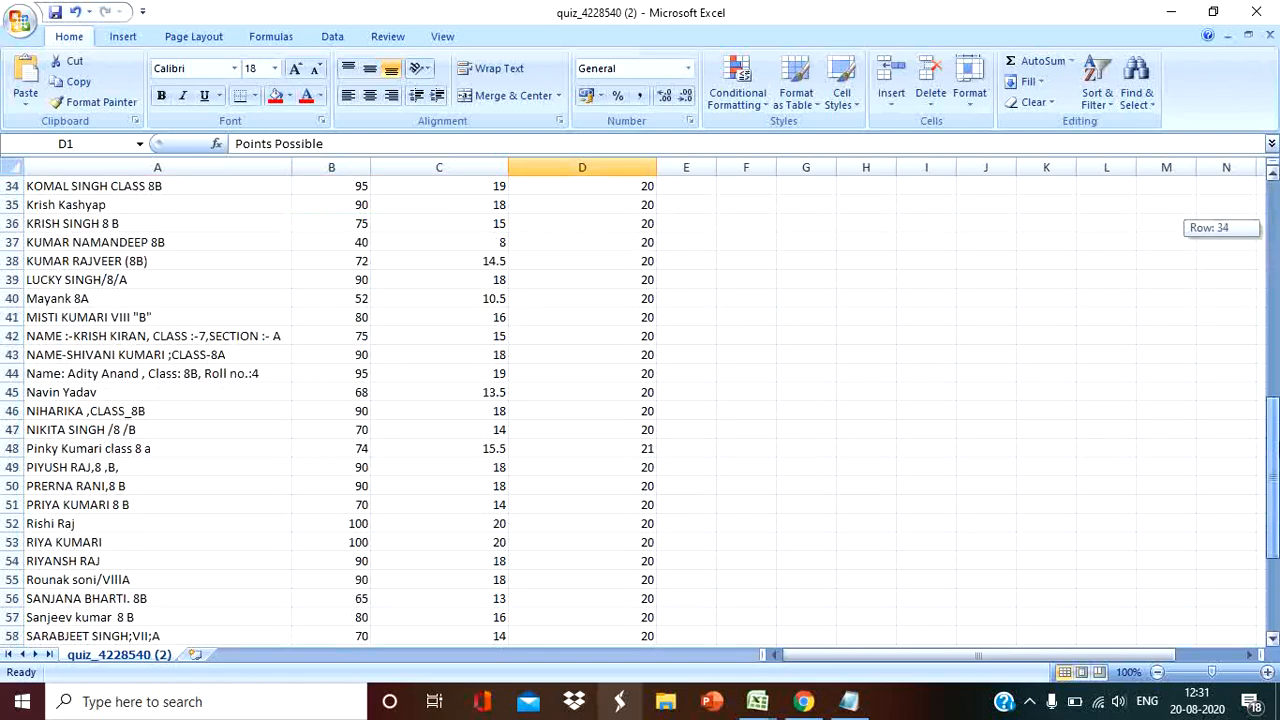
{"action": "scroll", "scroll_direction": "down", "scroll_amount": 3}
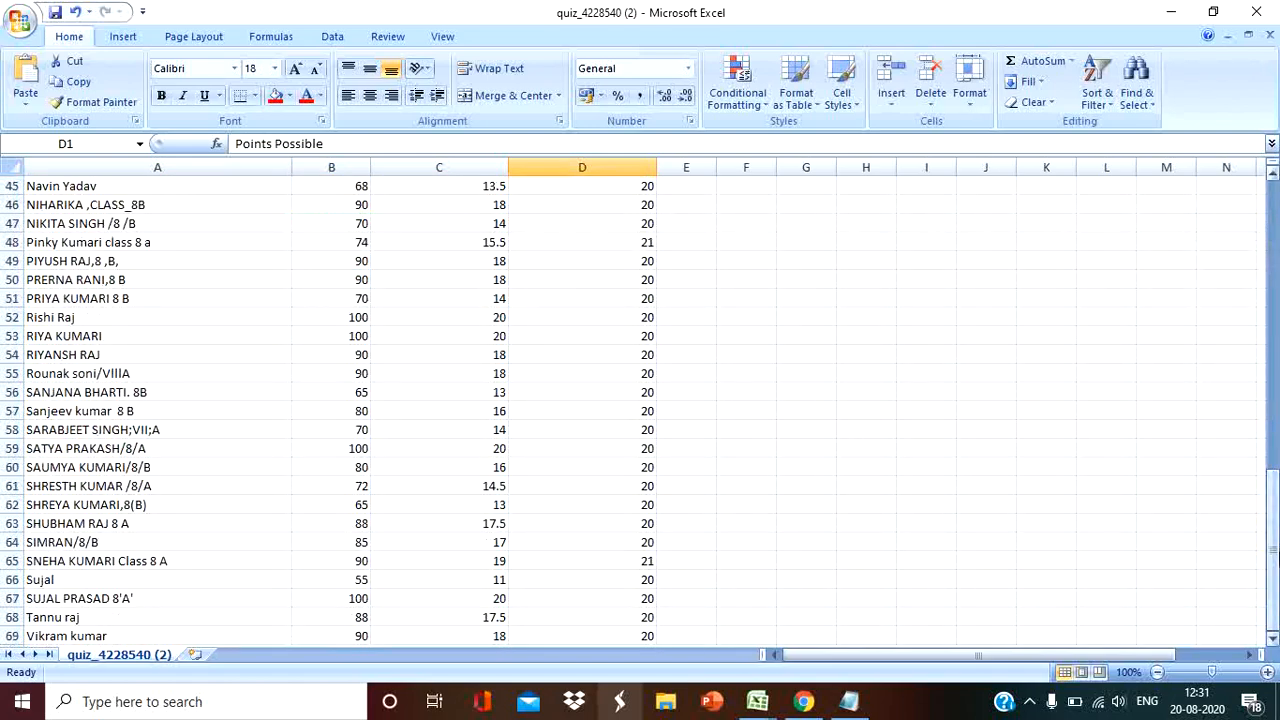
{"action": "scroll", "scroll_direction": "up", "scroll_amount": 3}
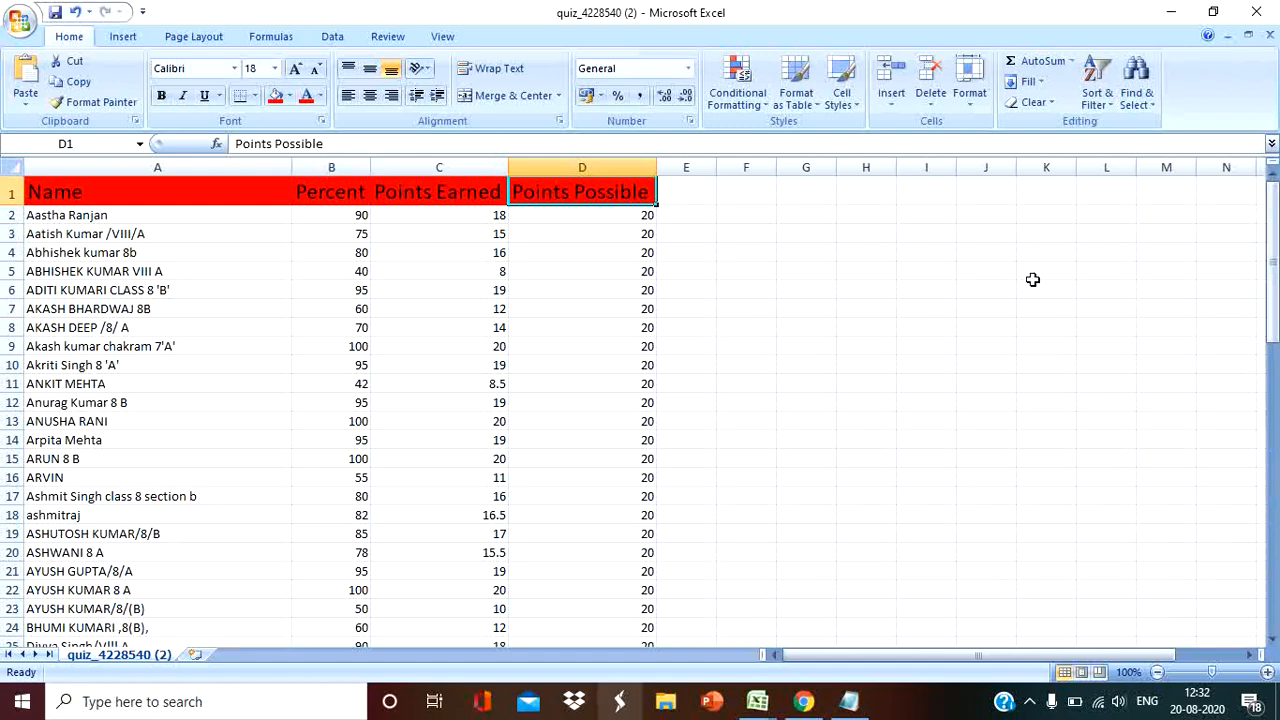
{"action": "mouse_move", "coordinate": [207, 308]}
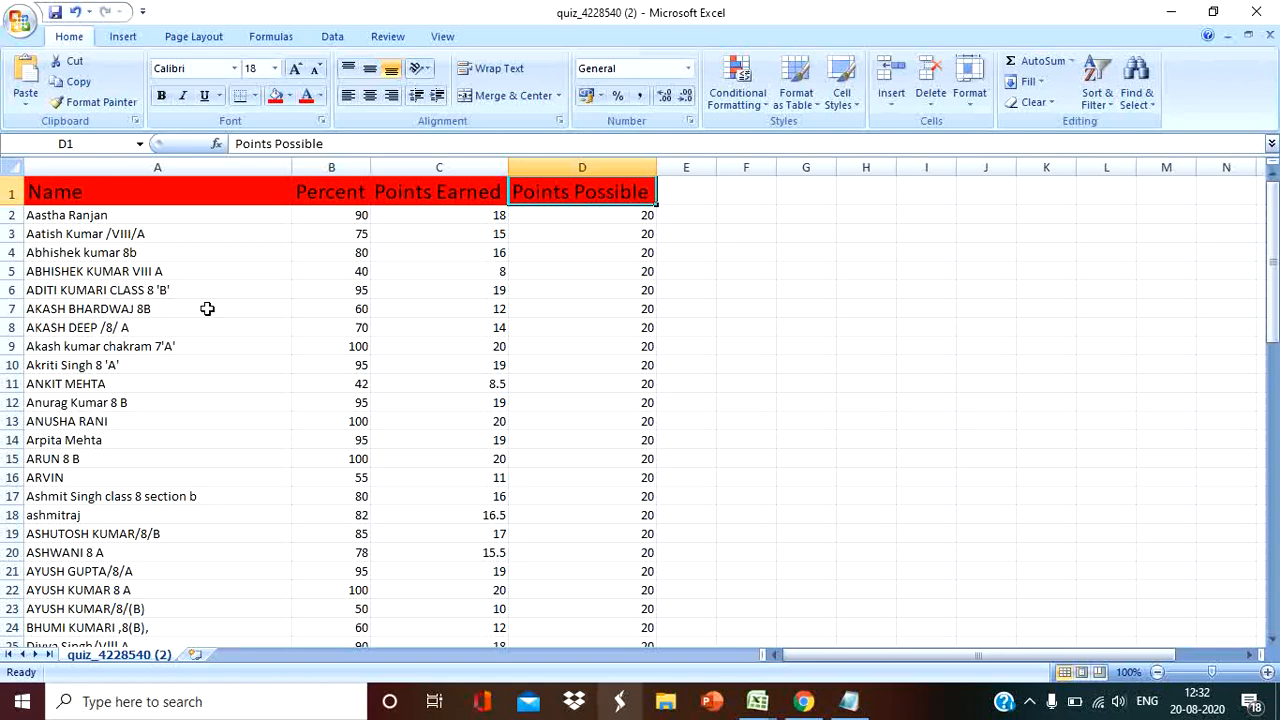
{"action": "mouse_move", "coordinate": [401, 487]}
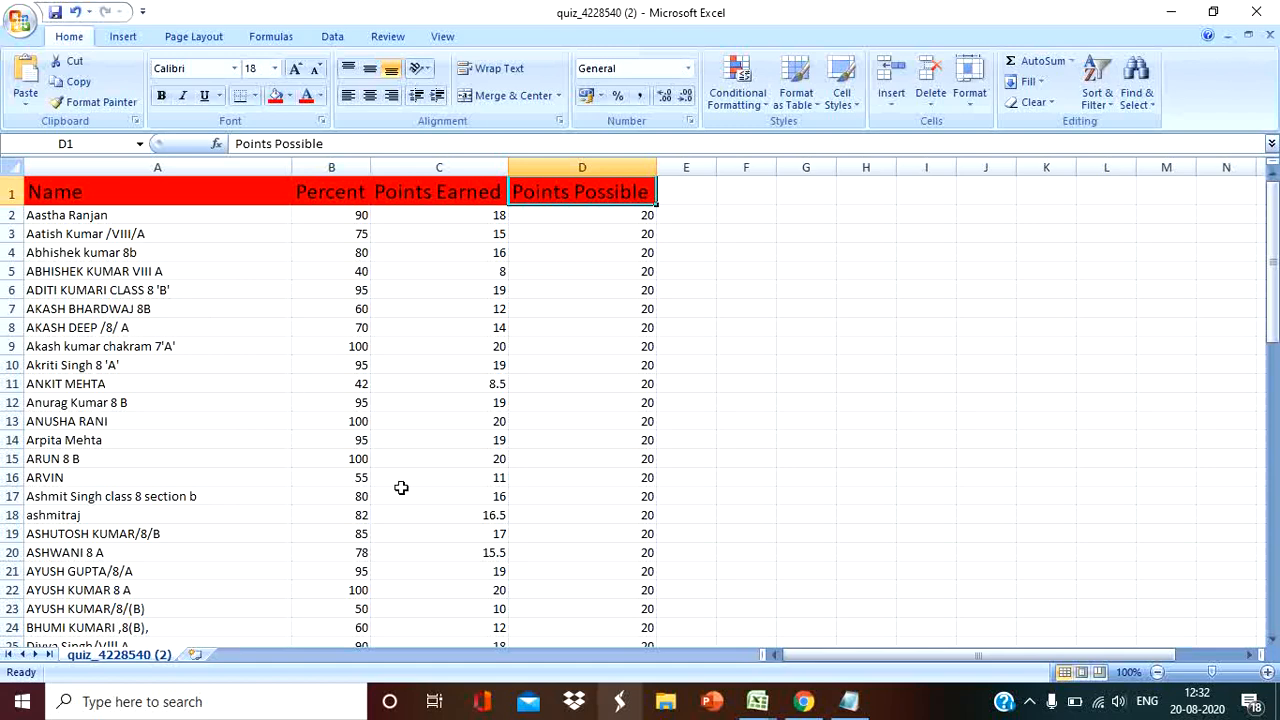